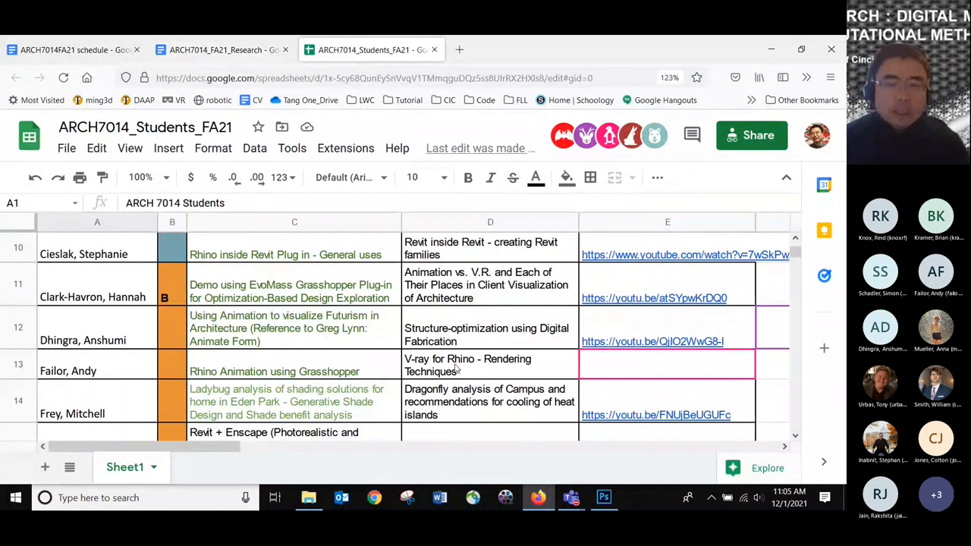
# Scroll through the research deck to the 'Animation: Types and Results #1' page.
pyautogui.scroll(-3)
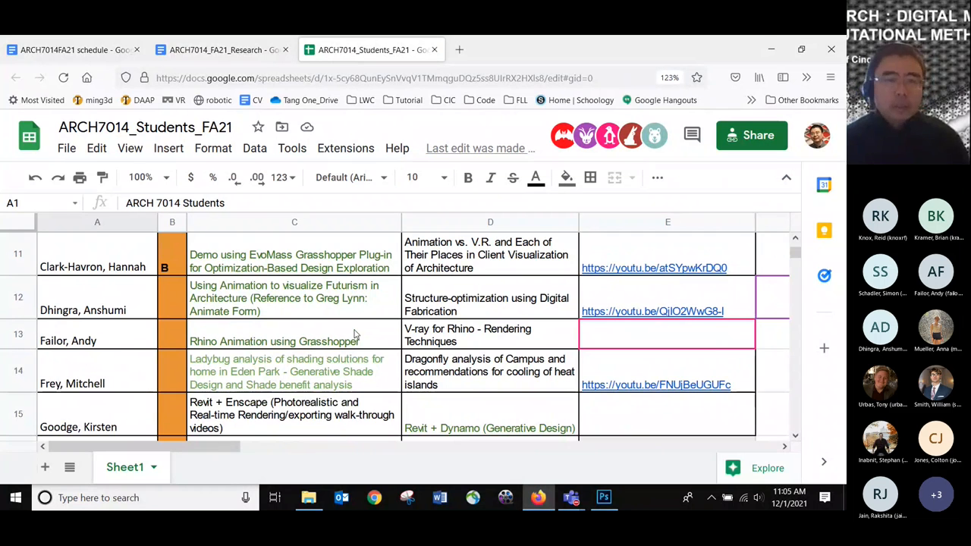
pyautogui.scroll(3)
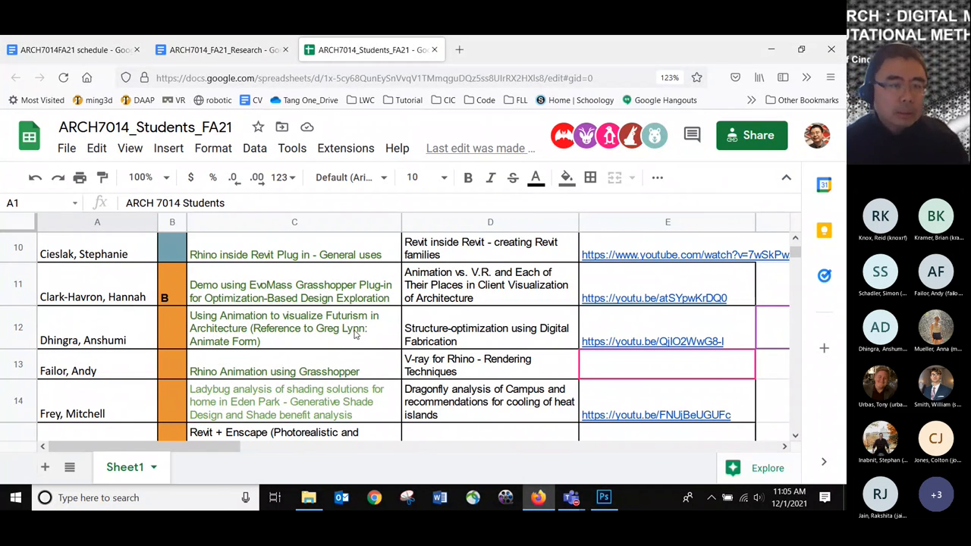
pyautogui.moveTo(119, 372)
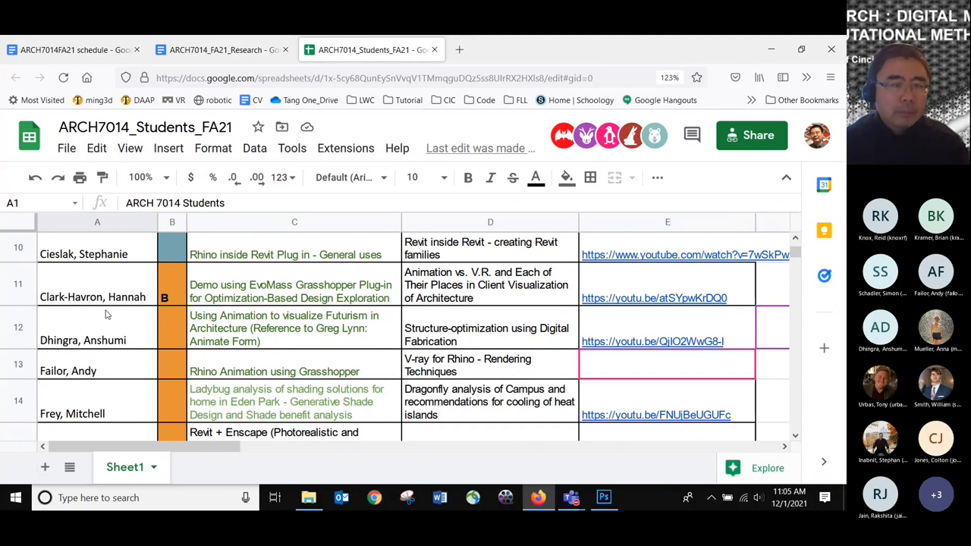
pyautogui.scroll(-3)
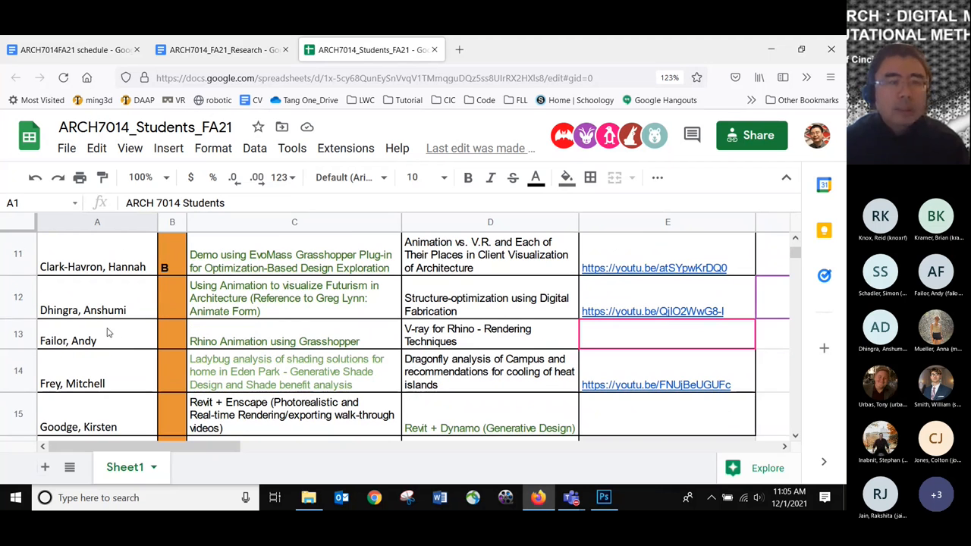
pyautogui.scroll(-3)
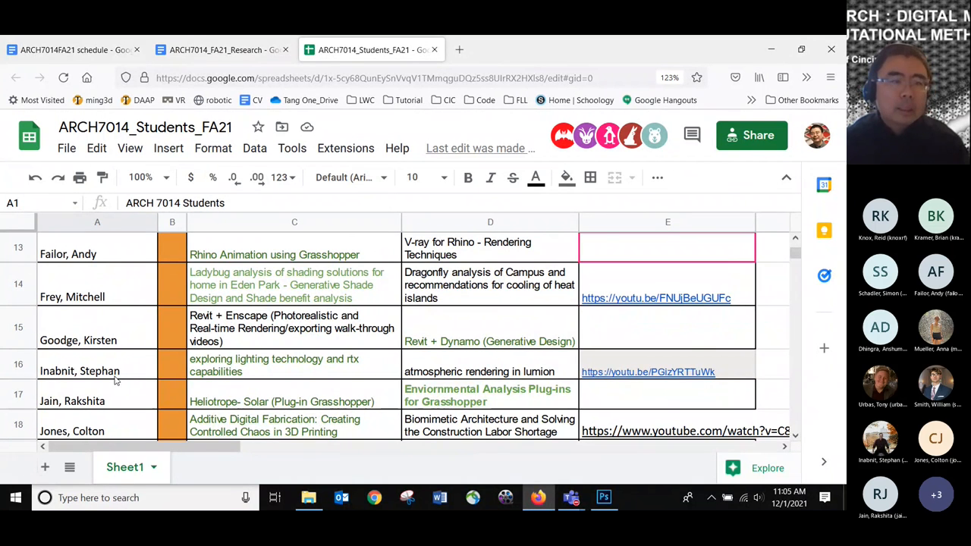
pyautogui.scroll(-3)
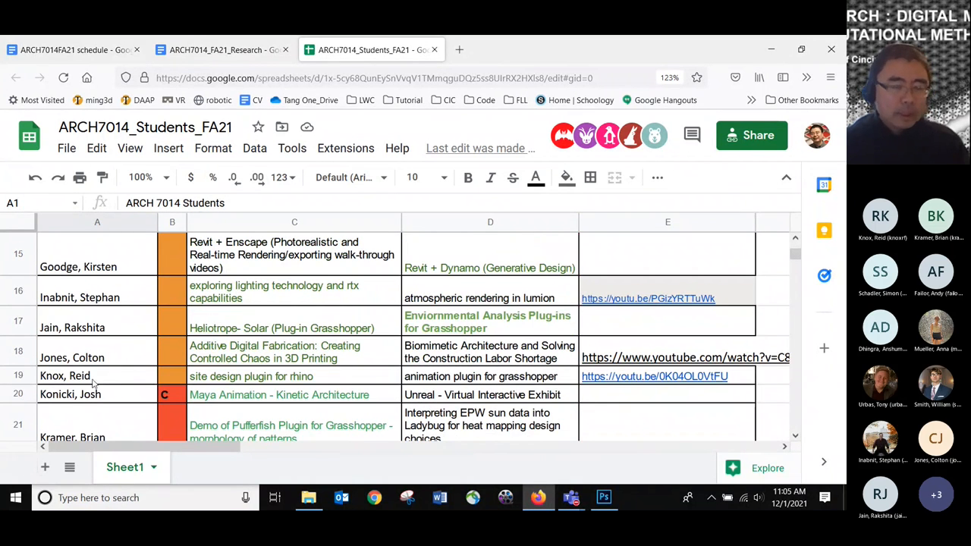
pyautogui.scroll(3)
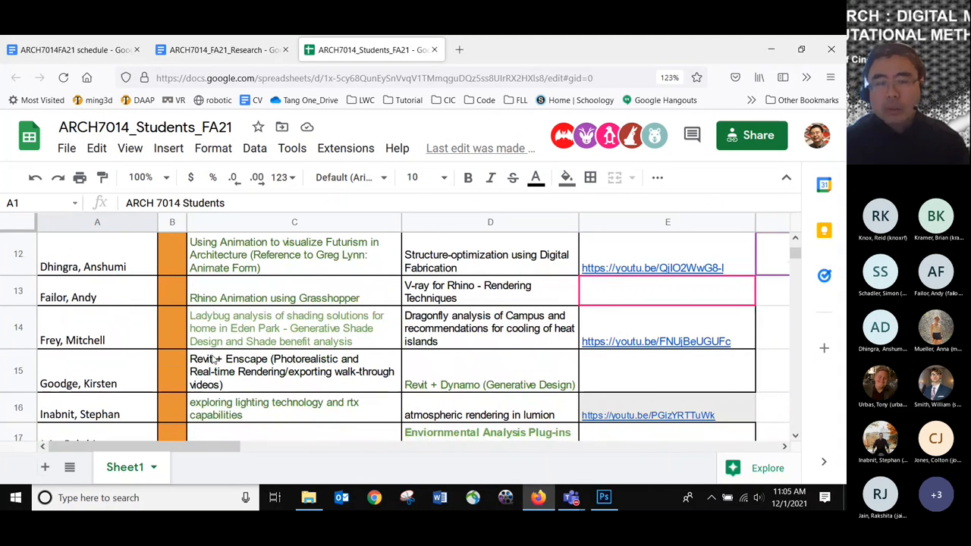
pyautogui.scroll(3)
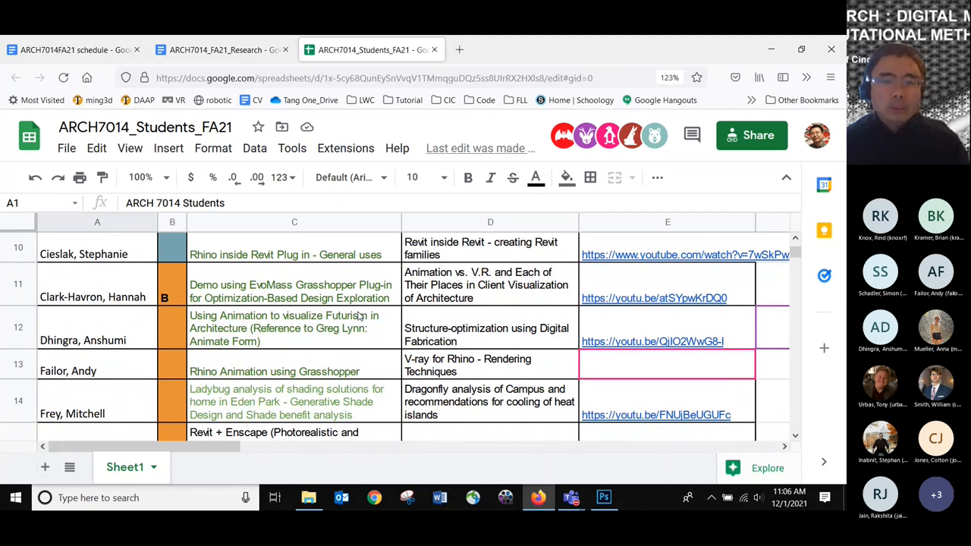
pyautogui.moveTo(380, 355)
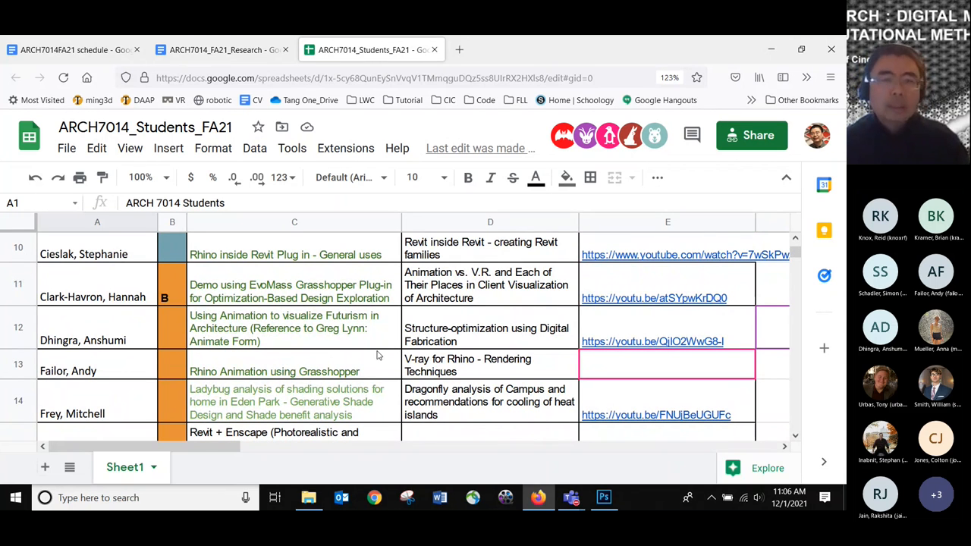
pyautogui.scroll(-3)
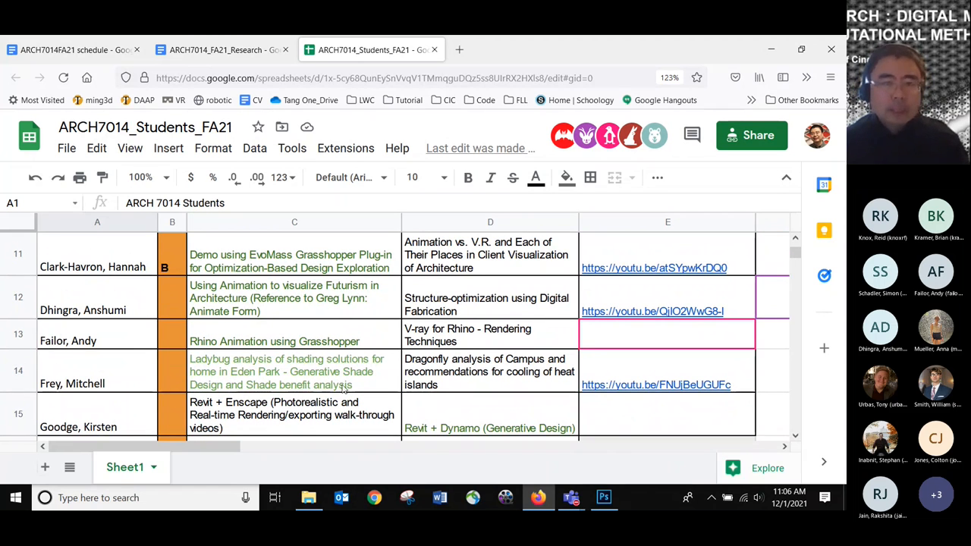
pyautogui.scroll(-3)
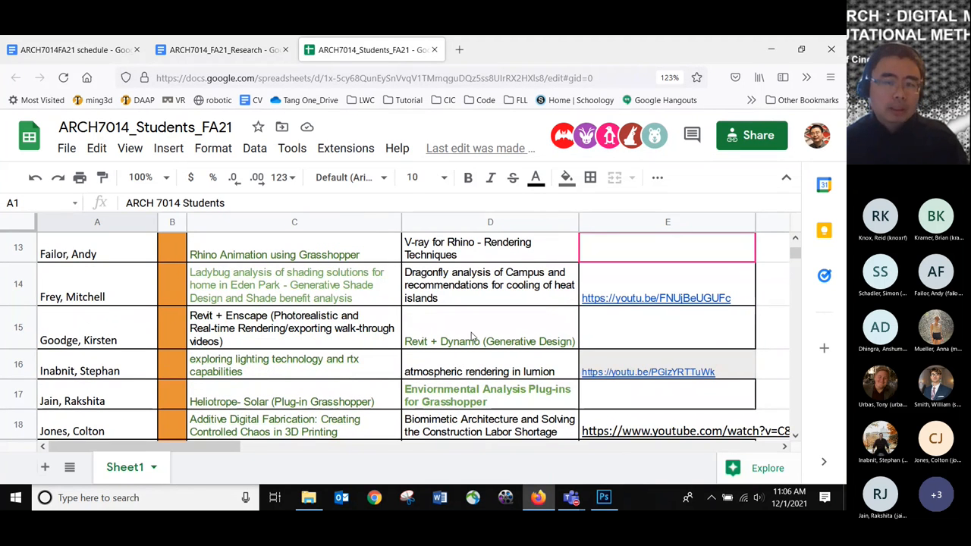
pyautogui.moveTo(379, 374)
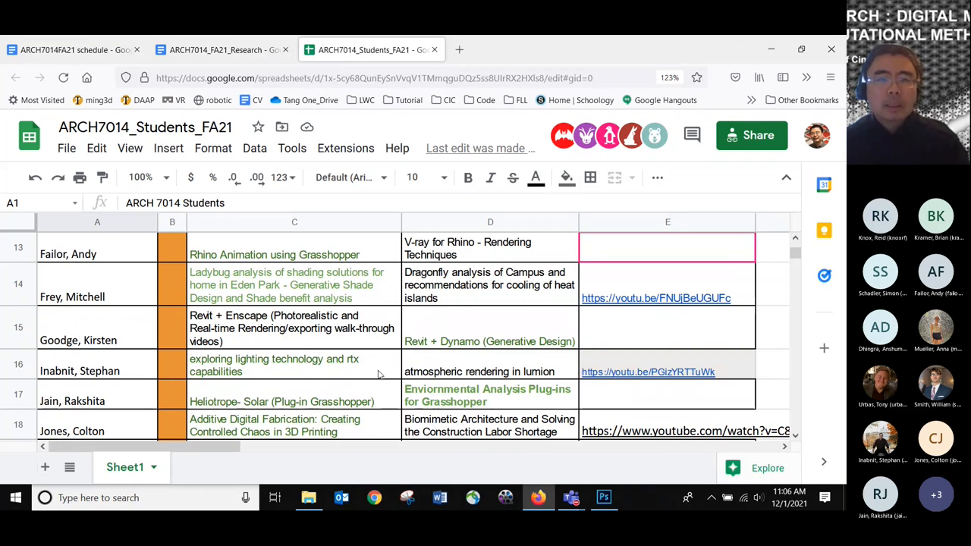
pyautogui.moveTo(331, 378)
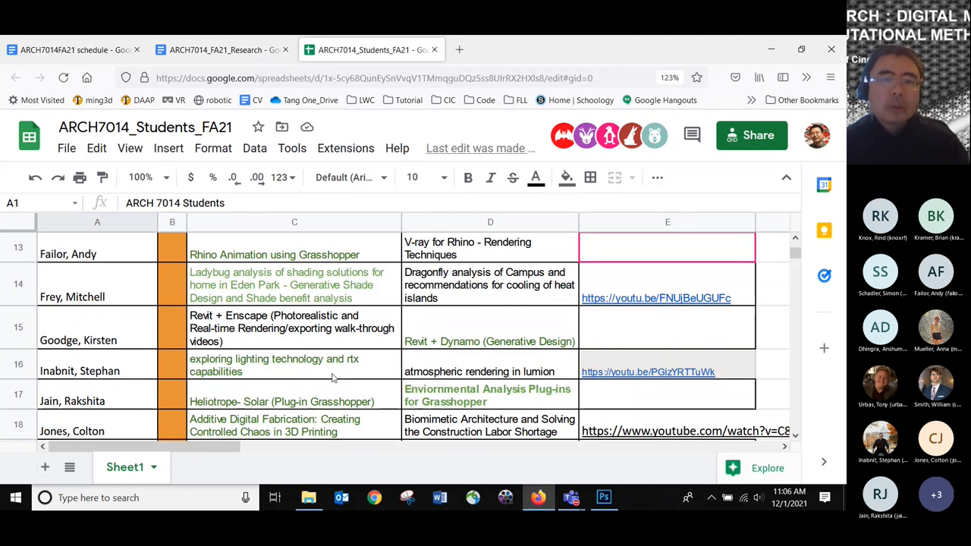
pyautogui.scroll(-3)
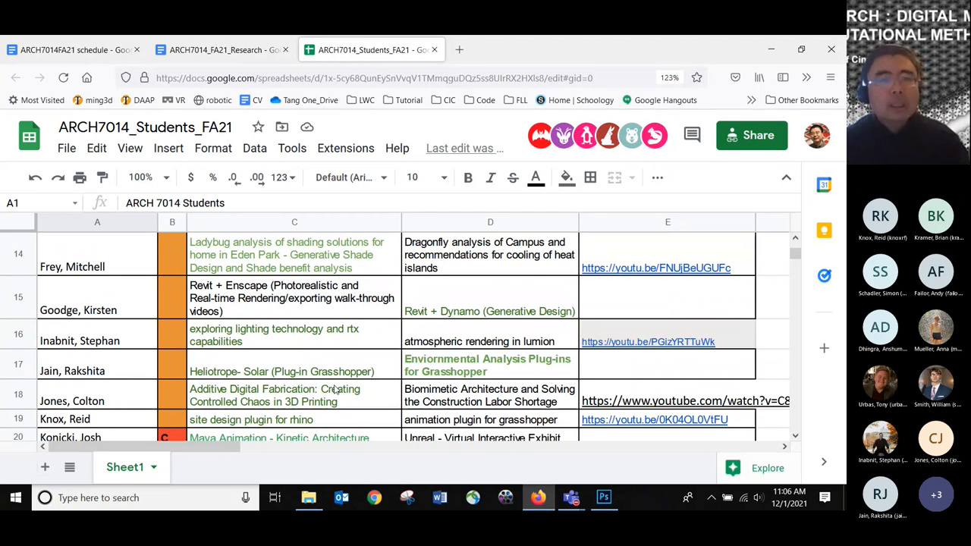
pyautogui.scroll(-3)
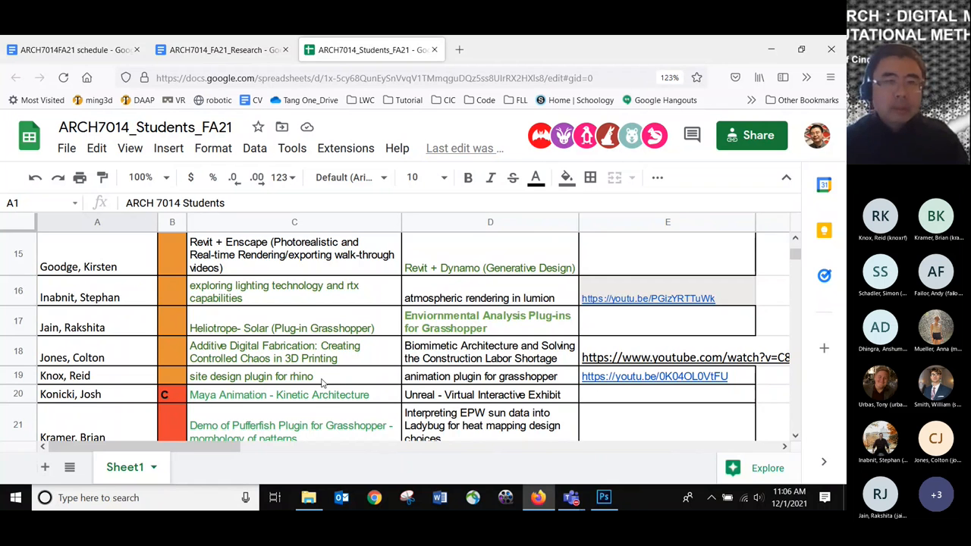
pyautogui.scroll(3)
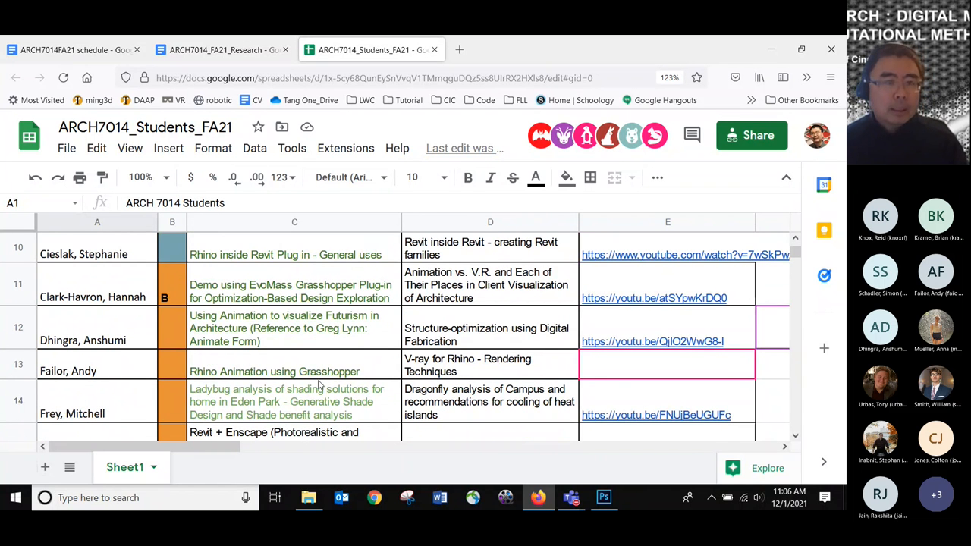
pyautogui.moveTo(261, 350)
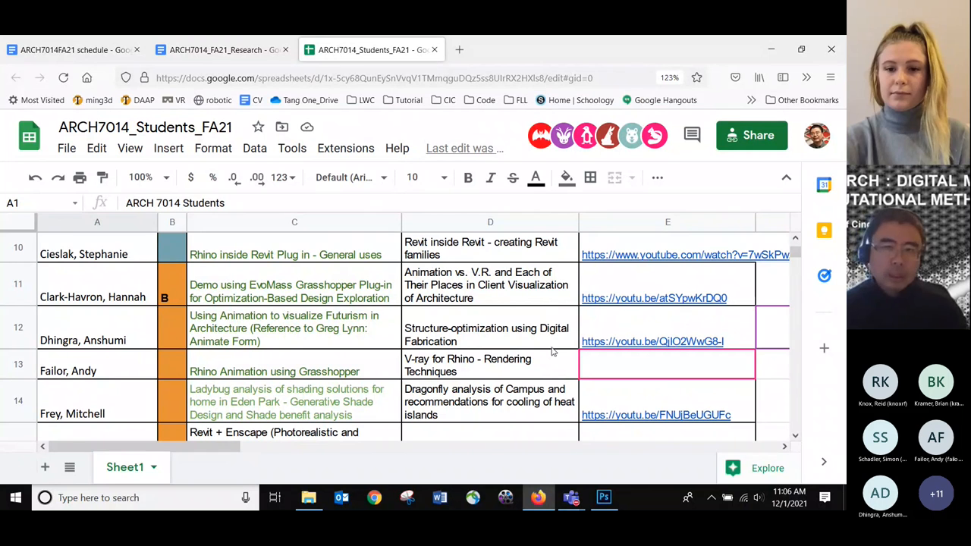
pyautogui.moveTo(572, 313)
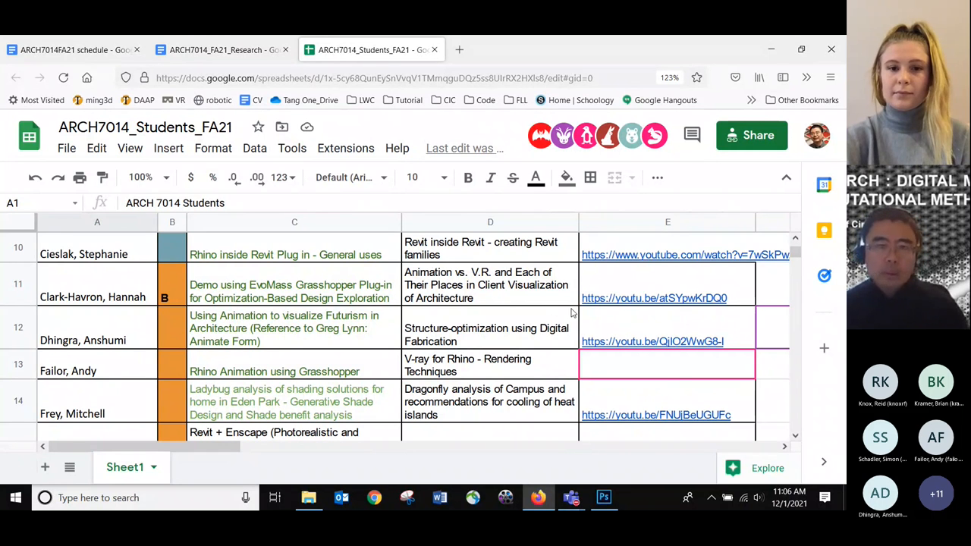
pyautogui.moveTo(507, 319)
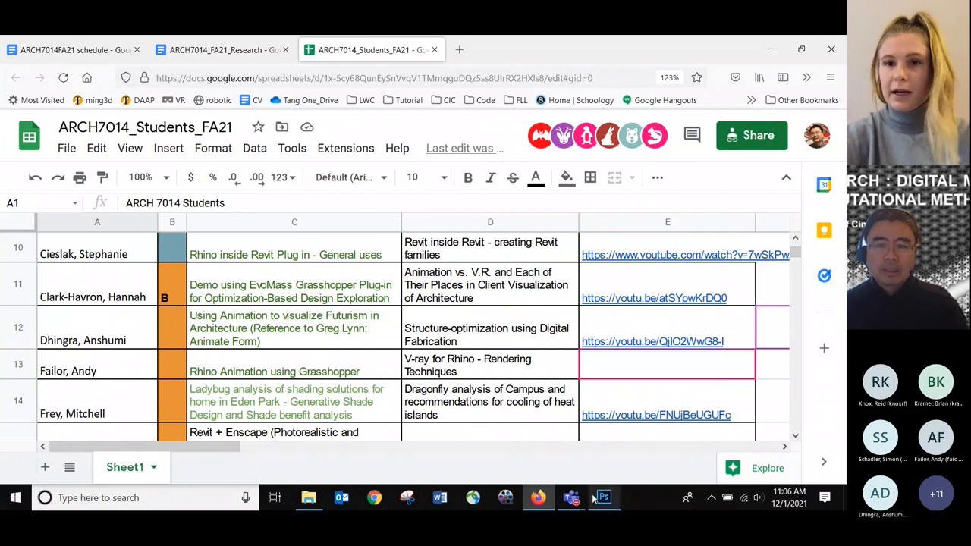
pyautogui.click(571, 498)
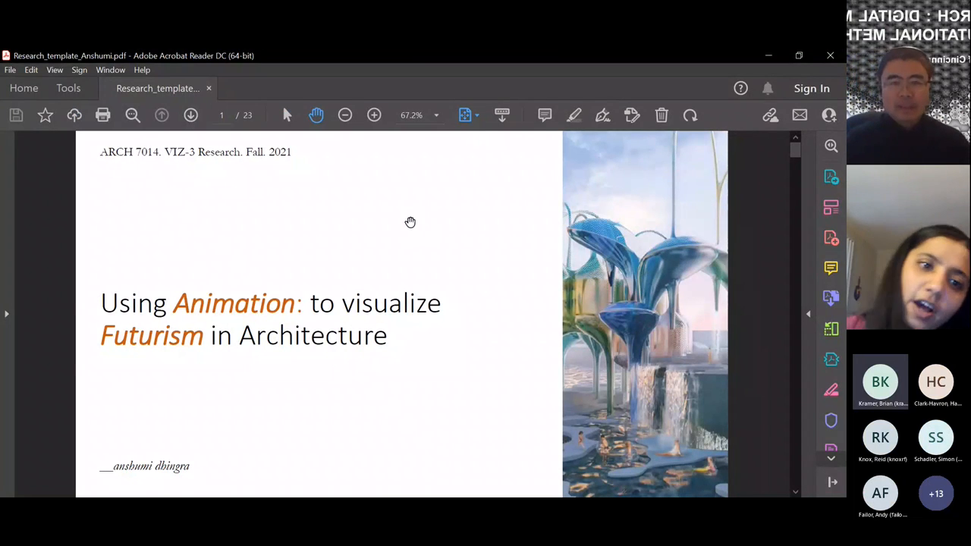
pyautogui.moveTo(334, 280)
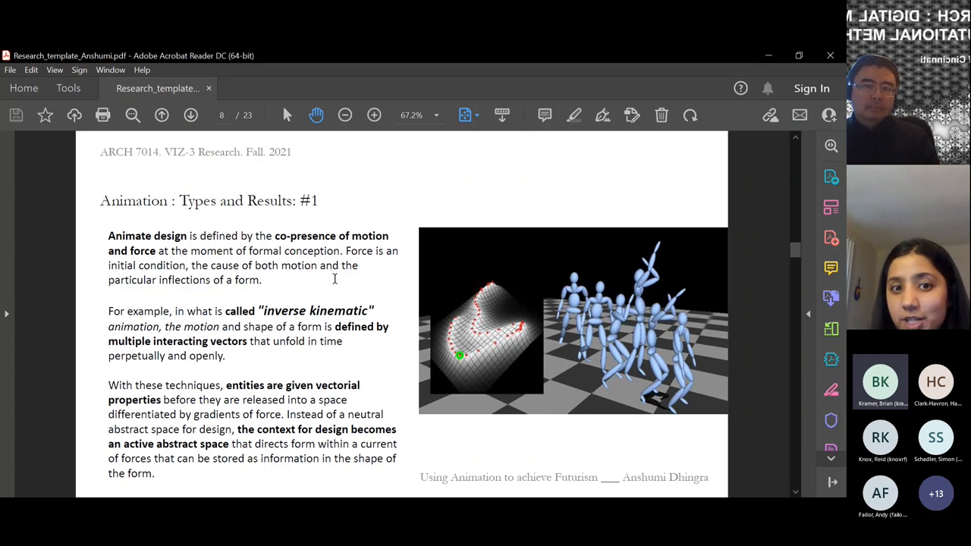
# Advance to page 9, animation types and results #2 with the Duchamp and Boccioni figures.
pyautogui.click(161, 115)
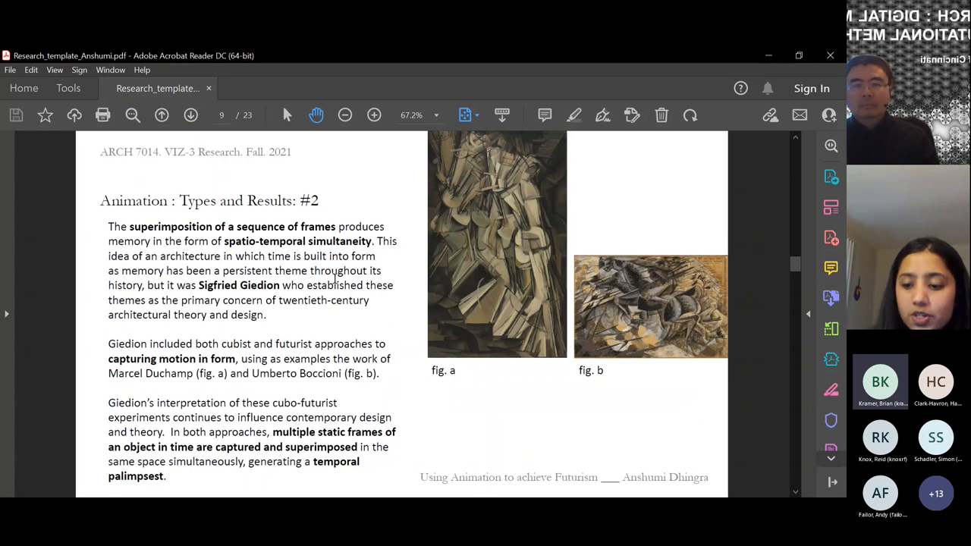
pyautogui.click(161, 115)
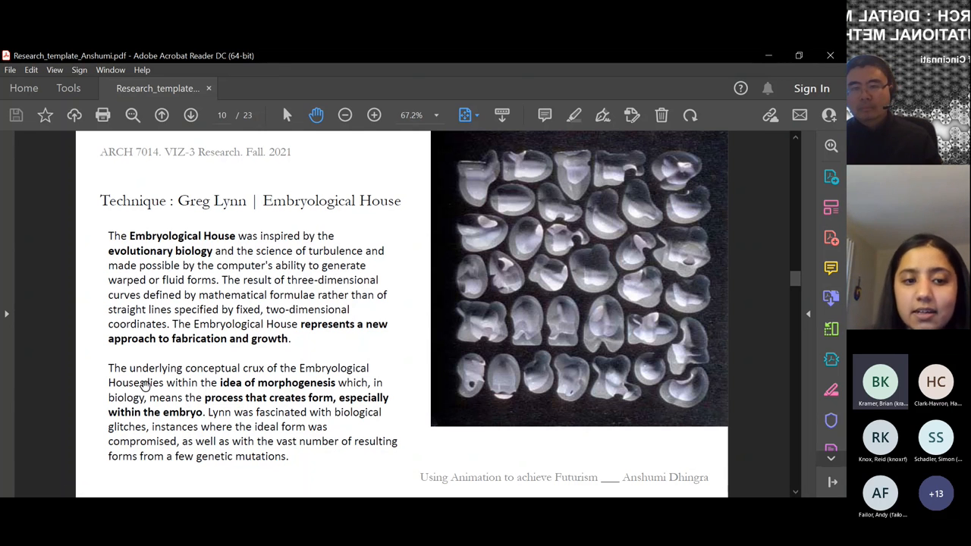
pyautogui.moveTo(194, 366)
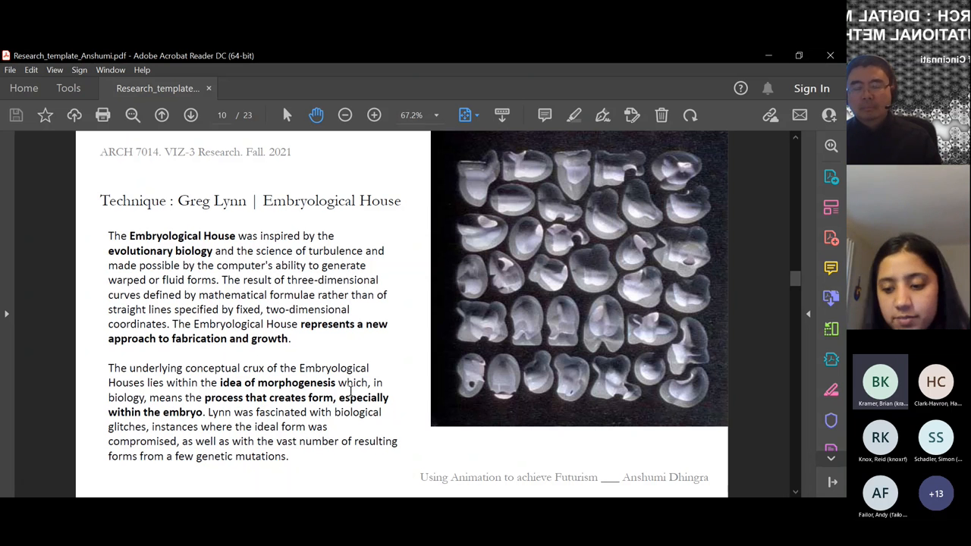
# Advance to page 10, 'Technique: Greg Lynn | Embryological House'.
pyautogui.click(191, 115)
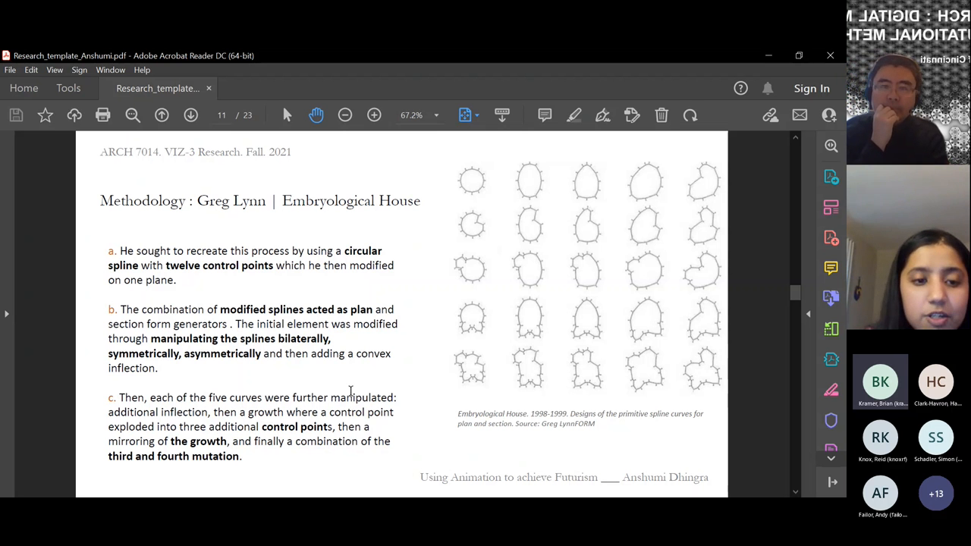
pyautogui.moveTo(88, 320)
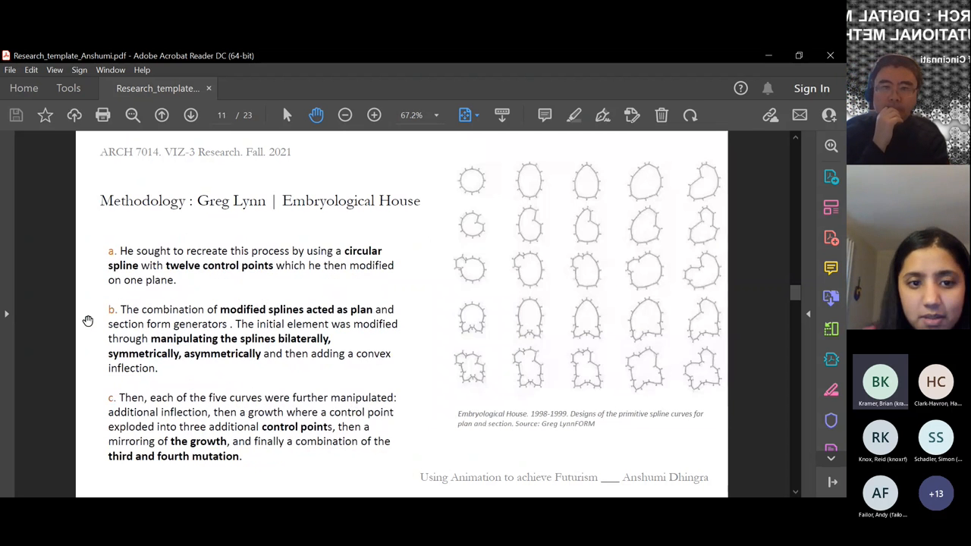
# Advance to the Embryological House methodology page with spline curve diagrams.
pyautogui.click(191, 116)
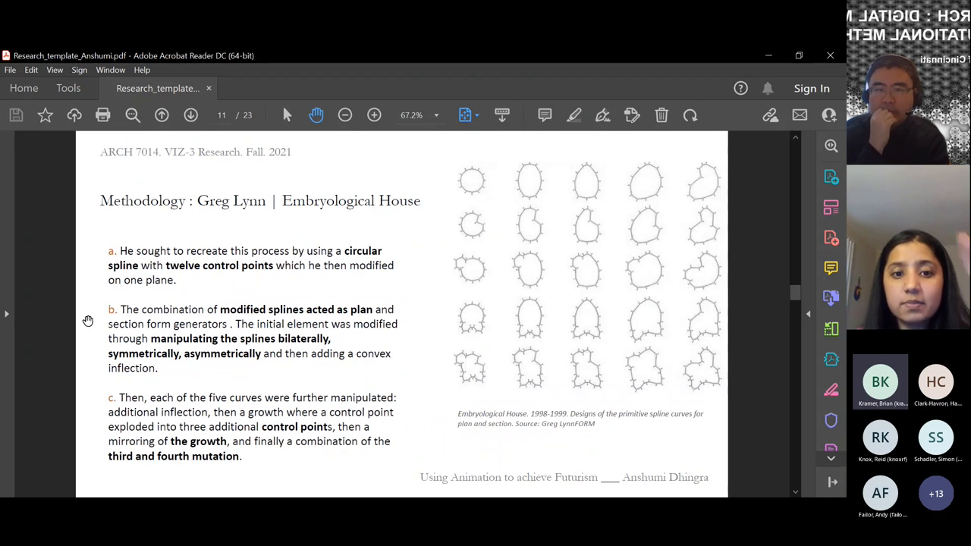
pyautogui.moveTo(280, 170)
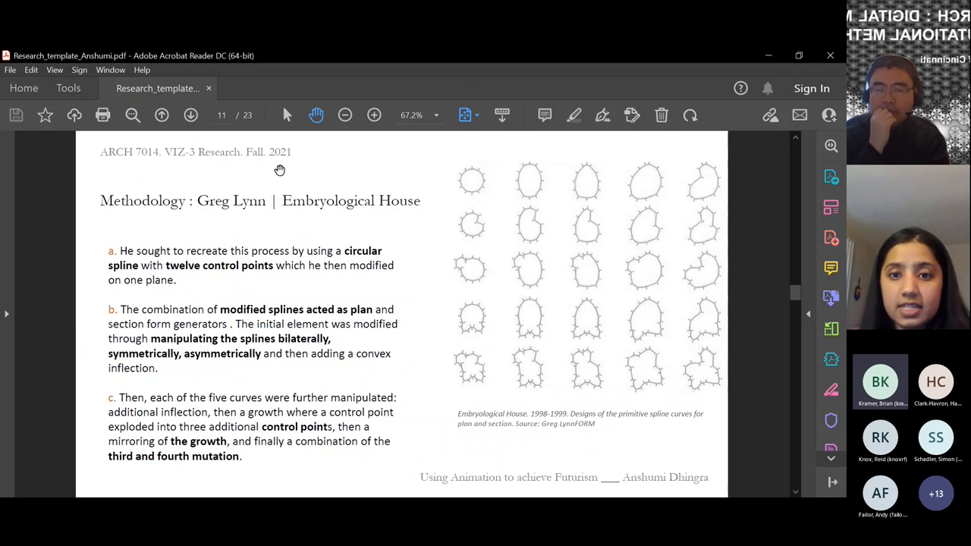
pyautogui.moveTo(492, 199)
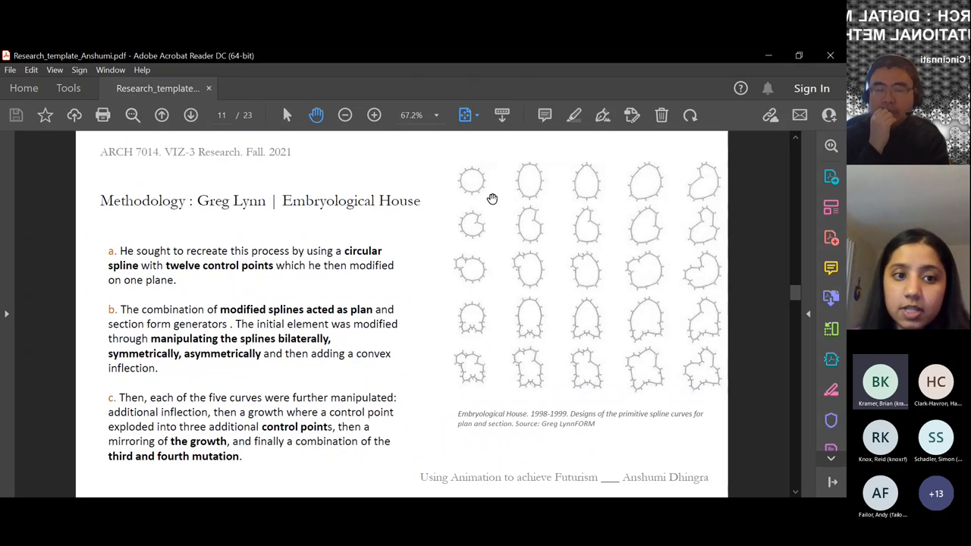
pyautogui.moveTo(478, 209)
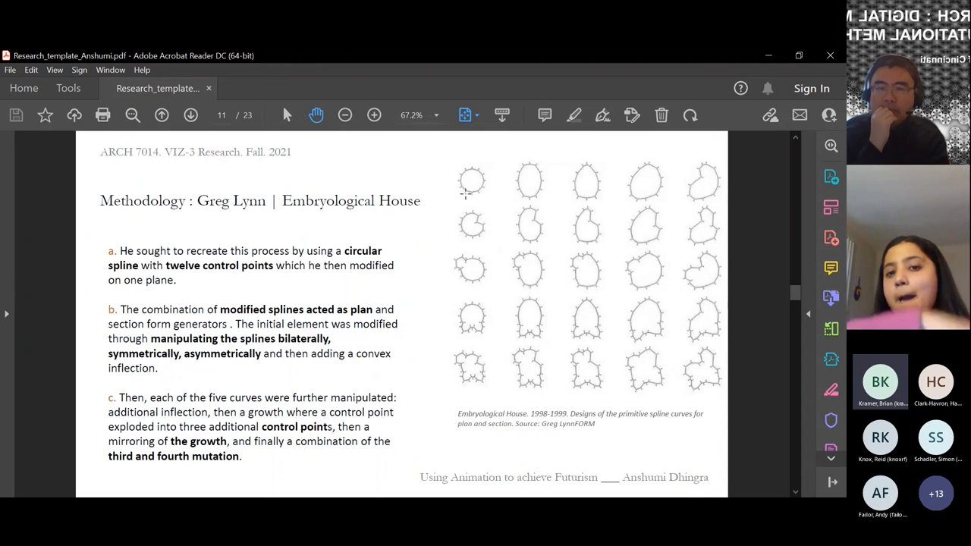
pyautogui.moveTo(683, 206)
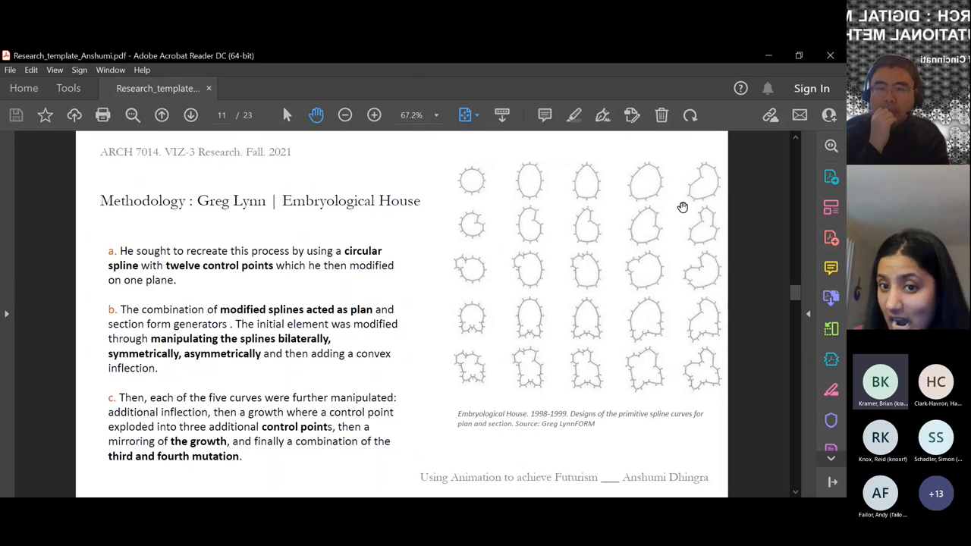
pyautogui.moveTo(479, 239)
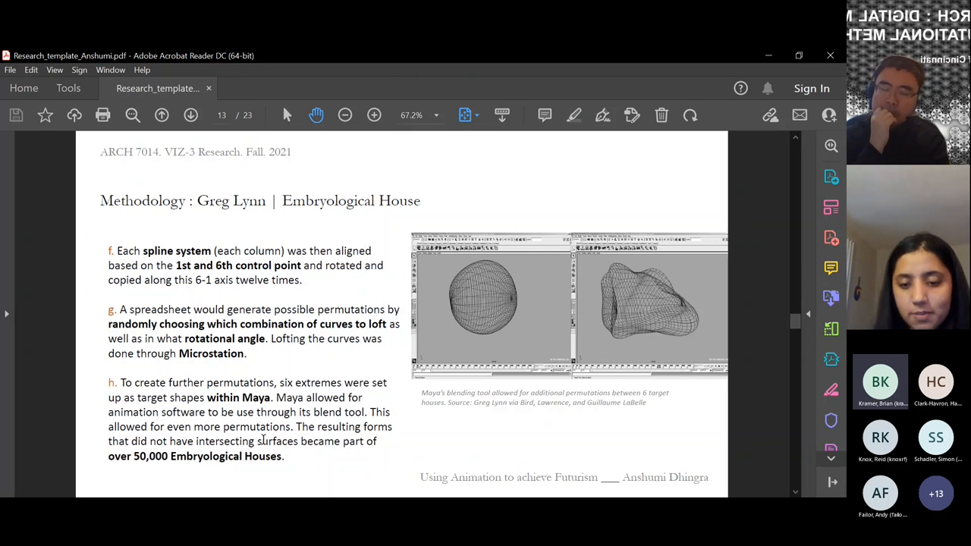
pyautogui.click(161, 116)
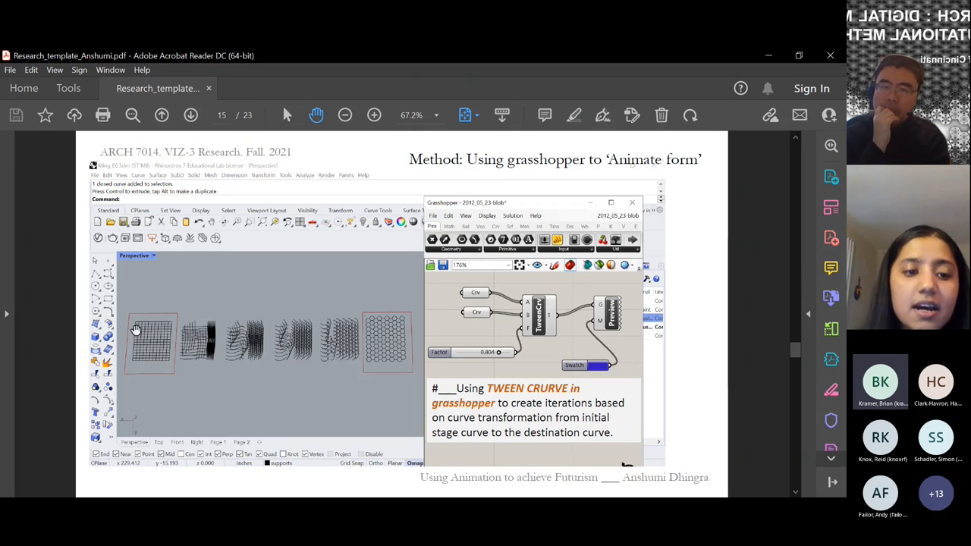
pyautogui.moveTo(164, 288)
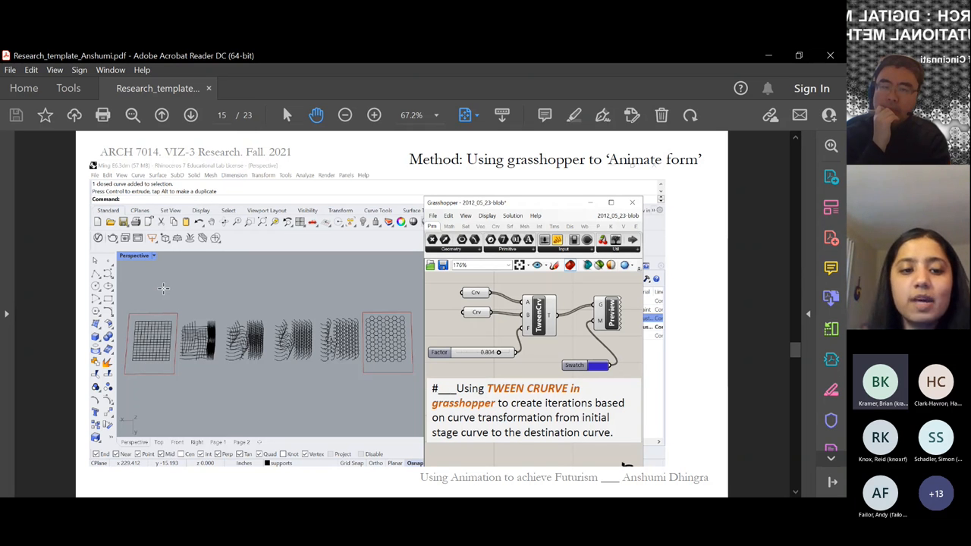
pyautogui.moveTo(124, 376)
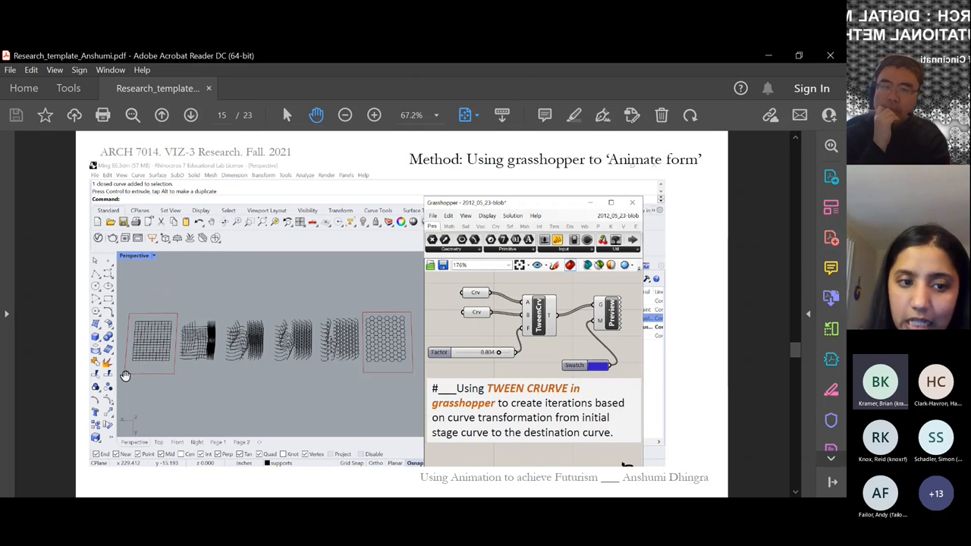
pyautogui.moveTo(343, 249)
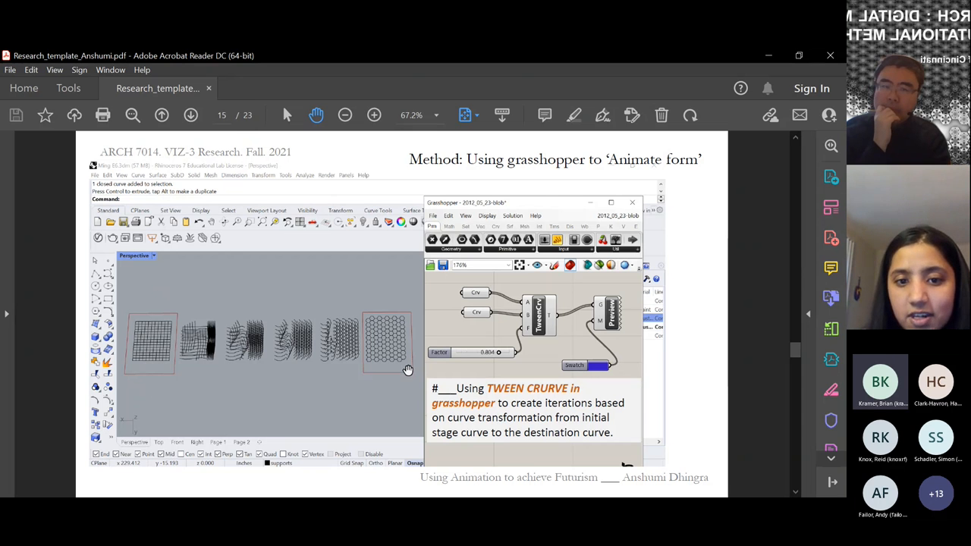
pyautogui.moveTo(395, 364)
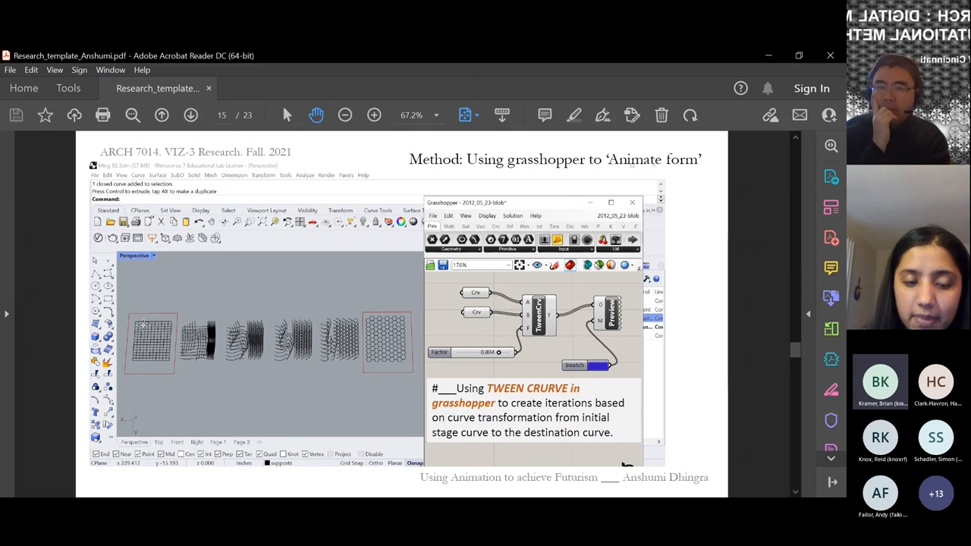
pyautogui.moveTo(152, 349)
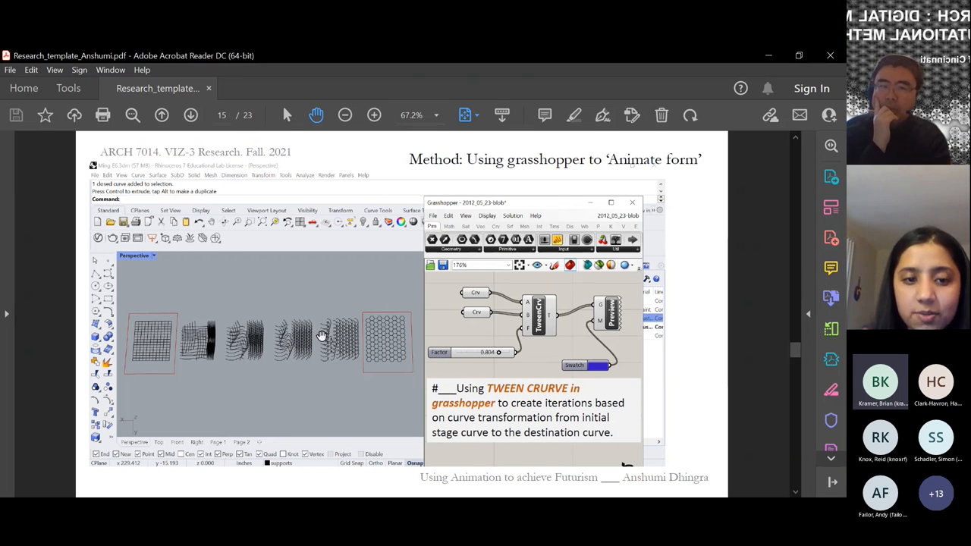
pyautogui.moveTo(555, 336)
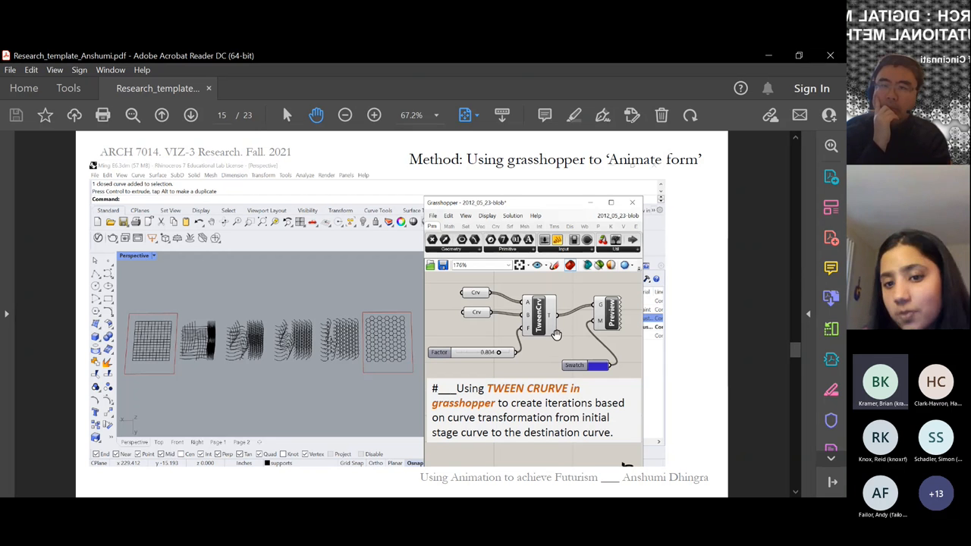
pyautogui.moveTo(559, 337)
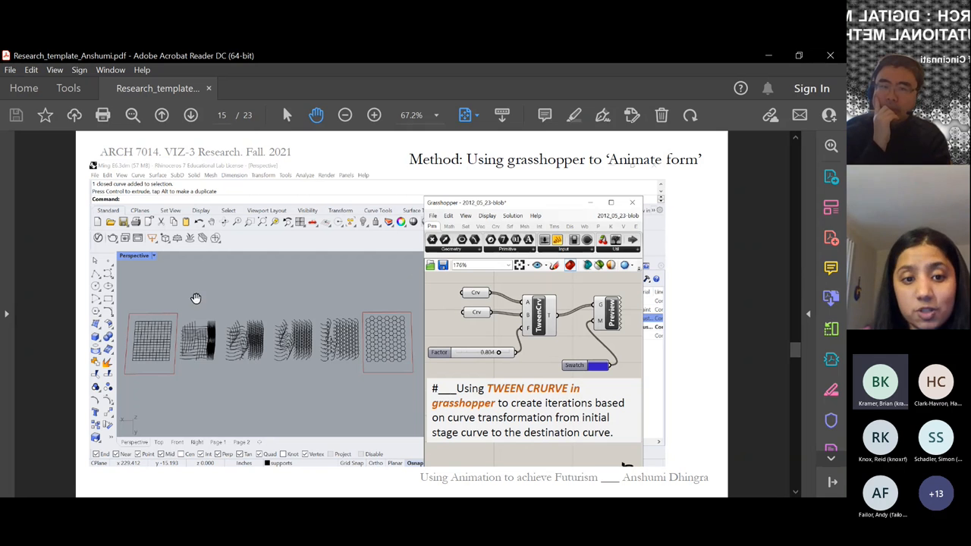
pyautogui.moveTo(174, 341)
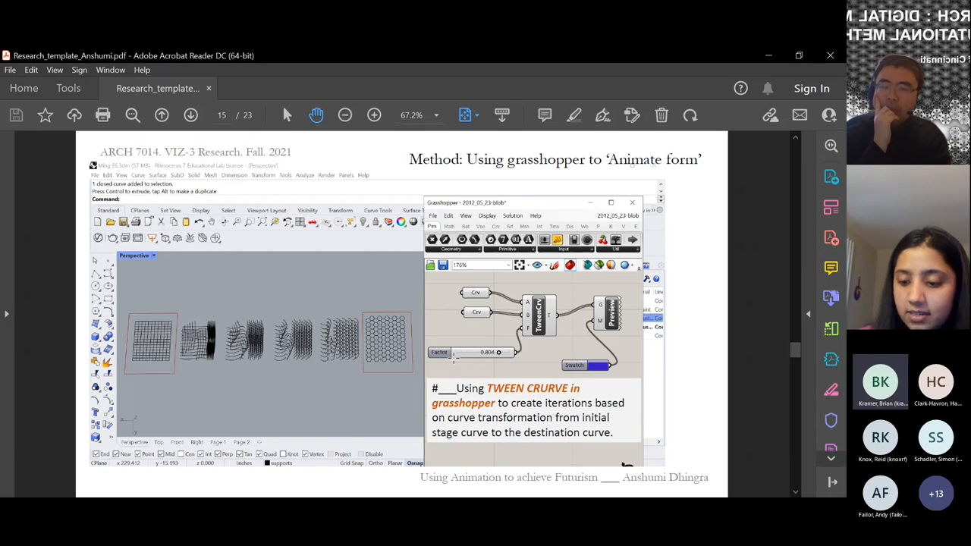
# Advance to page 16, the Grasshopper 'Animation points' method page.
pyautogui.click(191, 116)
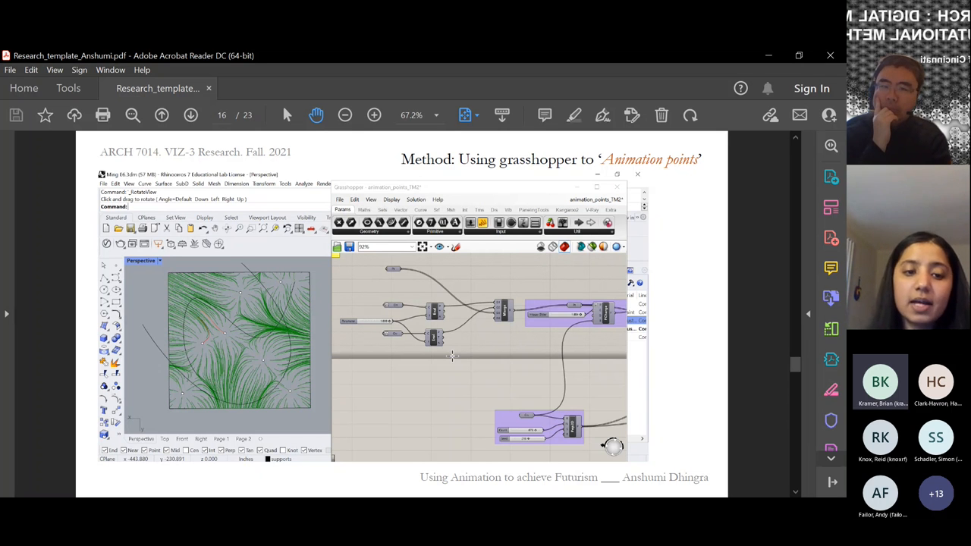
pyautogui.moveTo(346, 273)
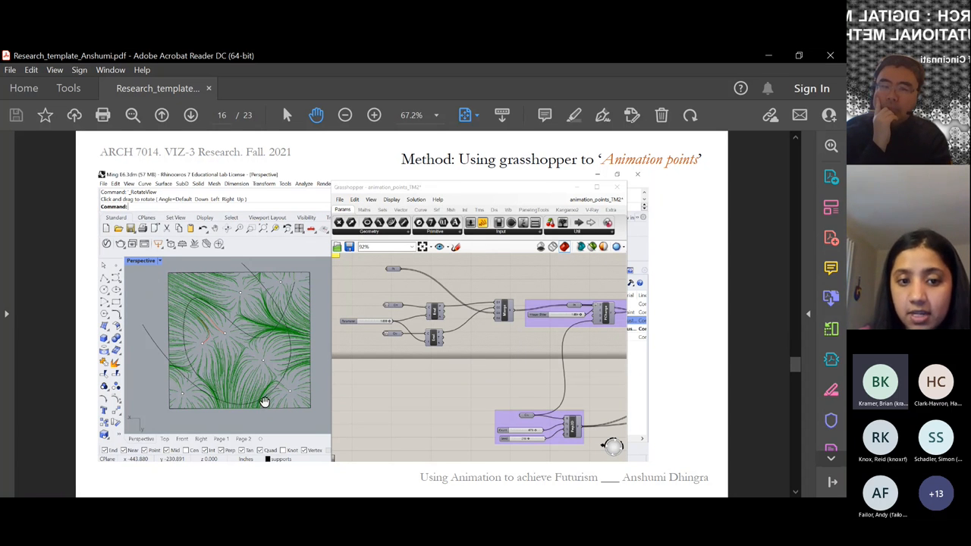
pyautogui.moveTo(255, 273)
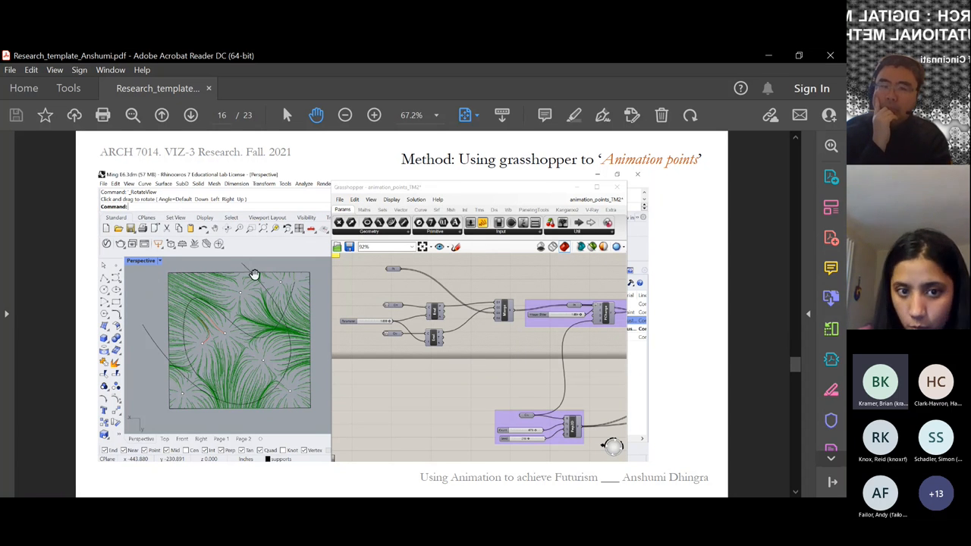
pyautogui.moveTo(237, 289)
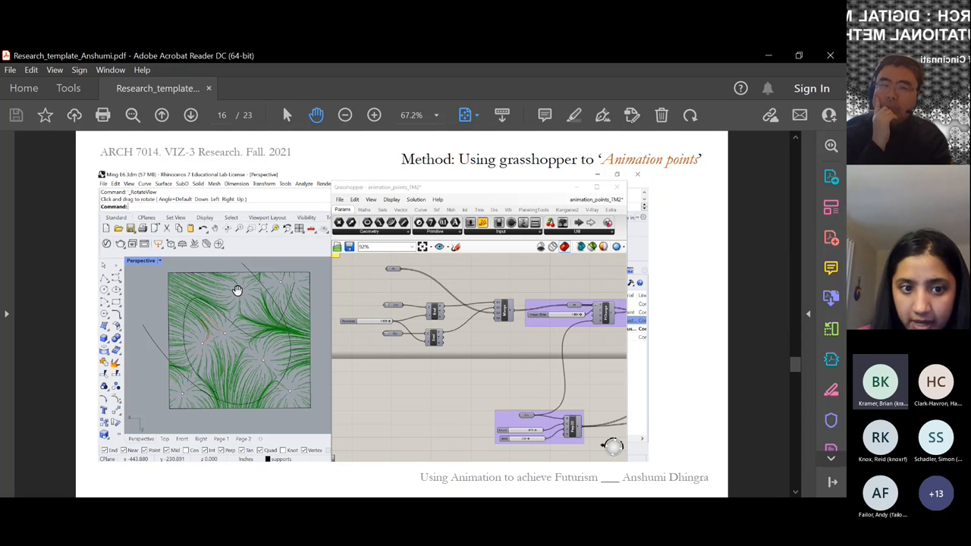
pyautogui.moveTo(194, 334)
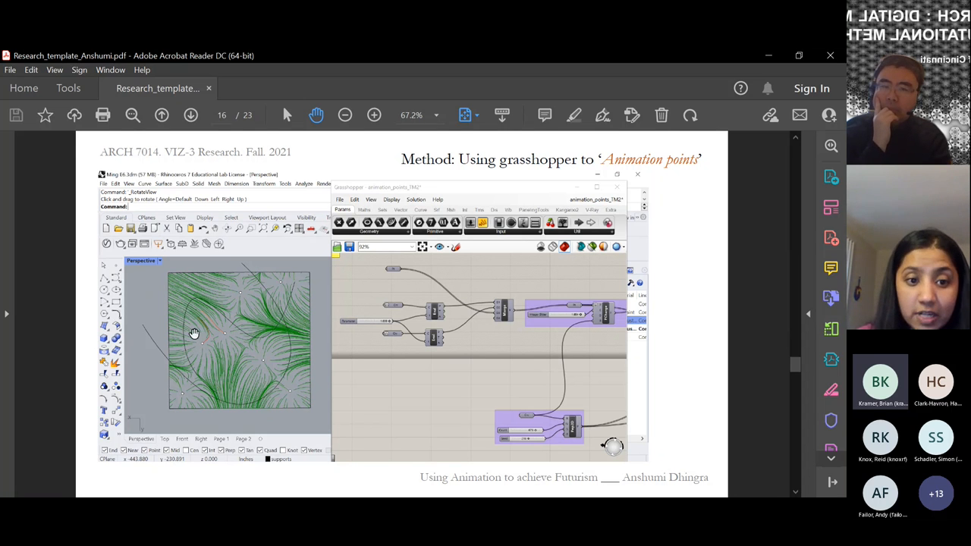
pyautogui.moveTo(255, 401)
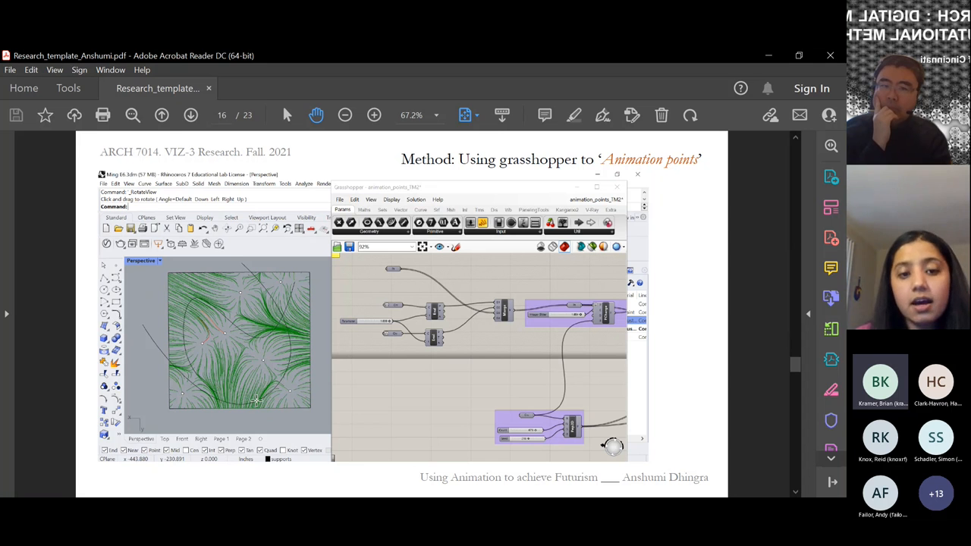
# Move past the animate screenshots to page 20, animating form with the Pufferfish plug-in.
pyautogui.scroll(-3)
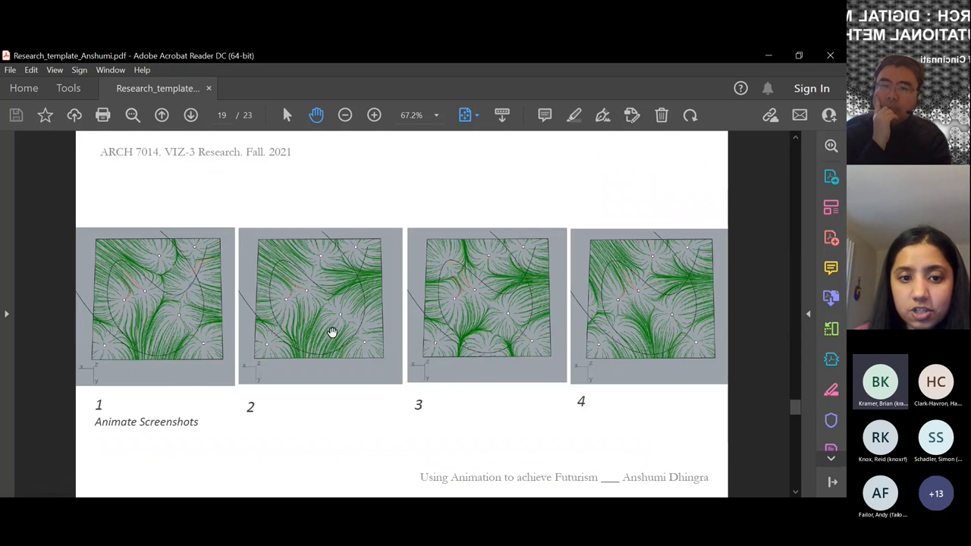
pyautogui.moveTo(589, 367)
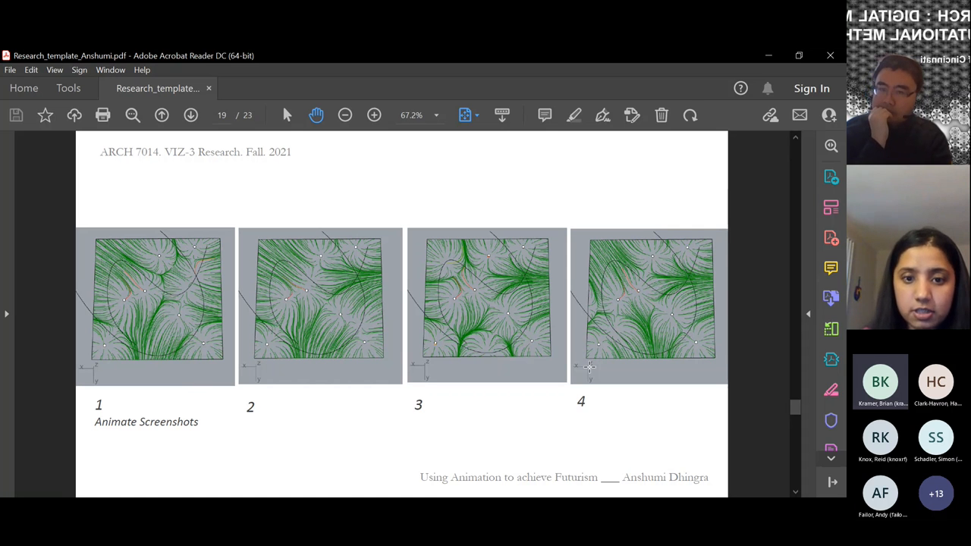
pyautogui.click(161, 116)
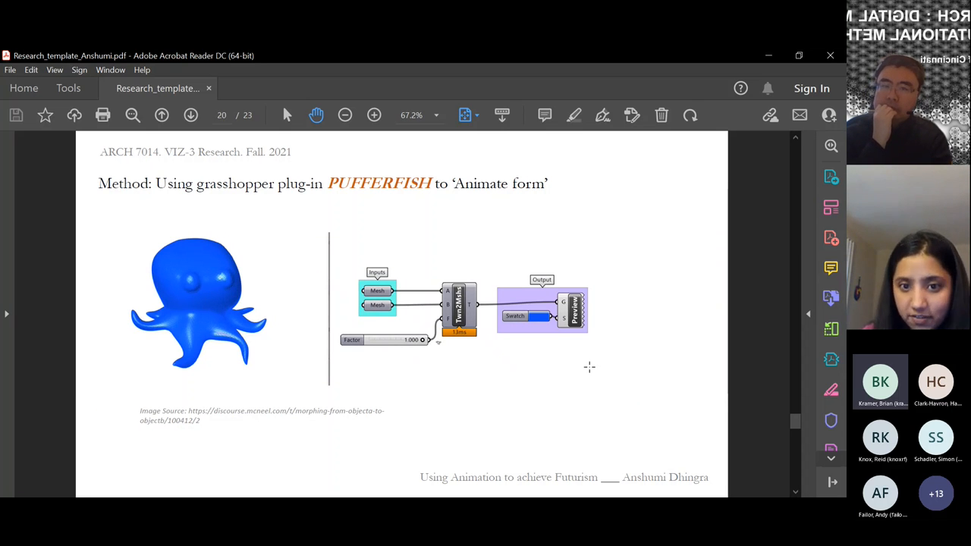
# Advance to page 22 on Pufferfish's 330 components for tweens, blends and morphs.
pyautogui.click(191, 116)
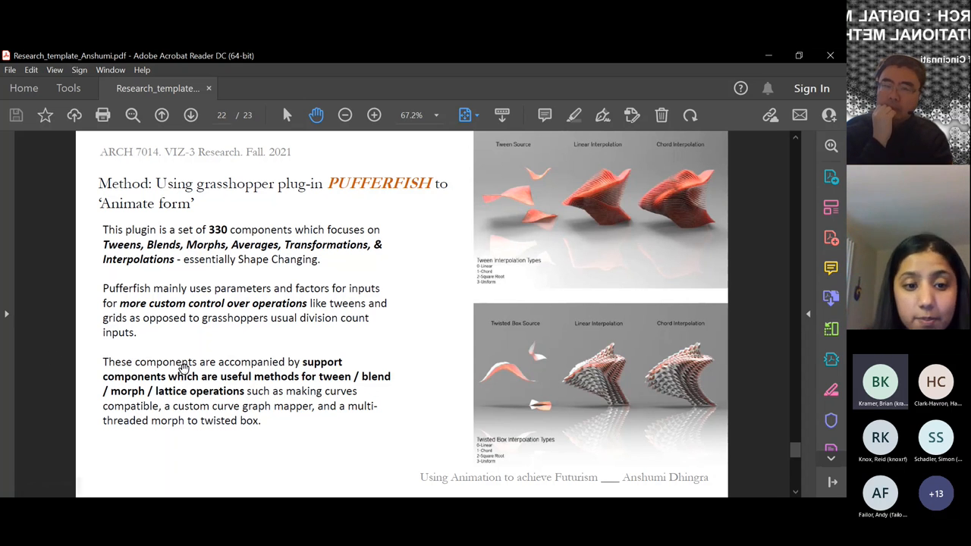
pyautogui.moveTo(286, 437)
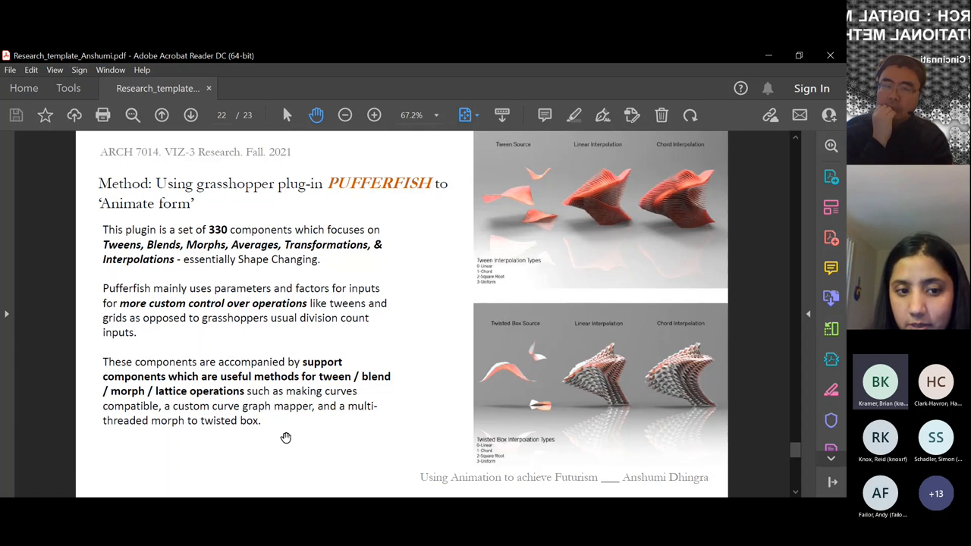
pyautogui.moveTo(334, 395)
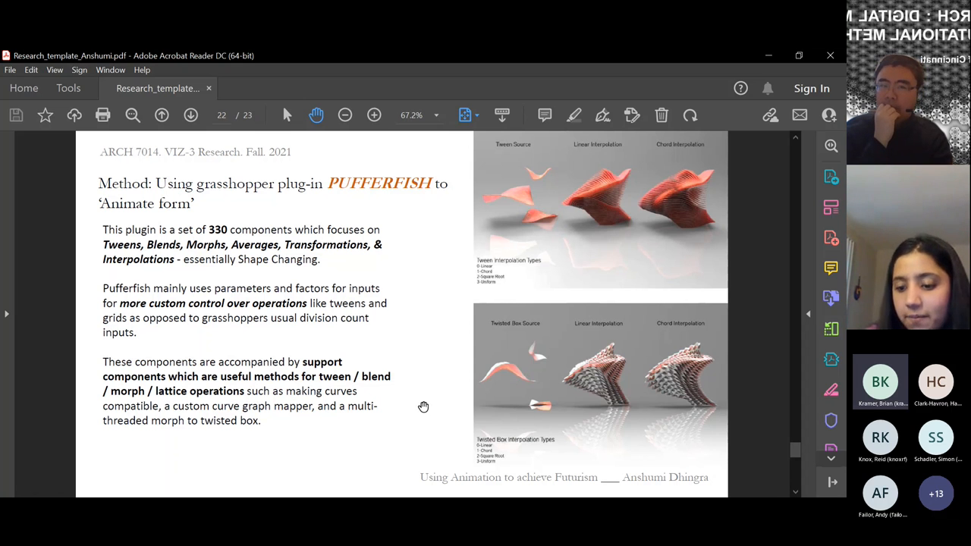
# Advance to page 23, the deck's bibliography listing four sources.
pyautogui.click(191, 116)
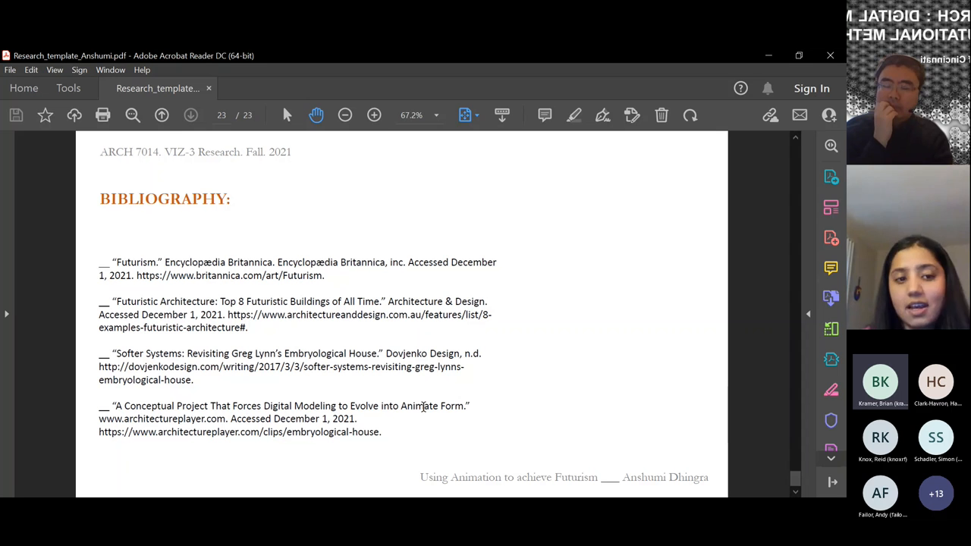
pyautogui.moveTo(675, 225)
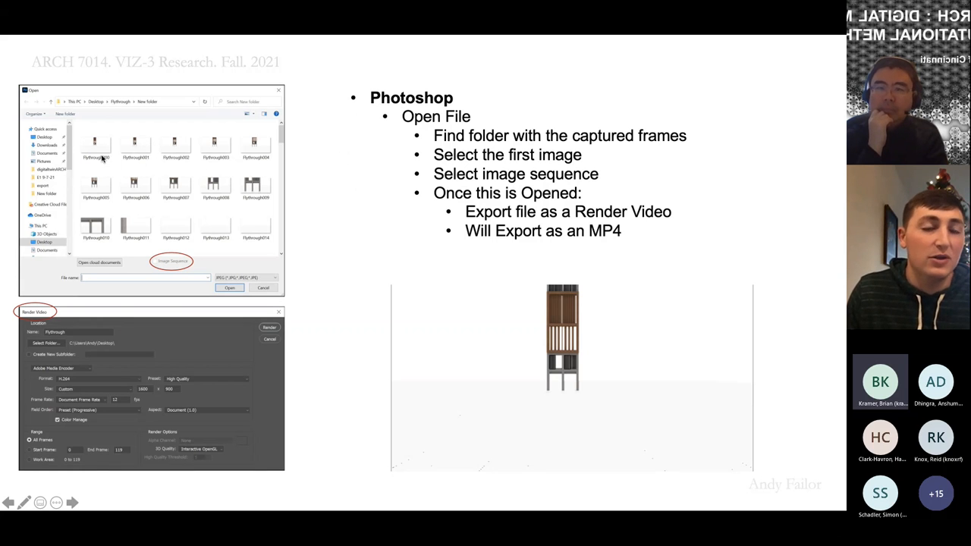
pyautogui.moveTo(154, 215)
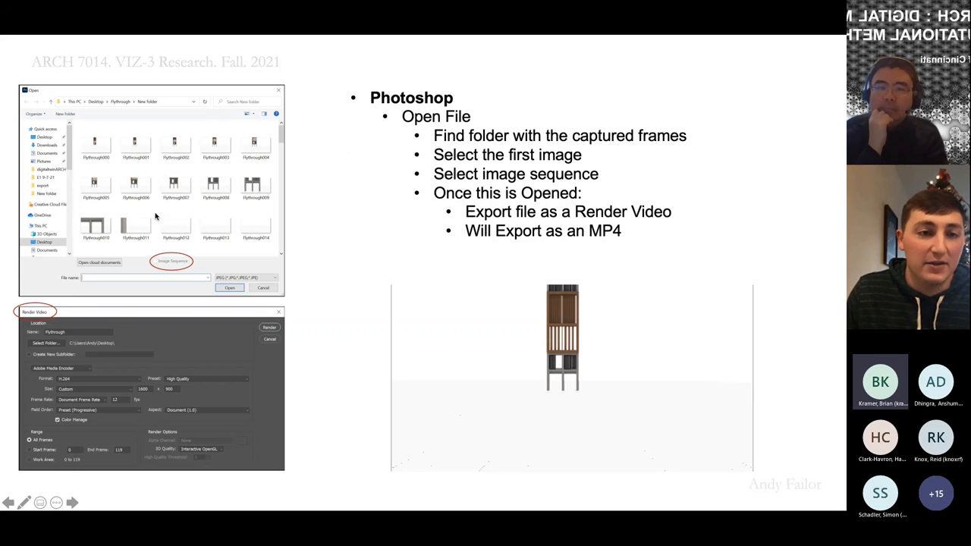
pyautogui.moveTo(180, 261)
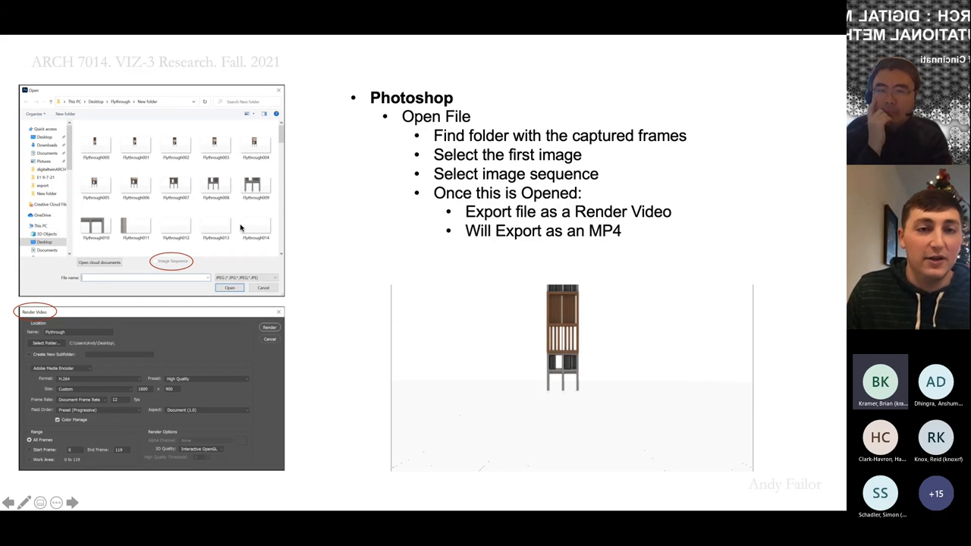
pyautogui.moveTo(310, 216)
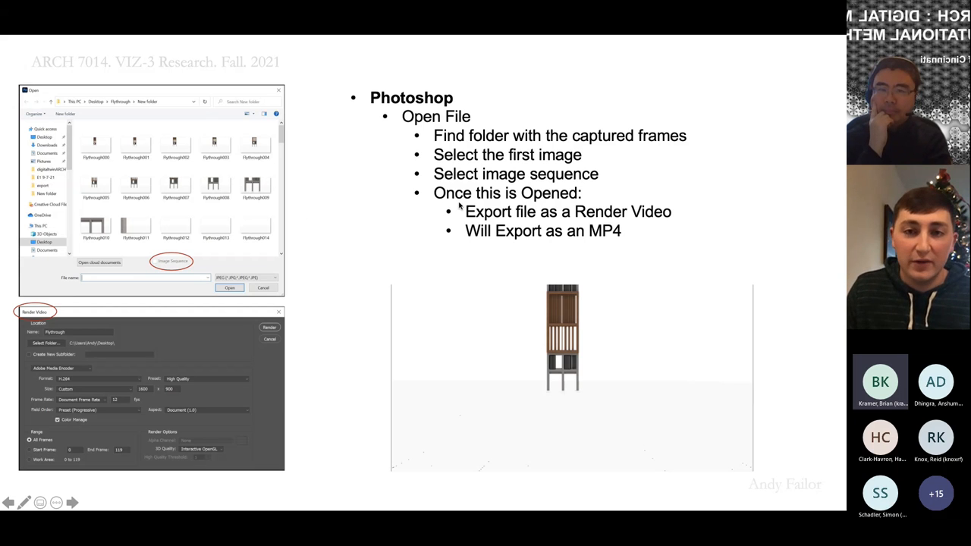
pyautogui.moveTo(449, 234)
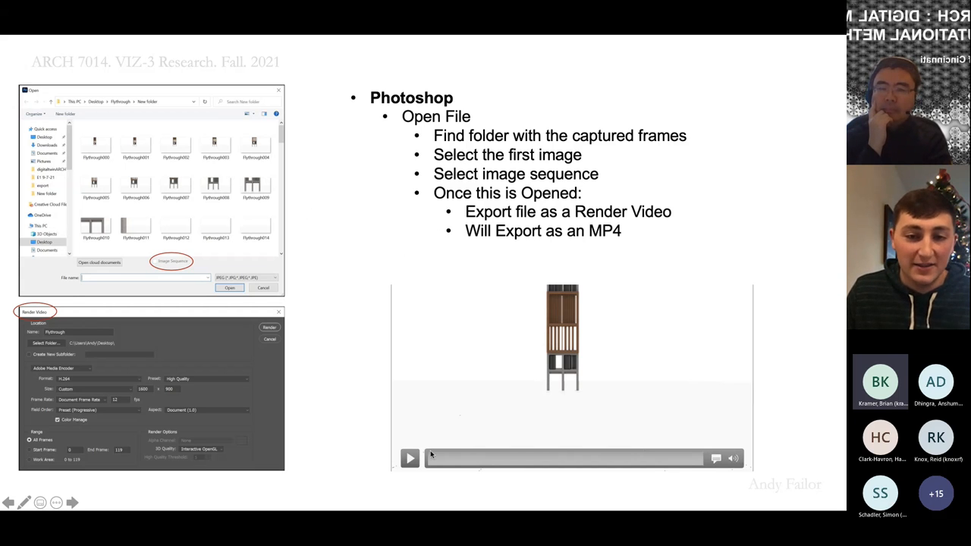
# Advance to the slide on turning captured frames into an MP4 video in Photoshop.
pyautogui.click(410, 458)
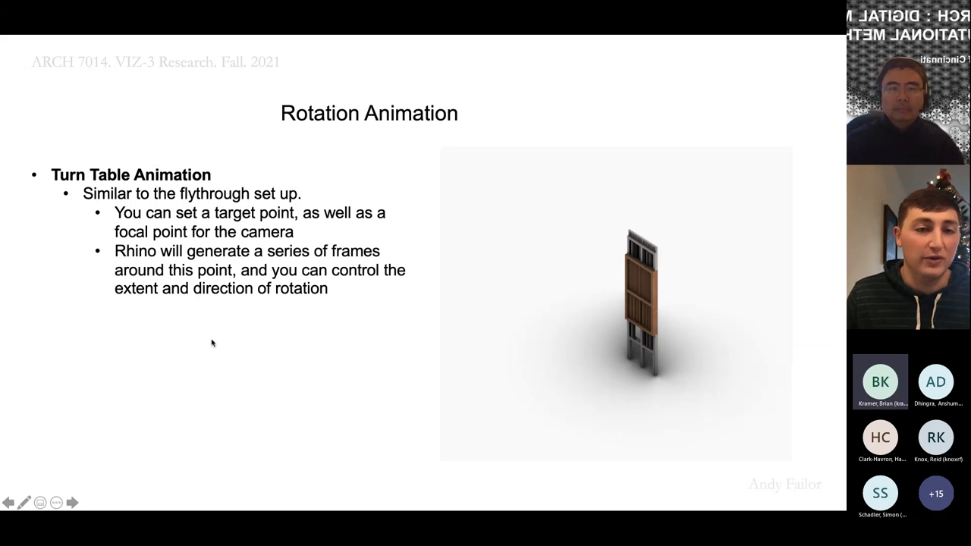
pyautogui.moveTo(165, 269)
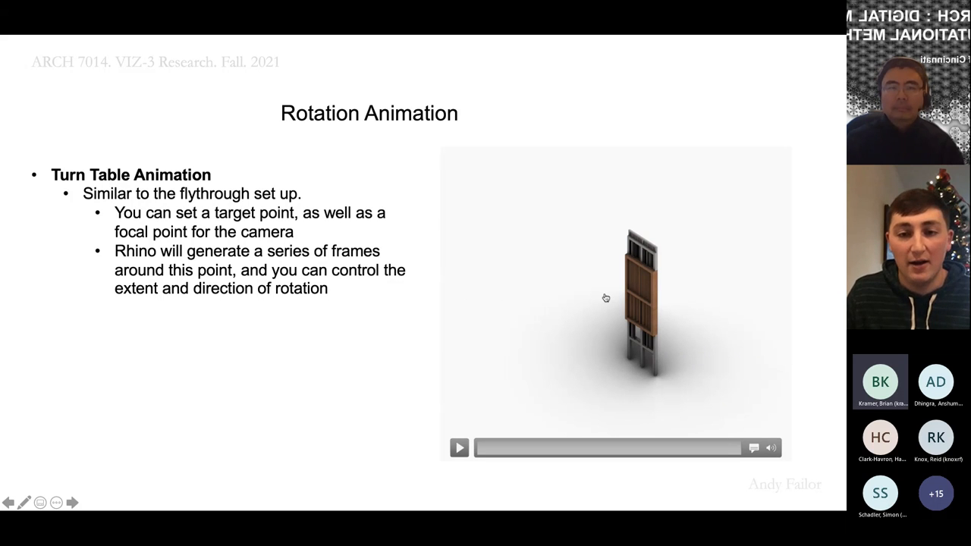
pyautogui.moveTo(564, 372)
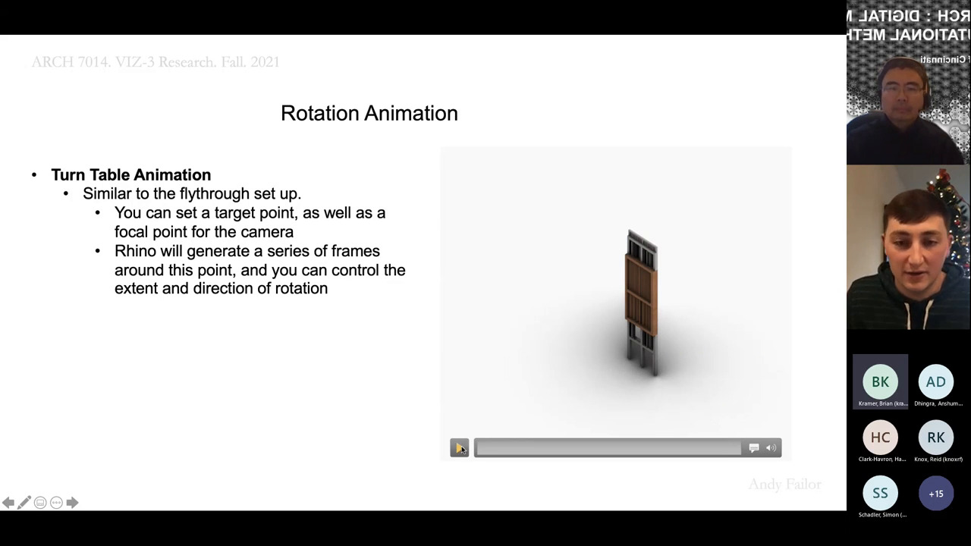
# Play the turntable rotation animation video on the Rotation Animation slide.
pyautogui.click(458, 448)
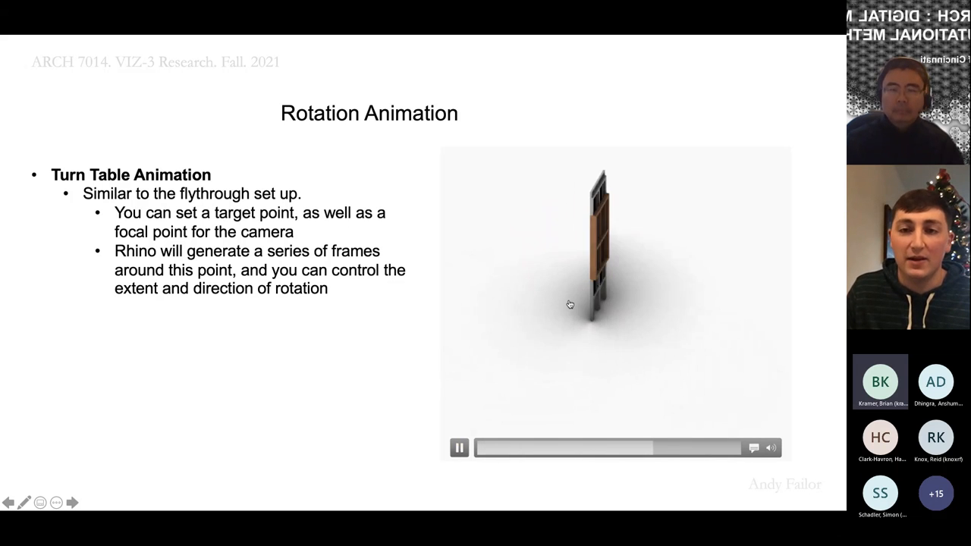
pyautogui.click(460, 446)
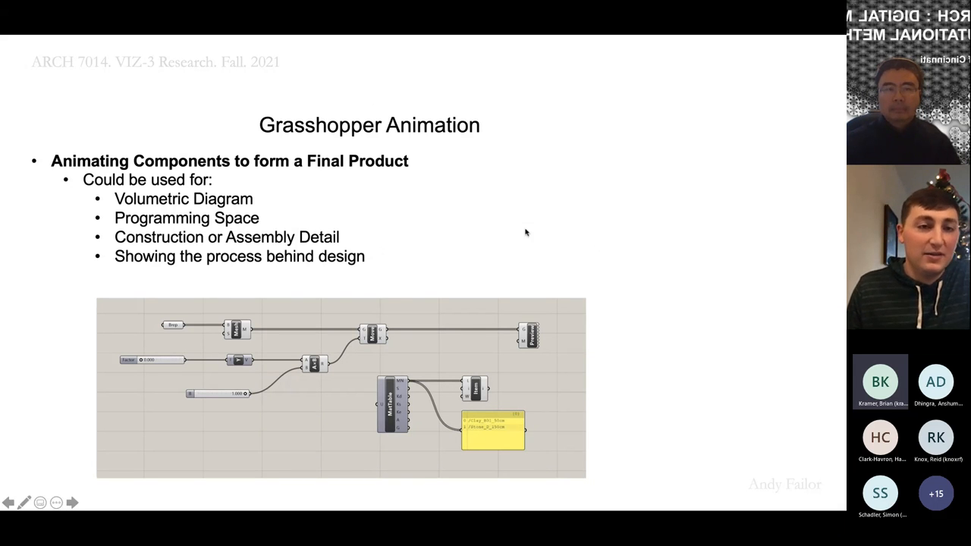
pyautogui.moveTo(469, 263)
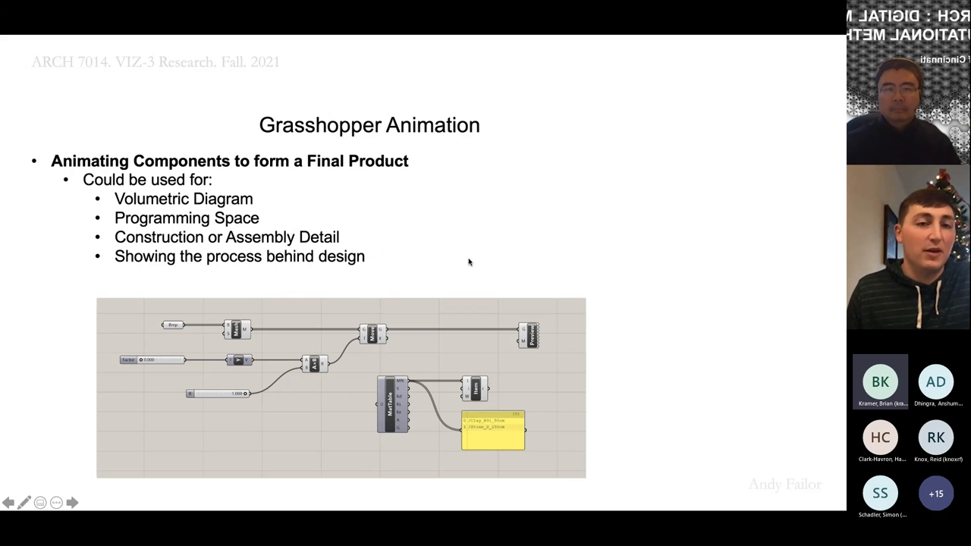
pyautogui.moveTo(498, 279)
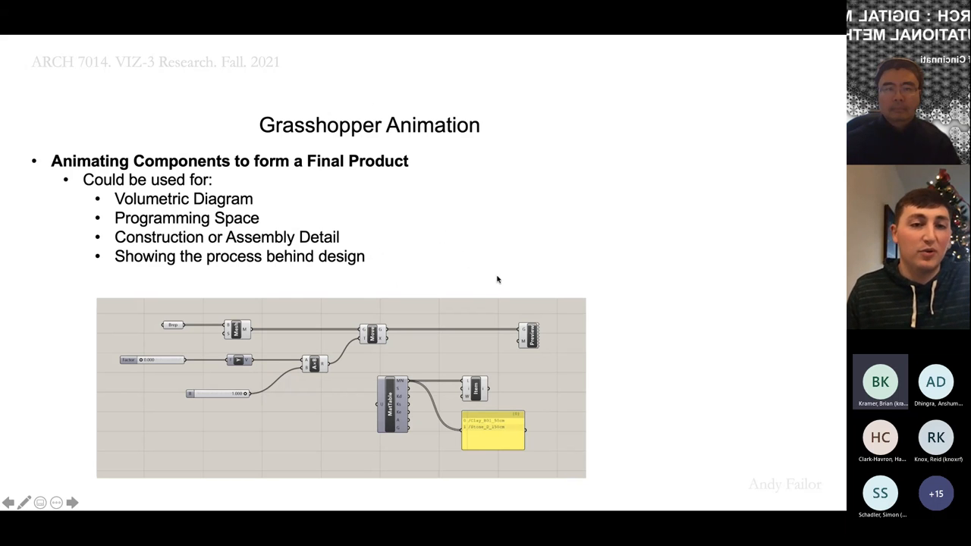
pyautogui.moveTo(472, 276)
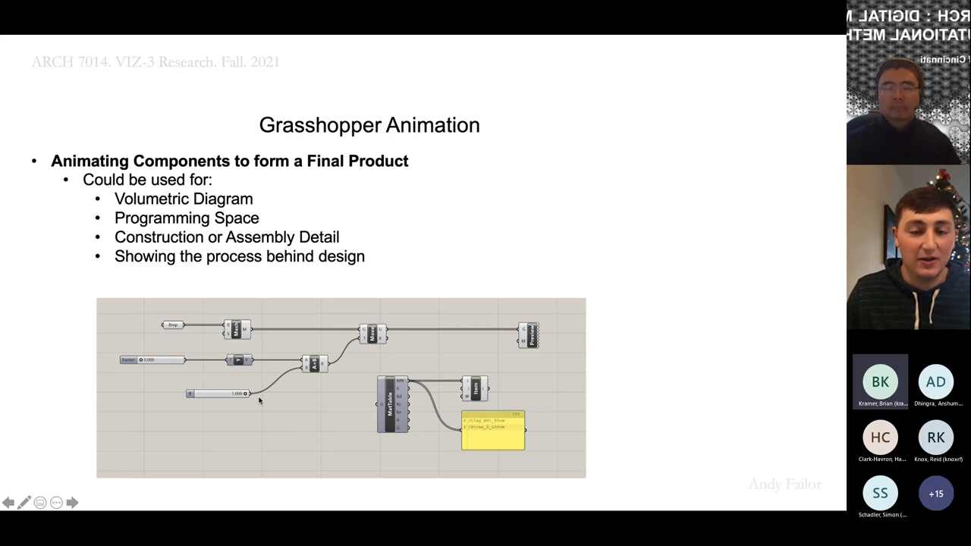
pyautogui.moveTo(205, 377)
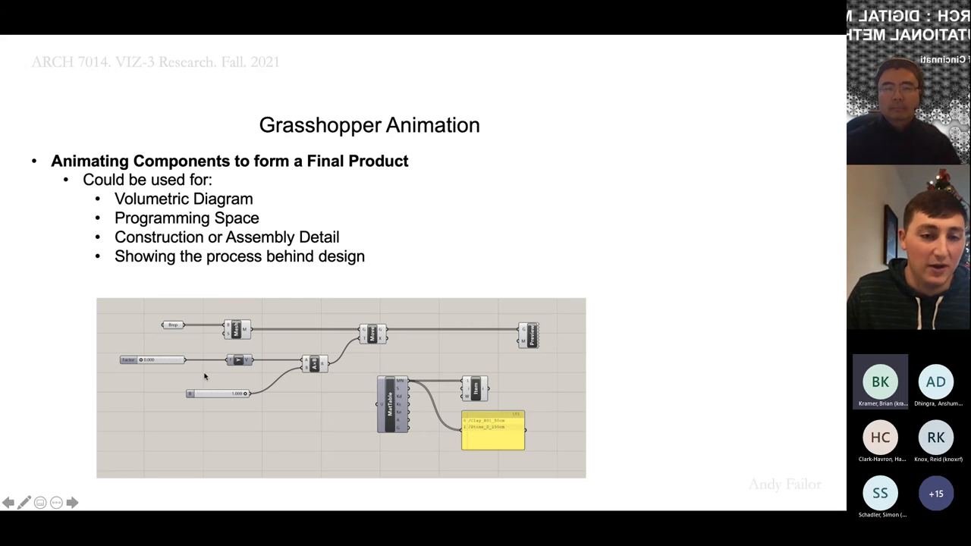
pyautogui.moveTo(222, 369)
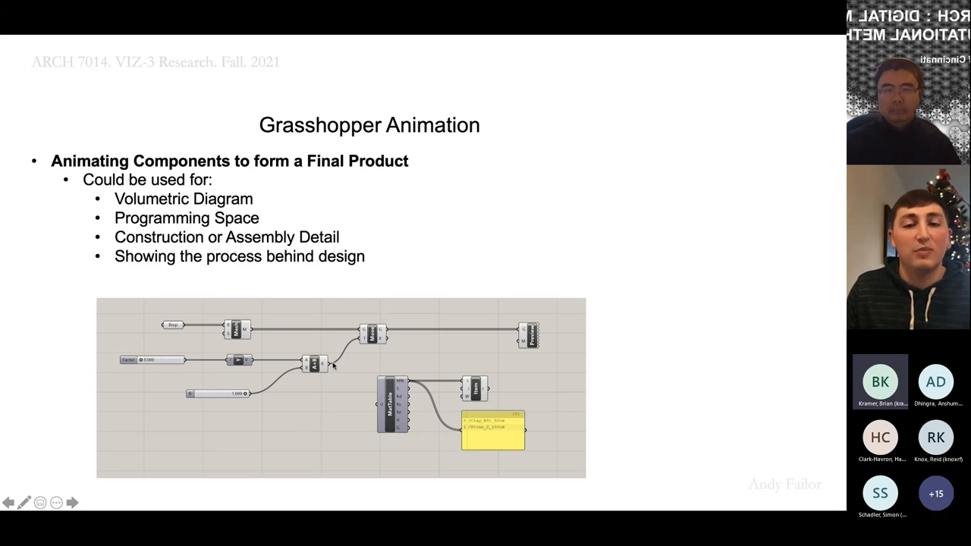
pyautogui.moveTo(453, 347)
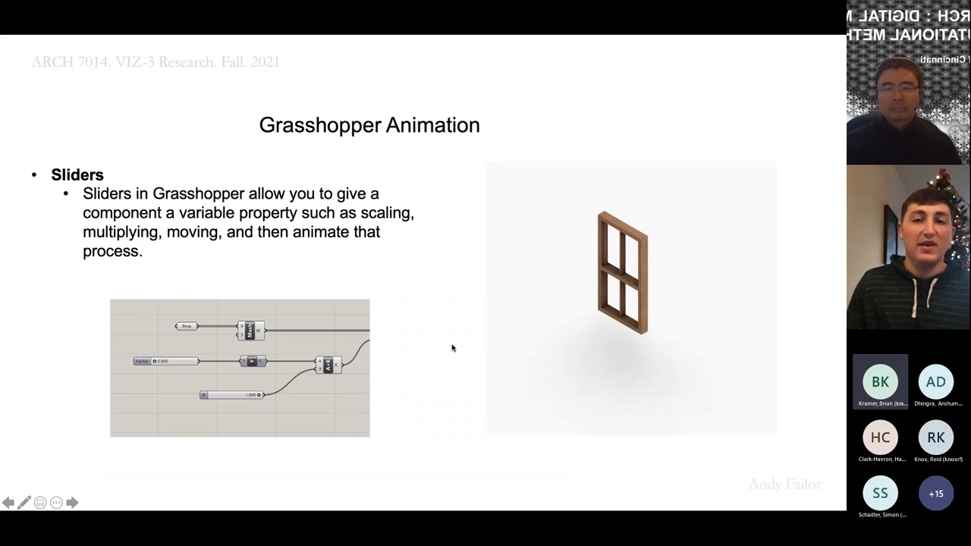
pyautogui.moveTo(182, 284)
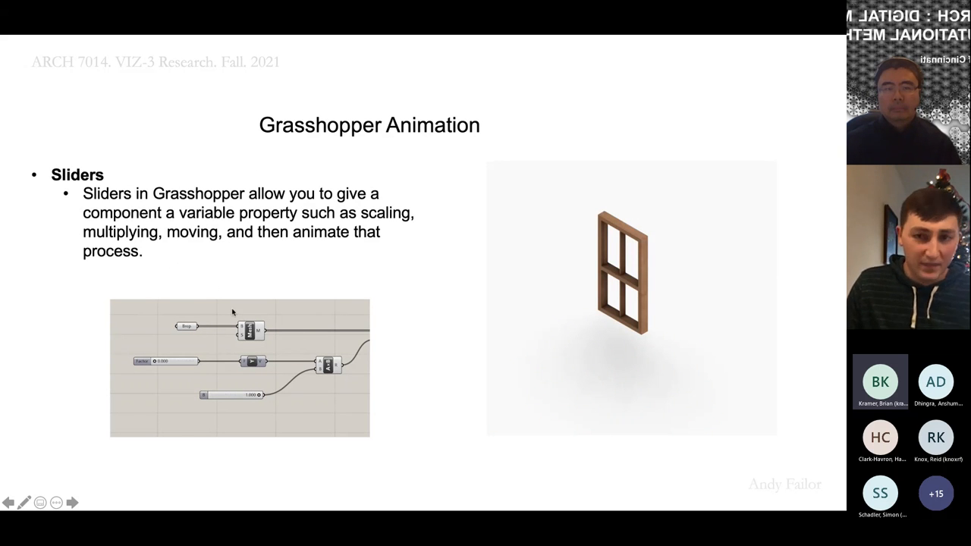
pyautogui.moveTo(446, 299)
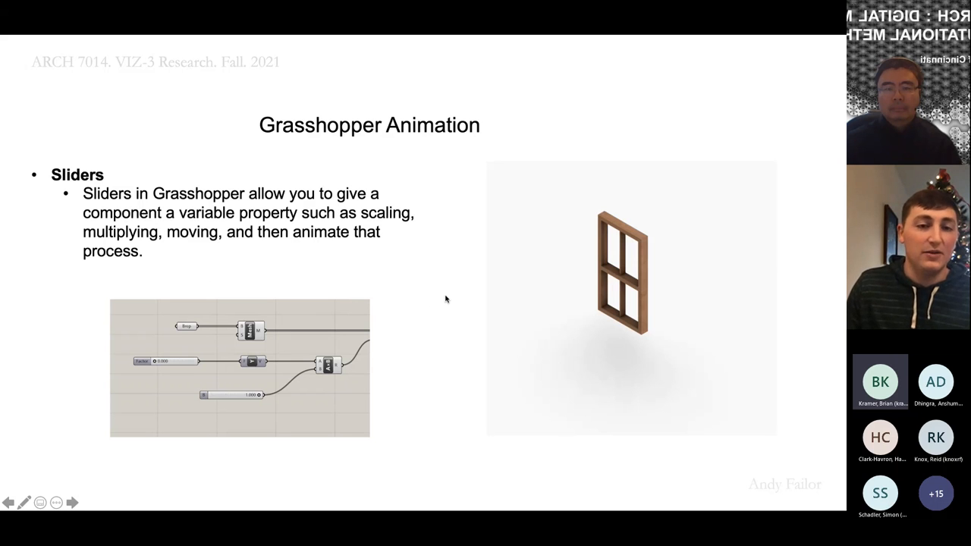
pyautogui.moveTo(416, 298)
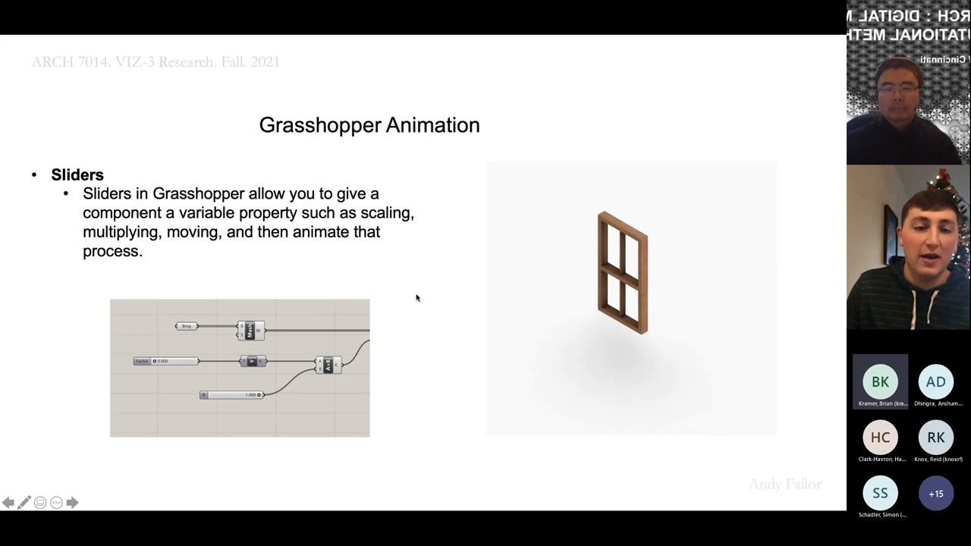
pyautogui.moveTo(409, 304)
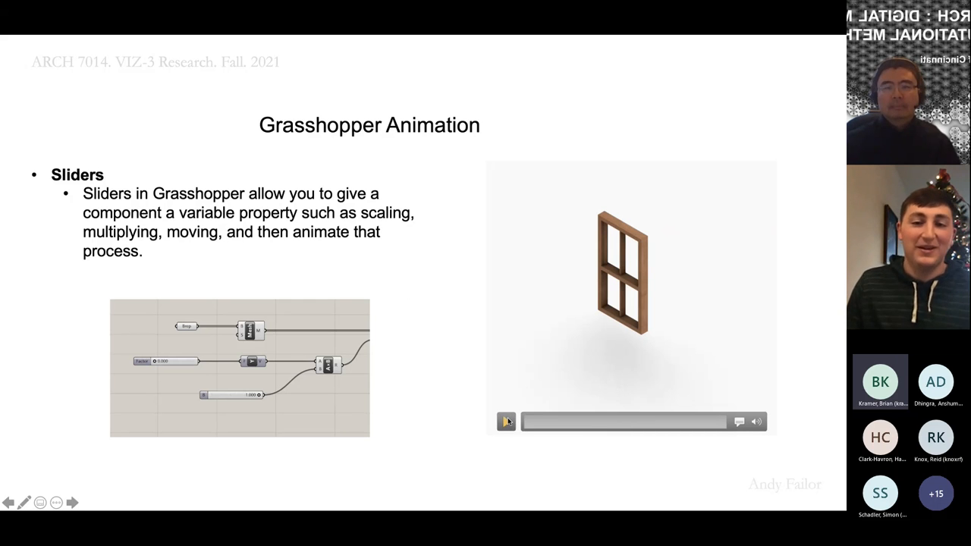
# Play the embedded slider animation video of the window frame growing and let it run.
pyautogui.click(507, 422)
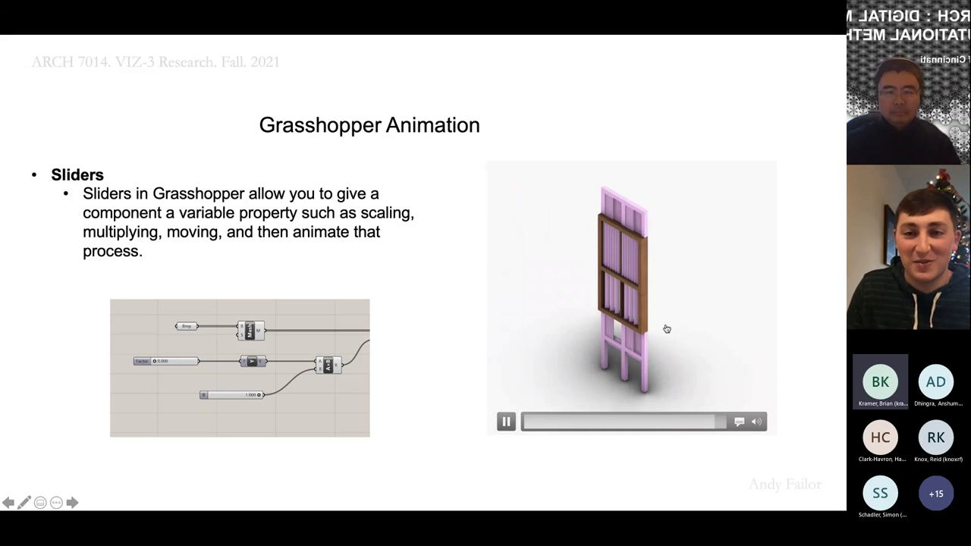
pyautogui.click(505, 422)
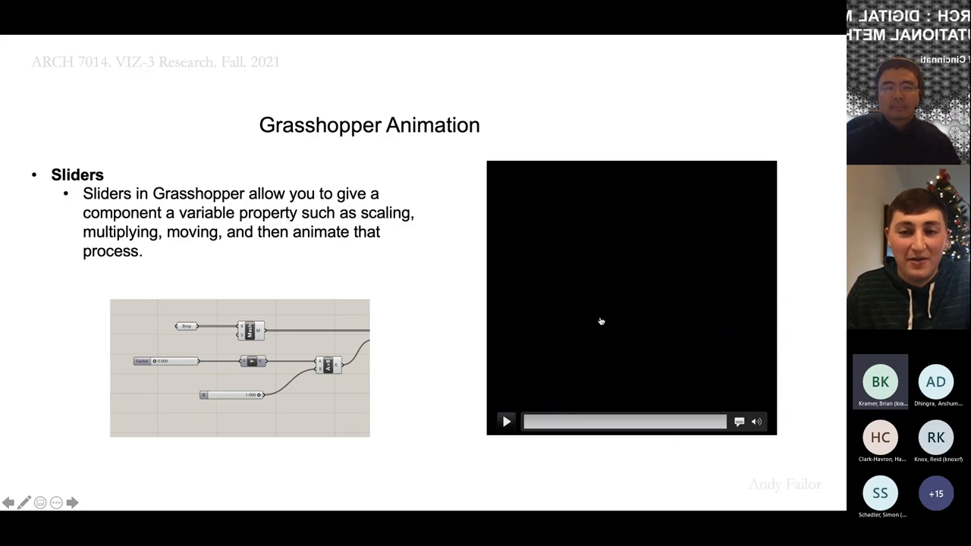
pyautogui.moveTo(645, 476)
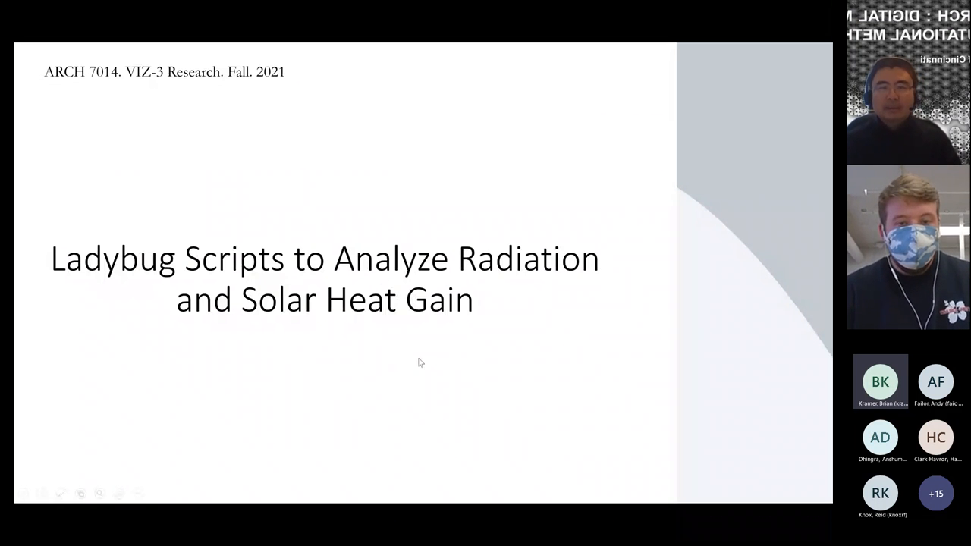
pyautogui.moveTo(512, 335)
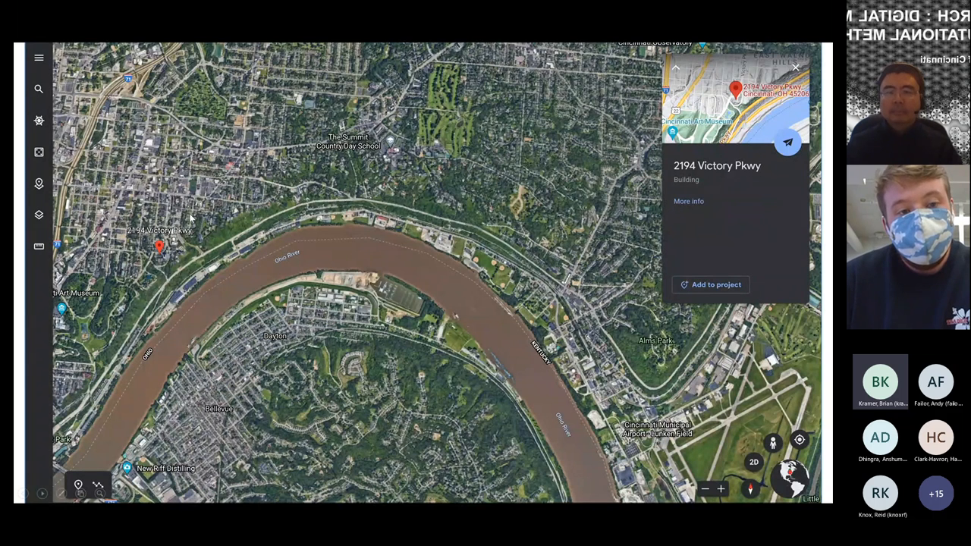
pyautogui.moveTo(218, 228)
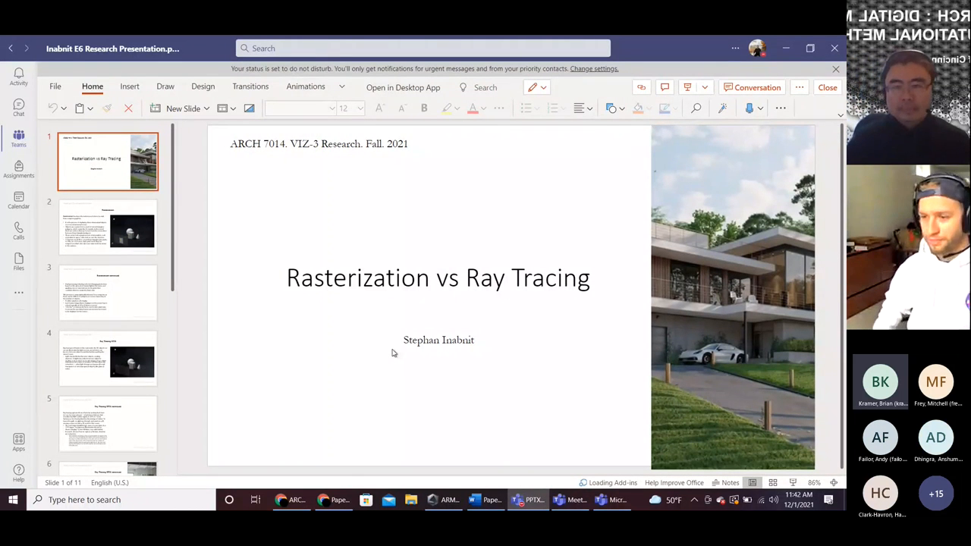
pyautogui.moveTo(825, 443)
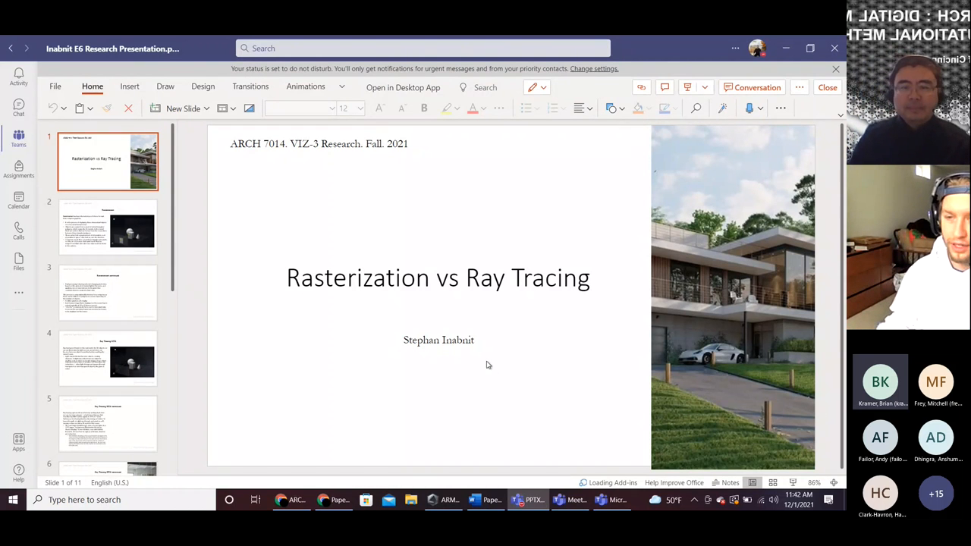
# Open the Rasterization vs Ray Tracing research deck and show its opening slide.
pyautogui.click(439, 340)
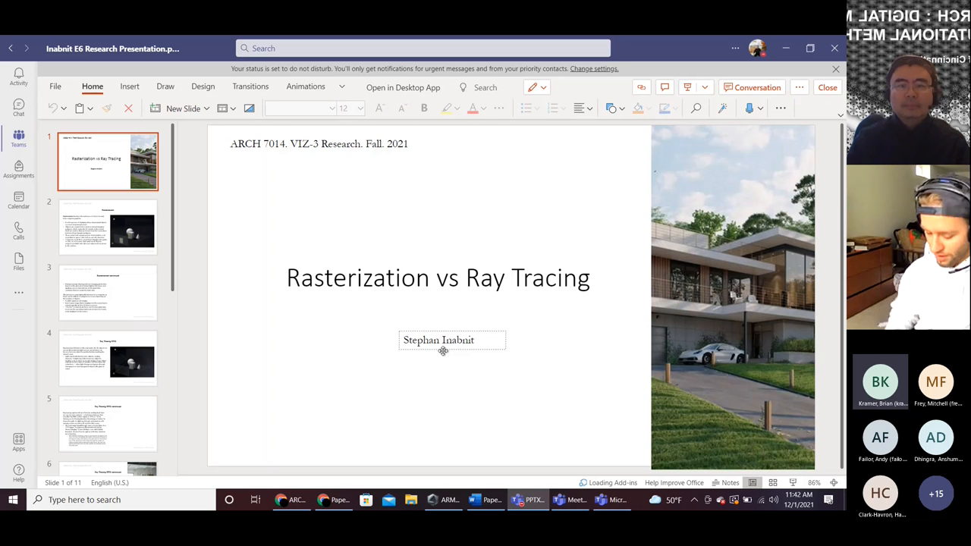
pyautogui.click(108, 228)
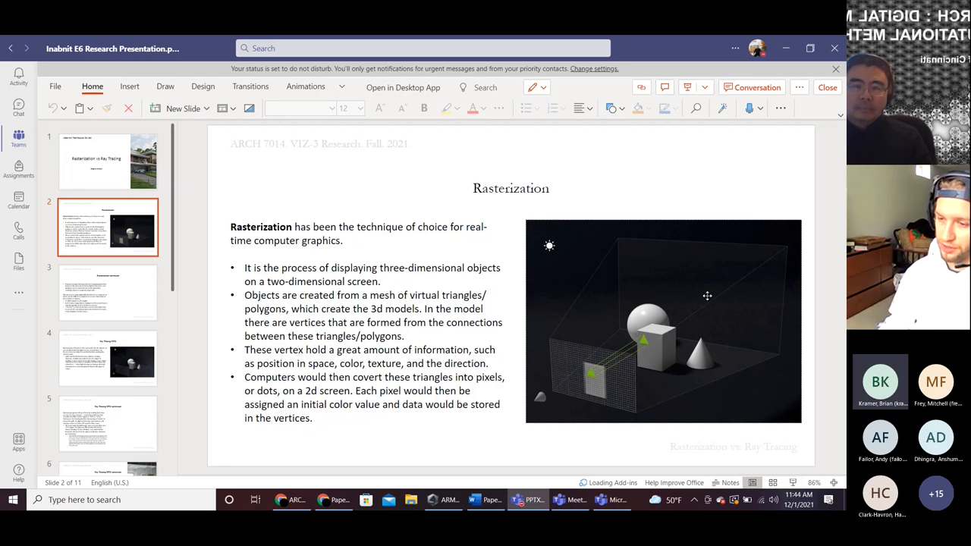
pyautogui.moveTo(610, 352)
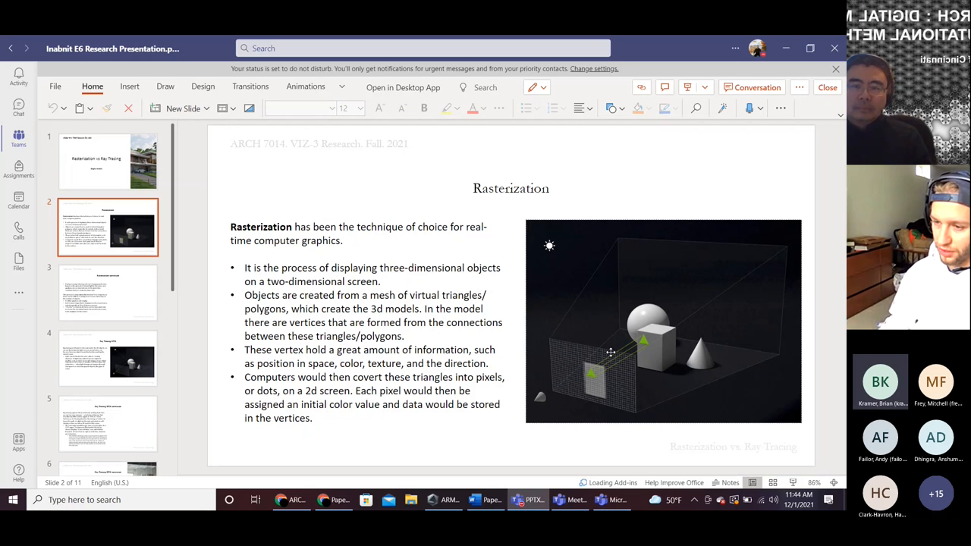
pyautogui.moveTo(616, 379)
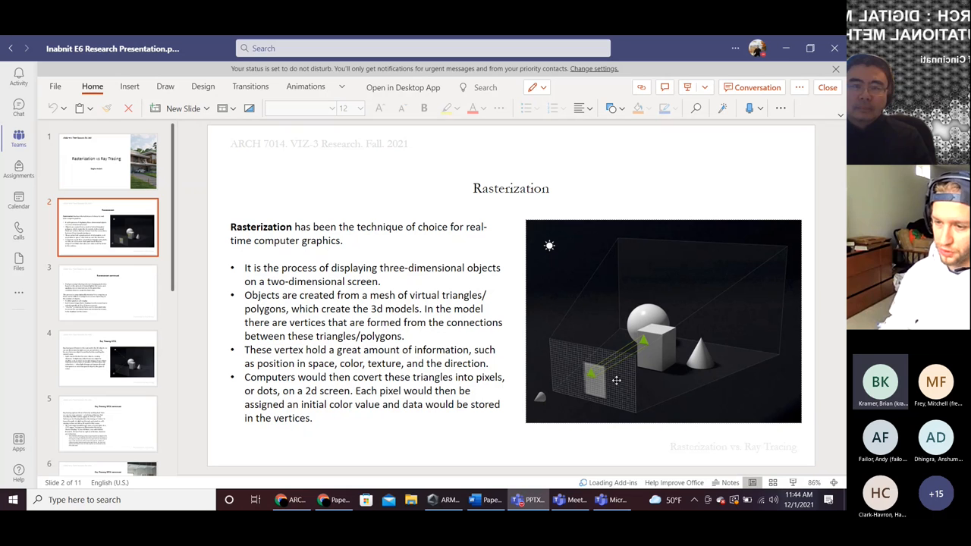
pyautogui.moveTo(645, 375)
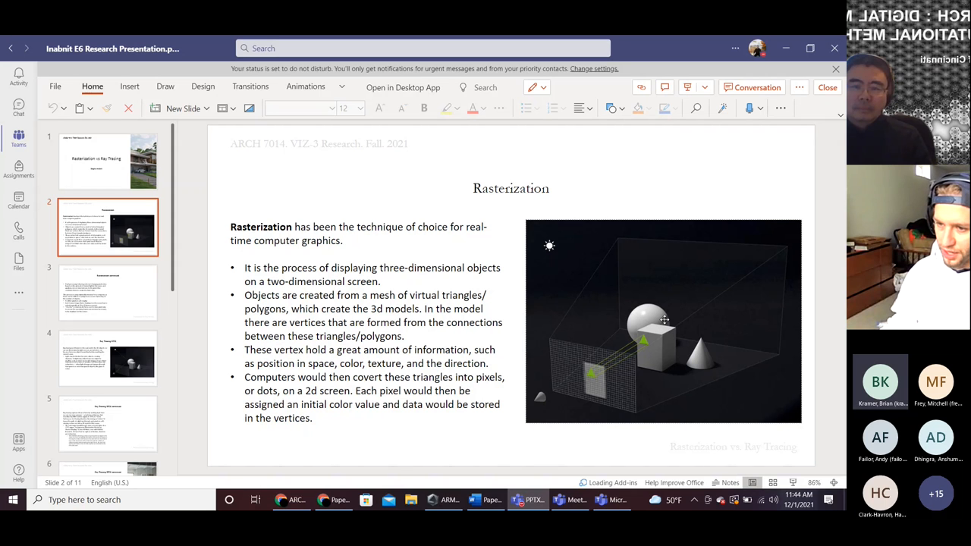
pyautogui.moveTo(574, 378)
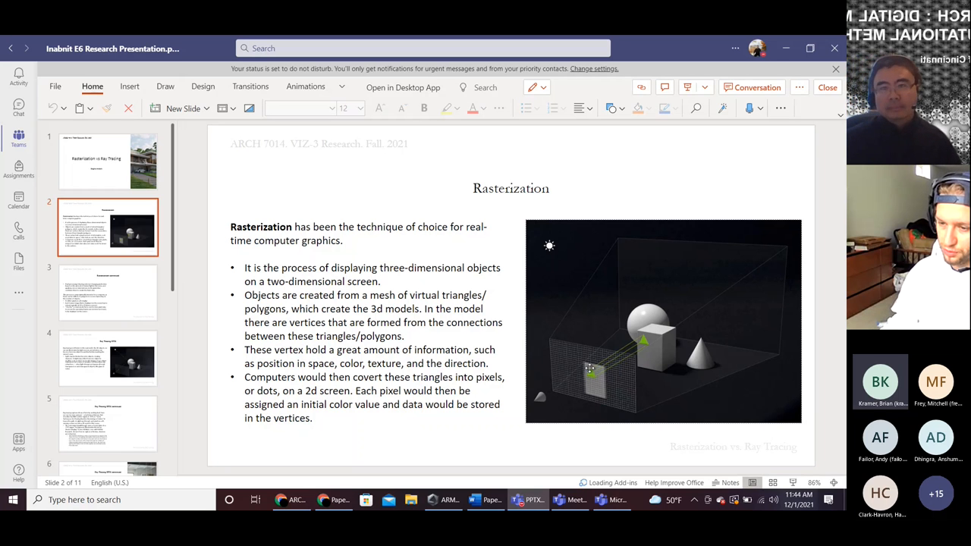
pyautogui.moveTo(591, 382)
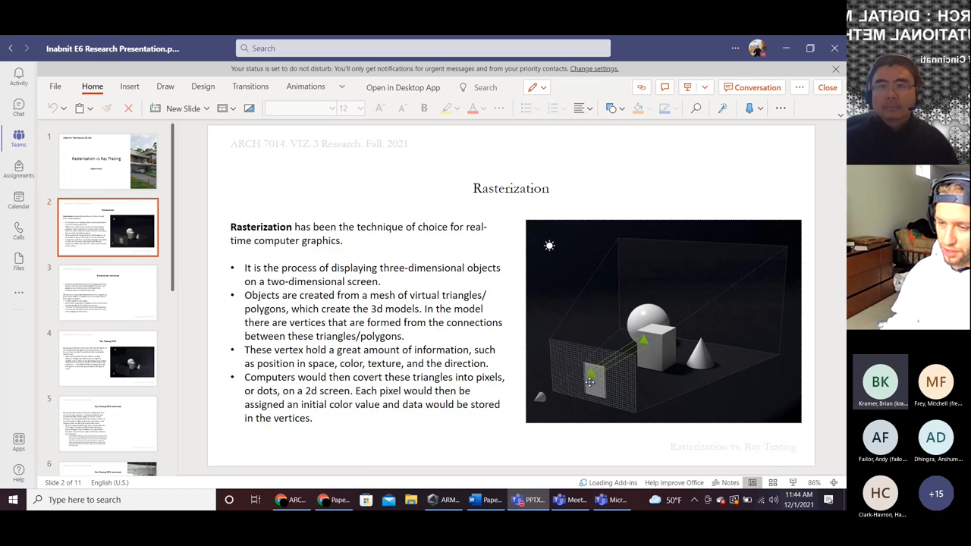
pyautogui.moveTo(622, 371)
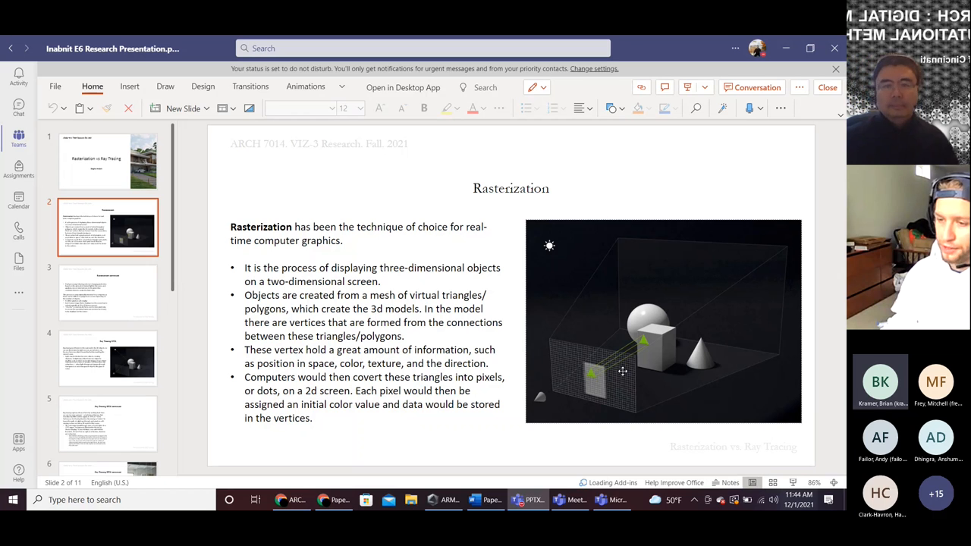
pyautogui.moveTo(665, 370)
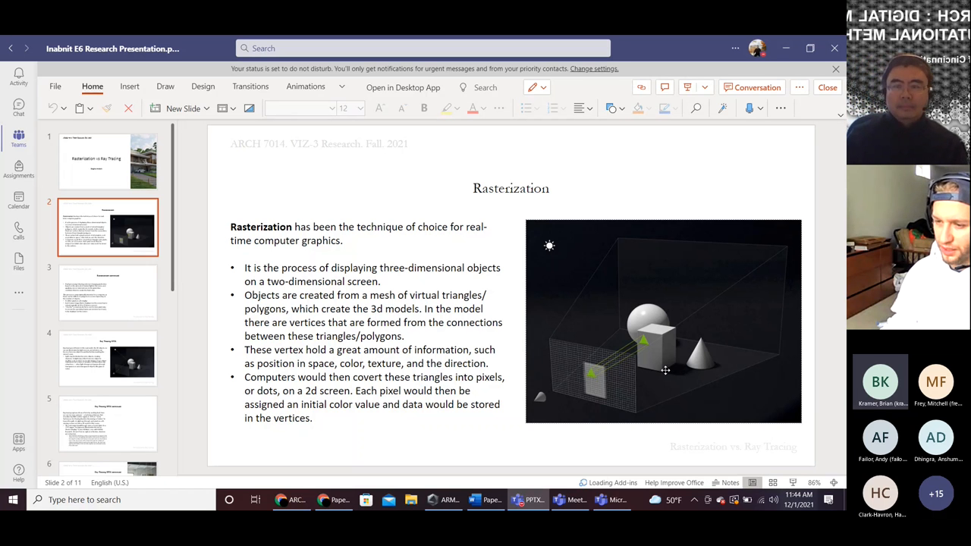
pyautogui.moveTo(702, 371)
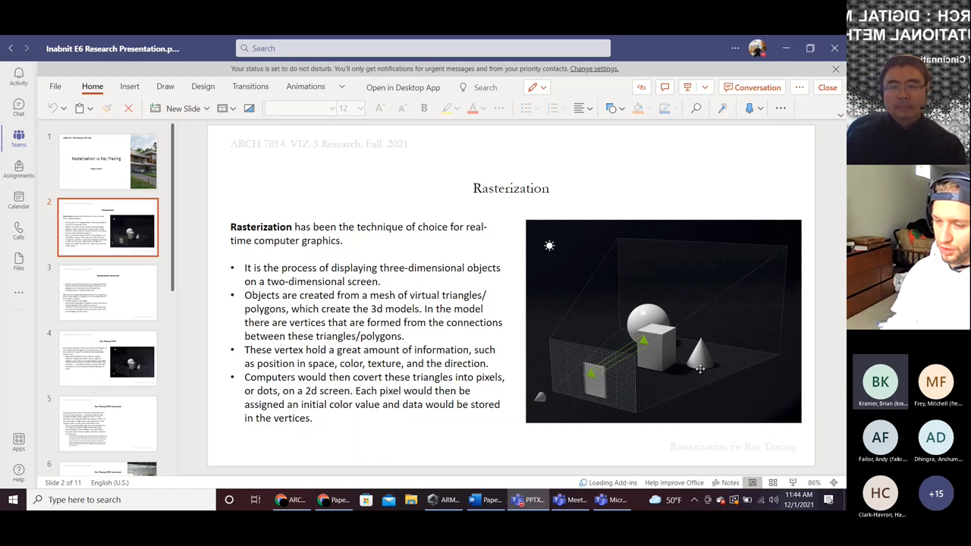
pyautogui.moveTo(661, 369)
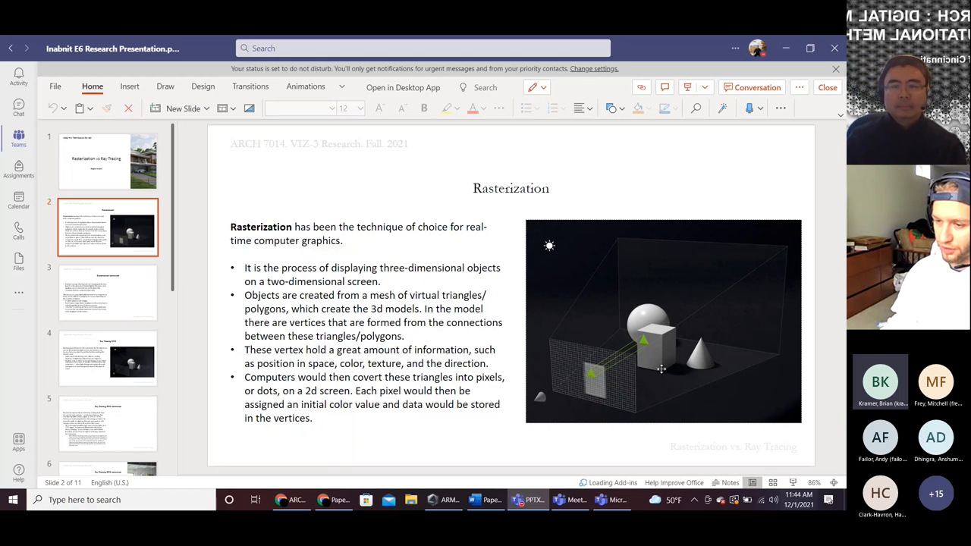
pyautogui.moveTo(692, 370)
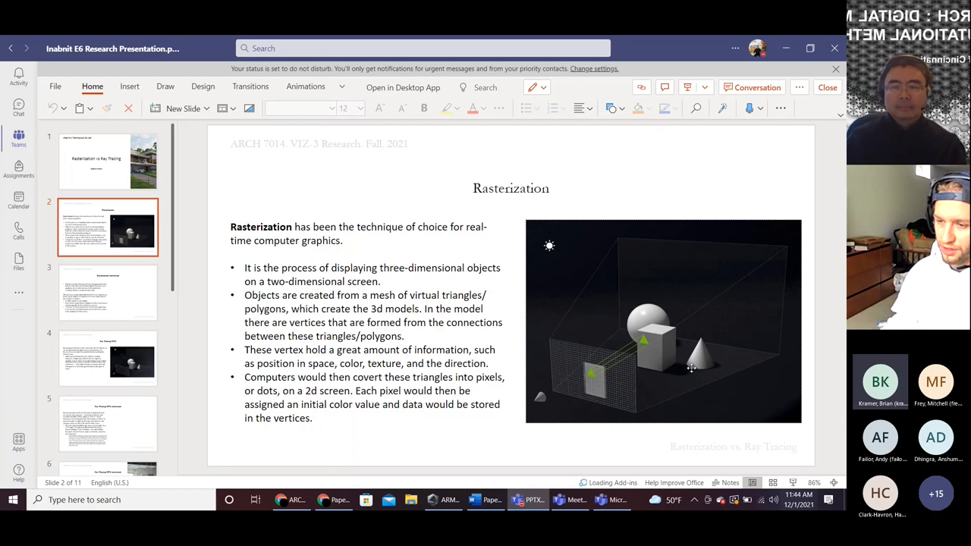
pyautogui.moveTo(627, 319)
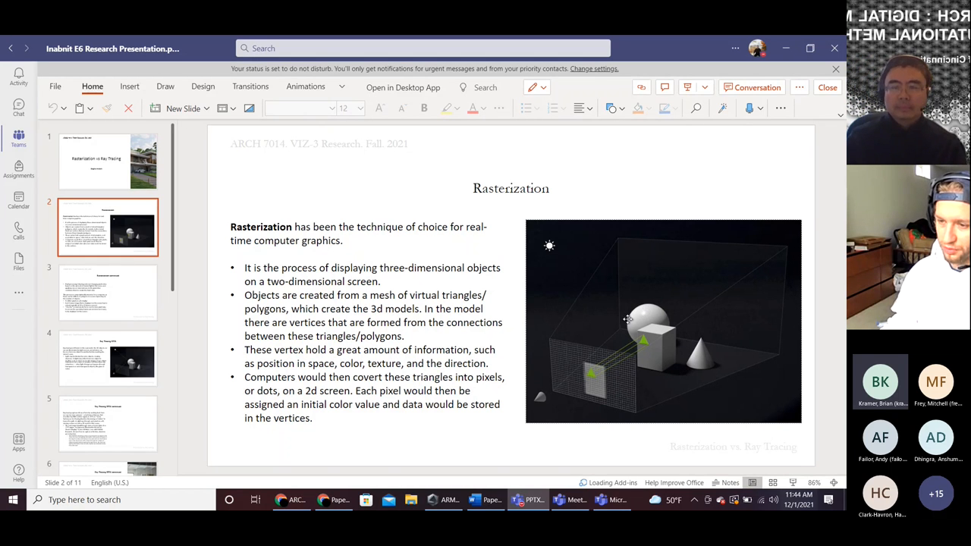
pyautogui.moveTo(574, 328)
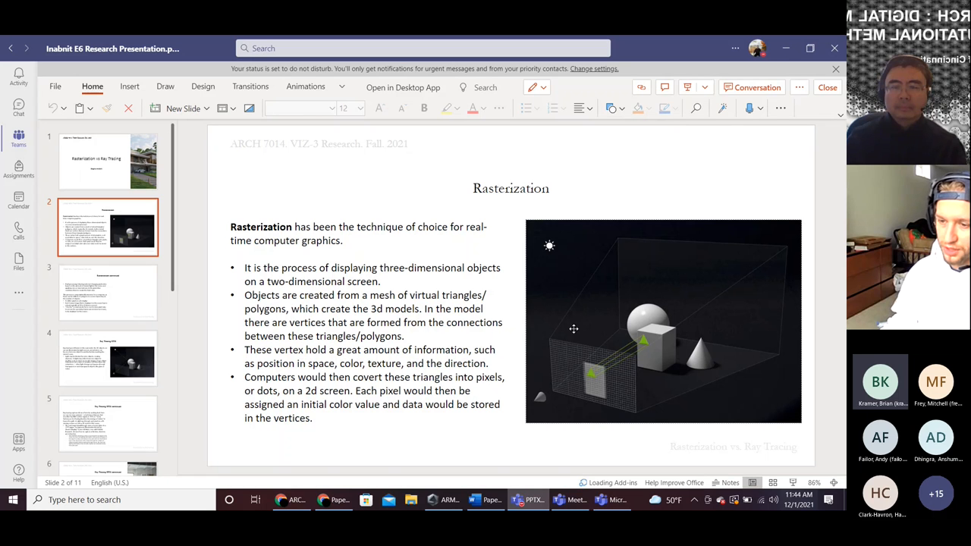
pyautogui.moveTo(549, 252)
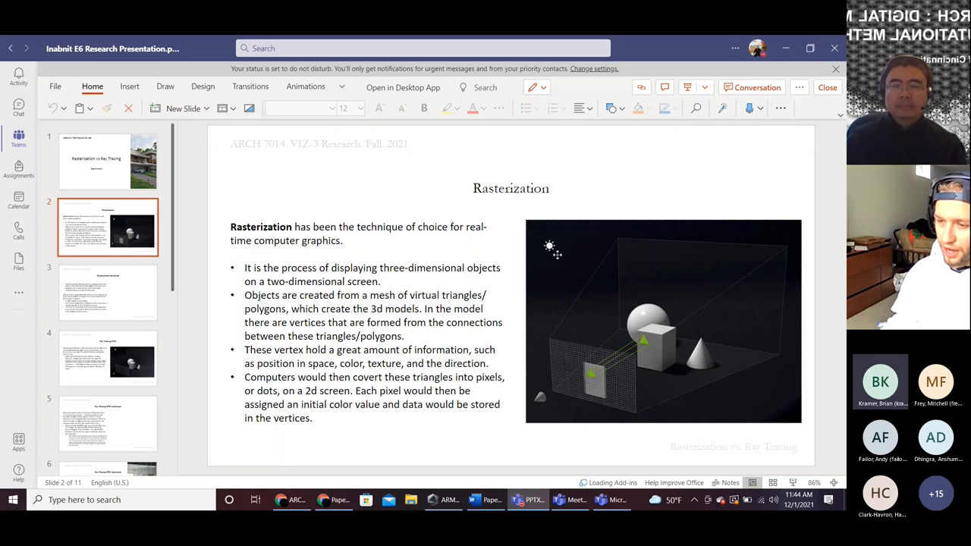
pyautogui.moveTo(692, 250)
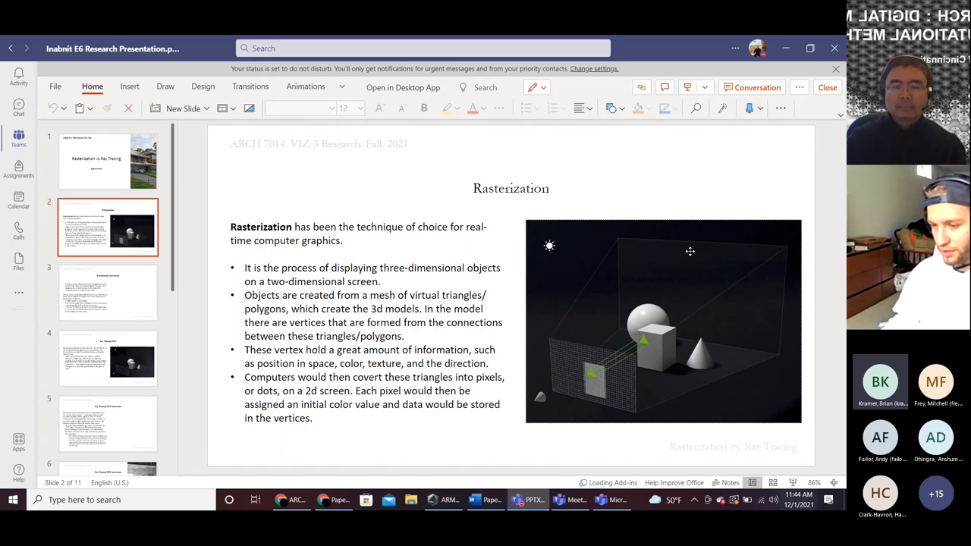
pyautogui.moveTo(661, 382)
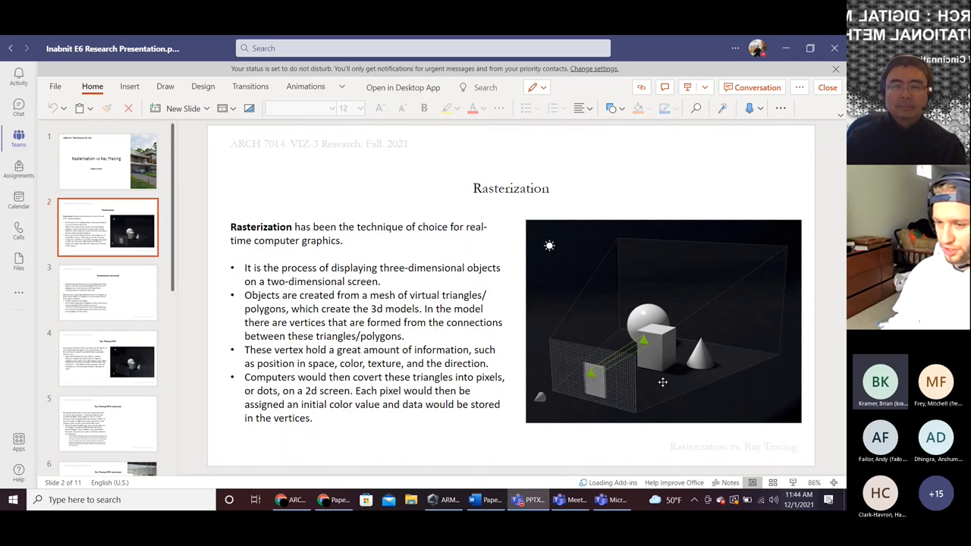
pyautogui.moveTo(646, 333)
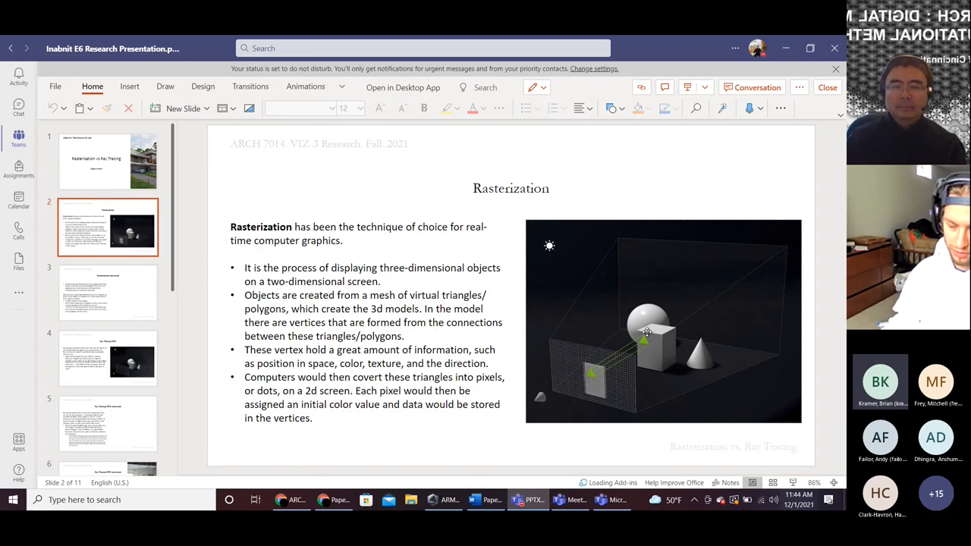
pyautogui.moveTo(593, 288)
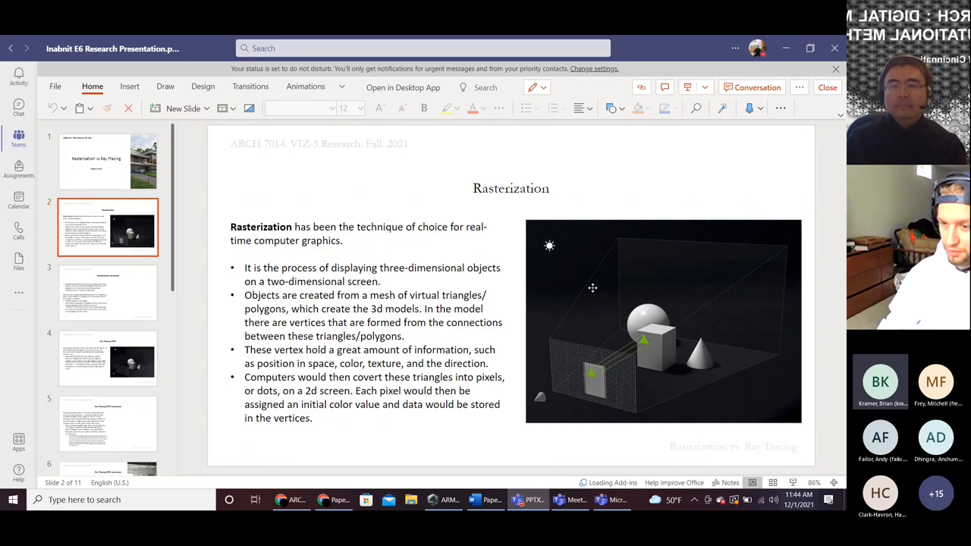
pyautogui.moveTo(590, 287)
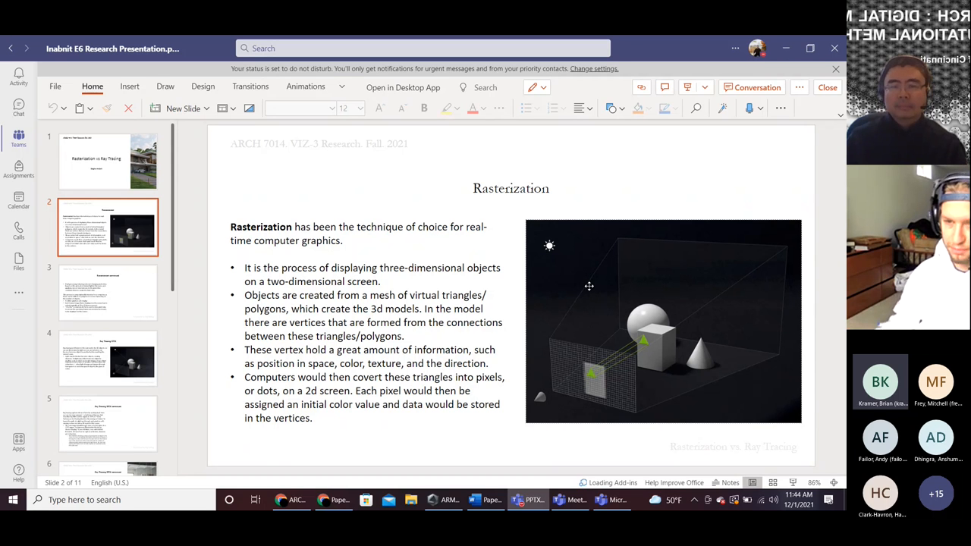
# Show slide 3, "Rasterization continued," on pixel shading and Z-buffers.
pyautogui.click(108, 293)
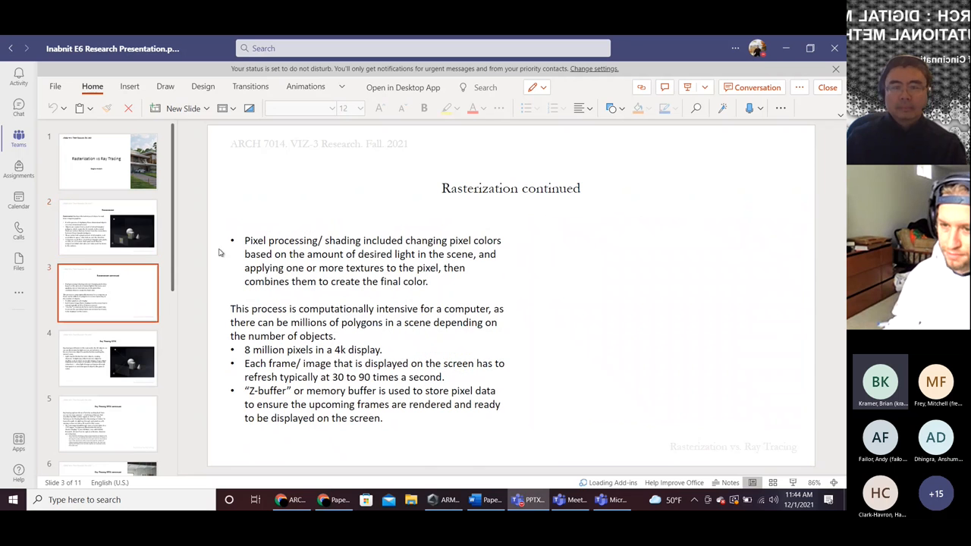
pyautogui.moveTo(565, 281)
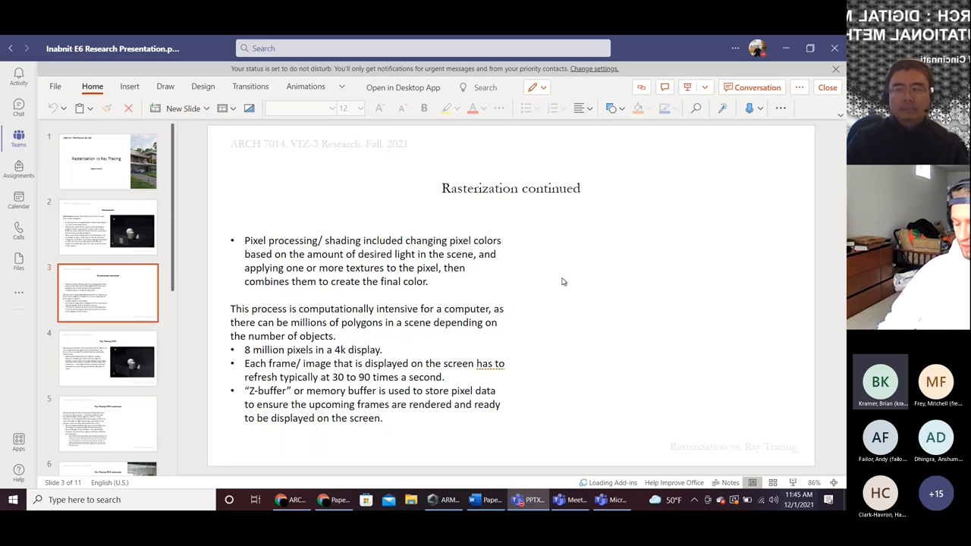
# Show the Ray Tracing RTX slide, then advance to slide 5, "Ray Tracing RTX continued.".
pyautogui.click(108, 358)
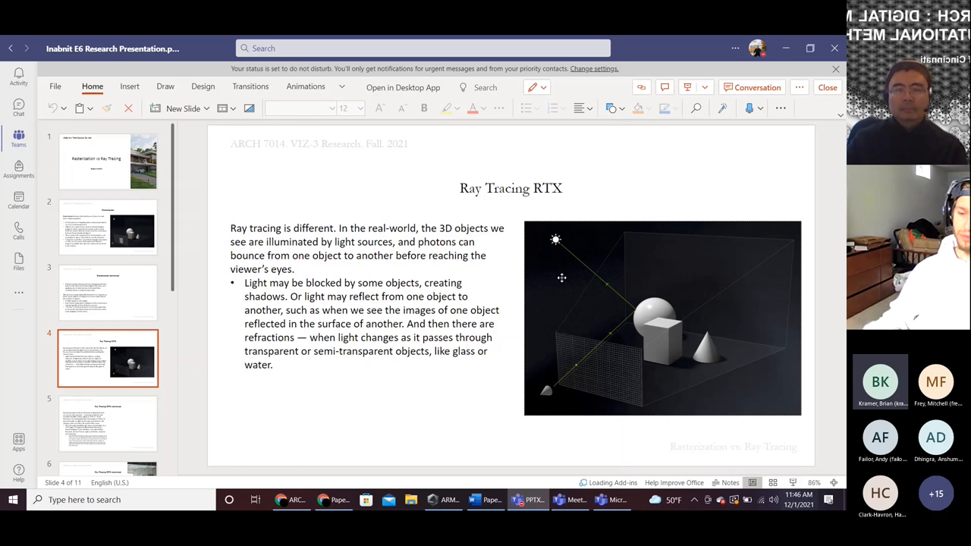
pyautogui.moveTo(579, 352)
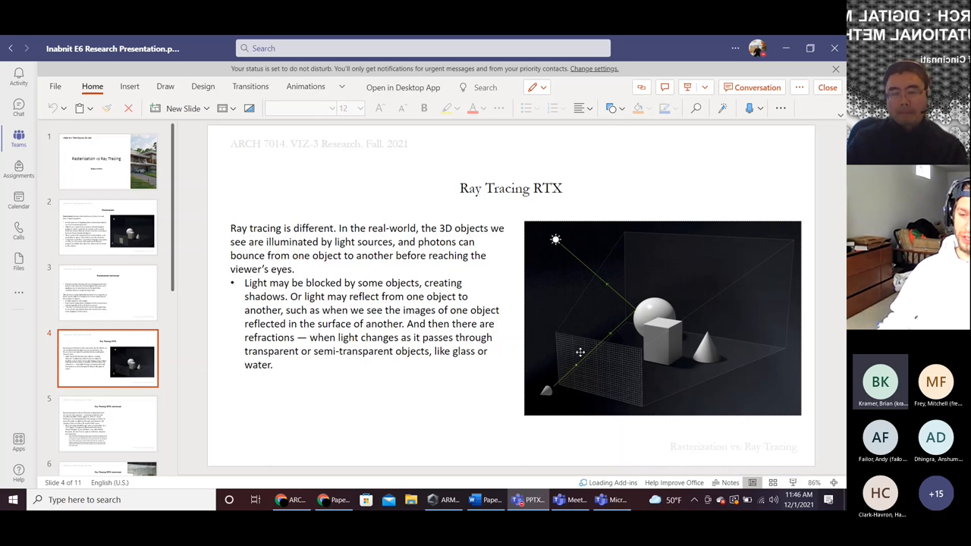
pyautogui.moveTo(629, 358)
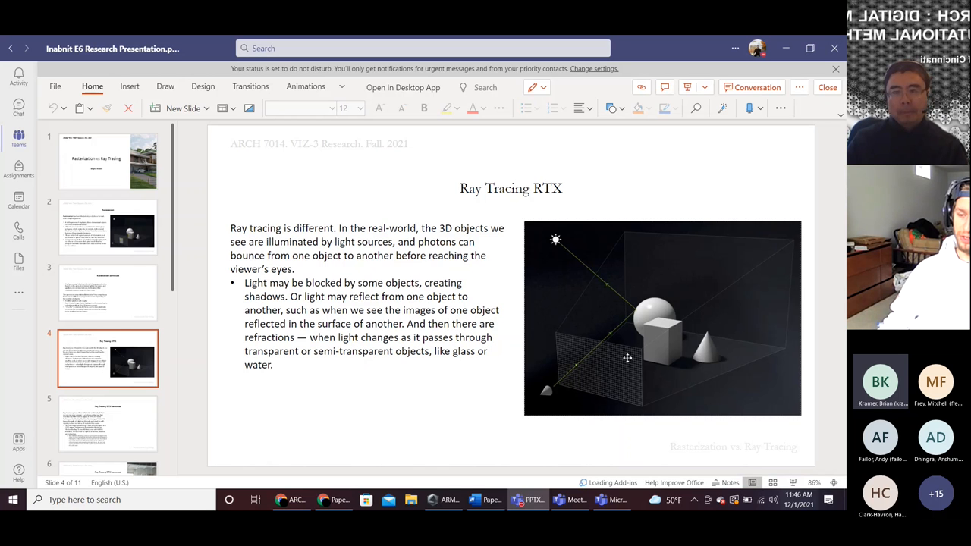
pyautogui.moveTo(529, 409)
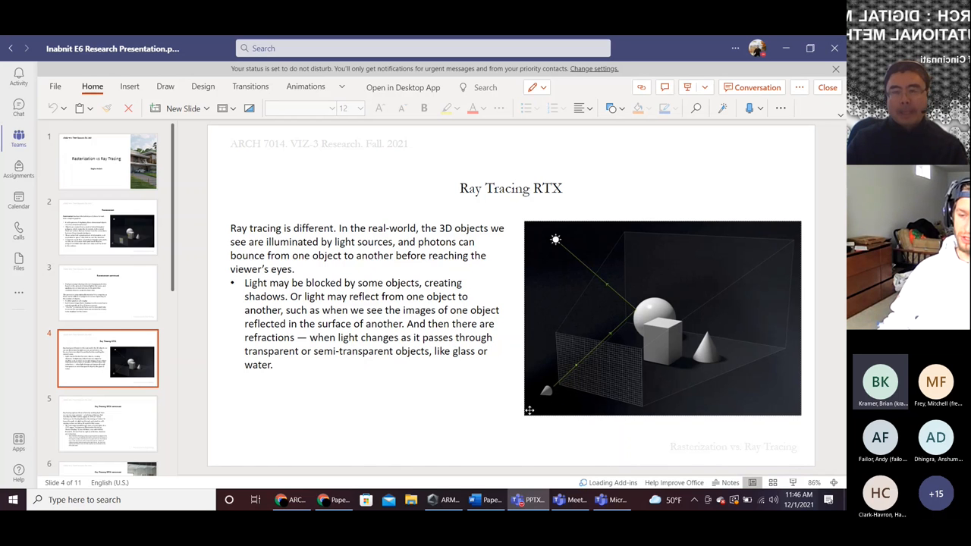
pyautogui.moveTo(689, 311)
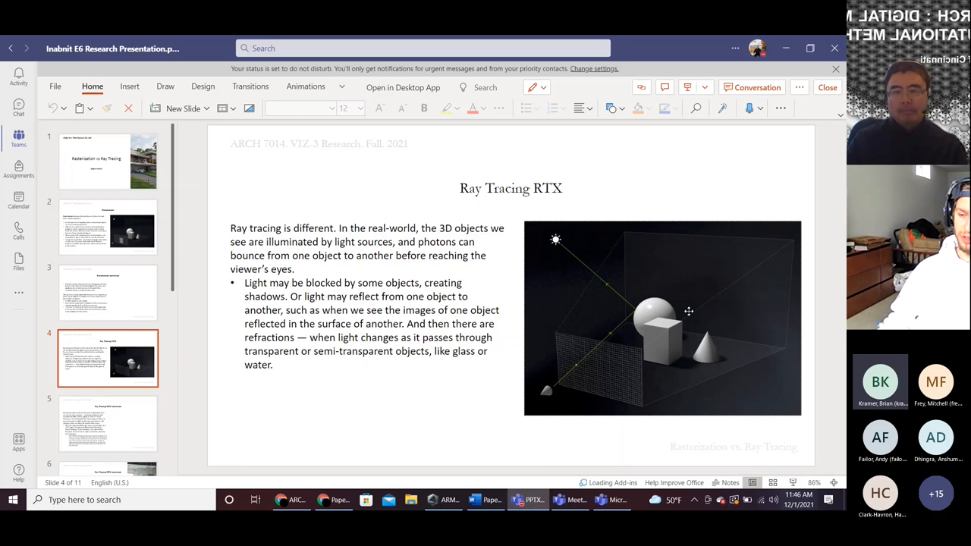
pyautogui.moveTo(641, 332)
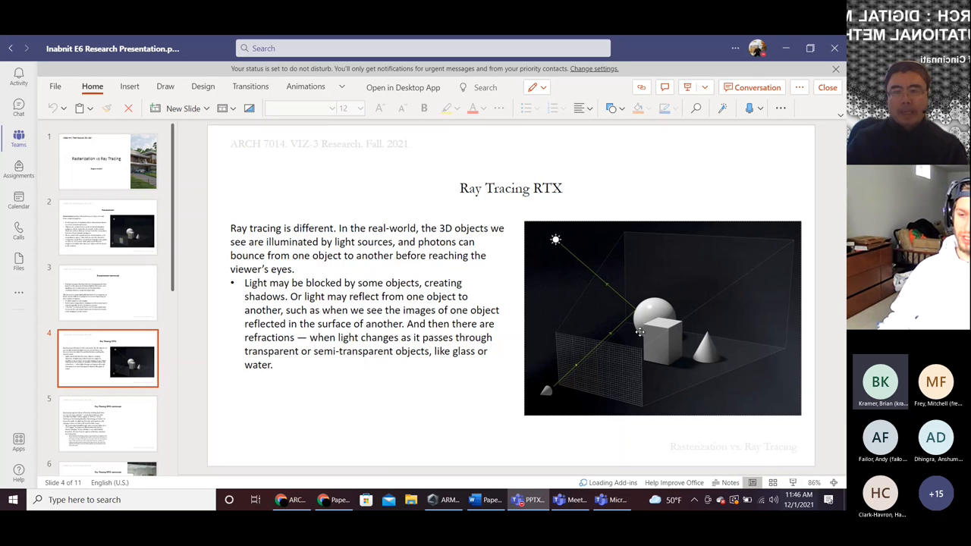
pyautogui.moveTo(601, 276)
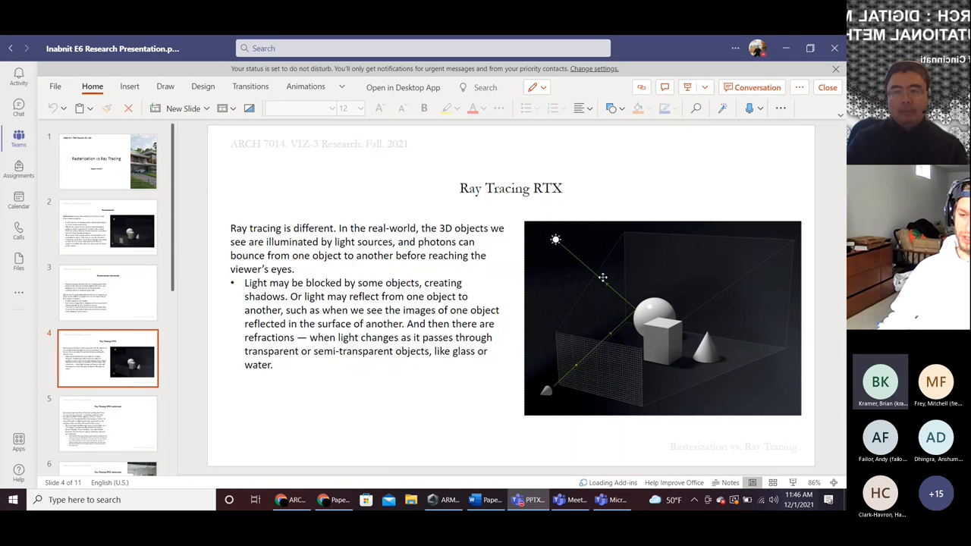
pyautogui.moveTo(701, 356)
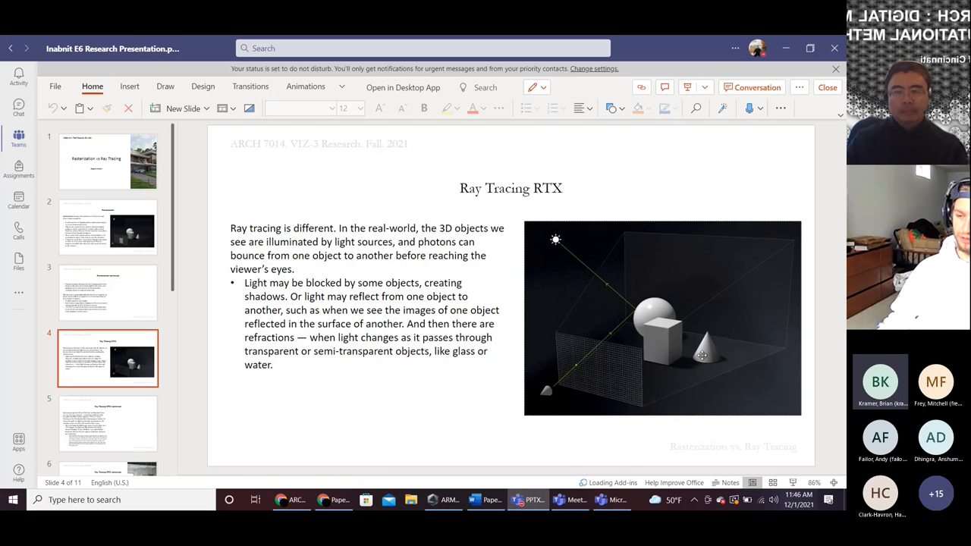
pyautogui.moveTo(586, 394)
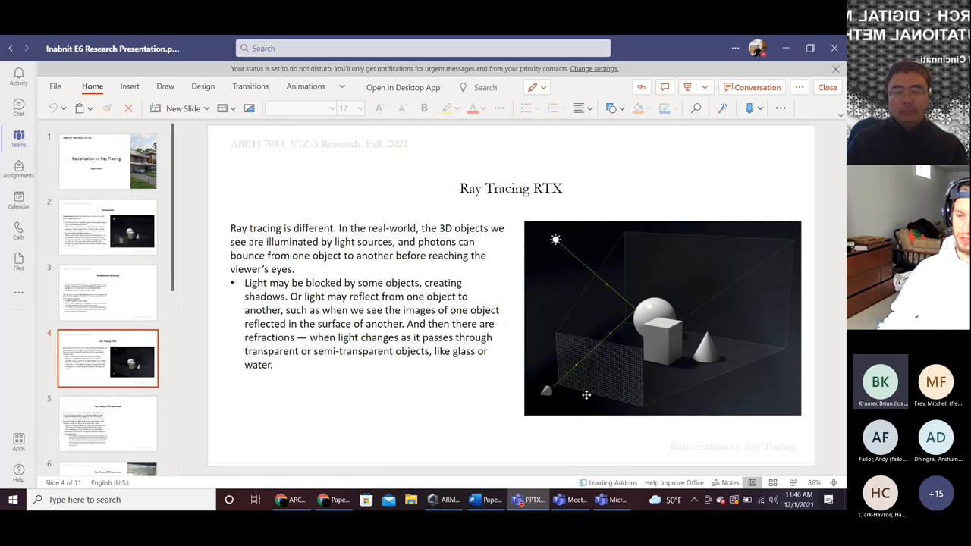
pyautogui.moveTo(604, 379)
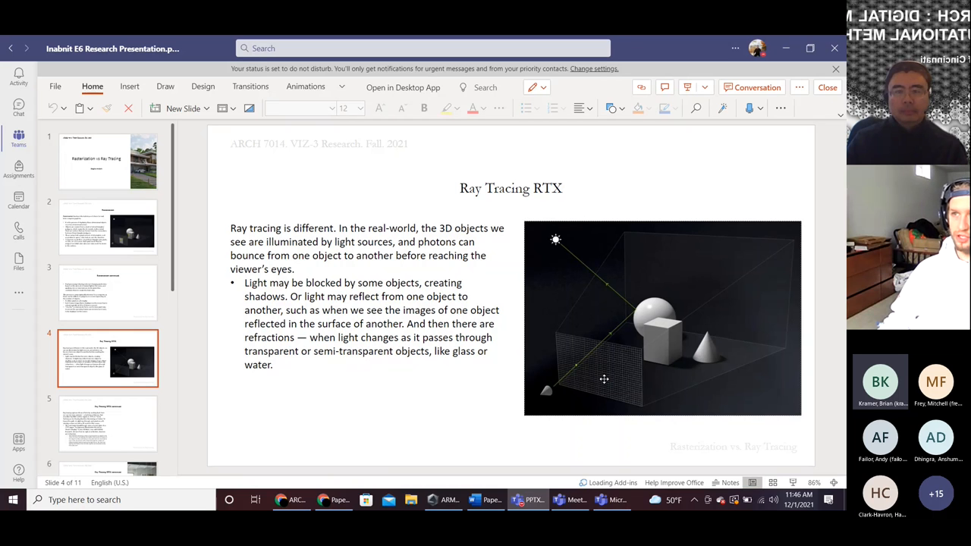
pyautogui.moveTo(647, 318)
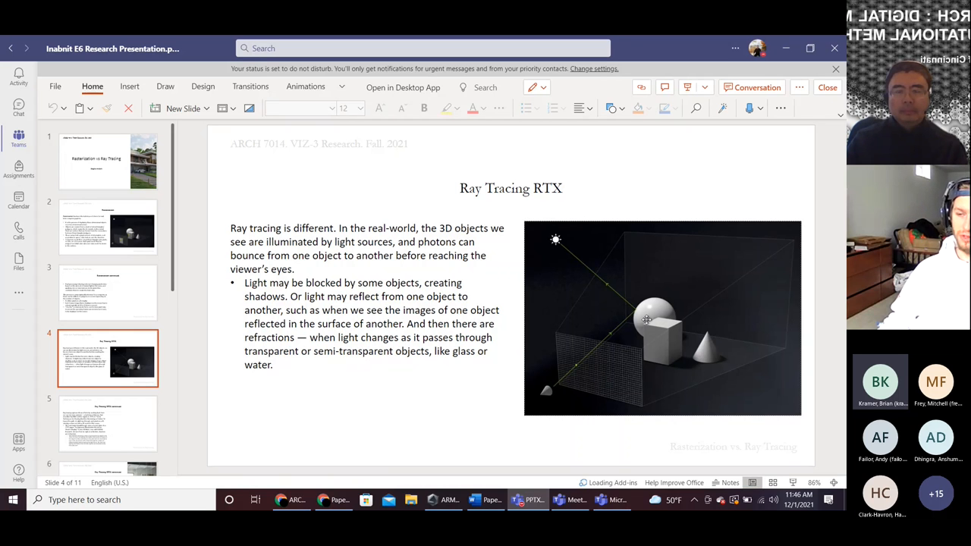
pyautogui.moveTo(595, 359)
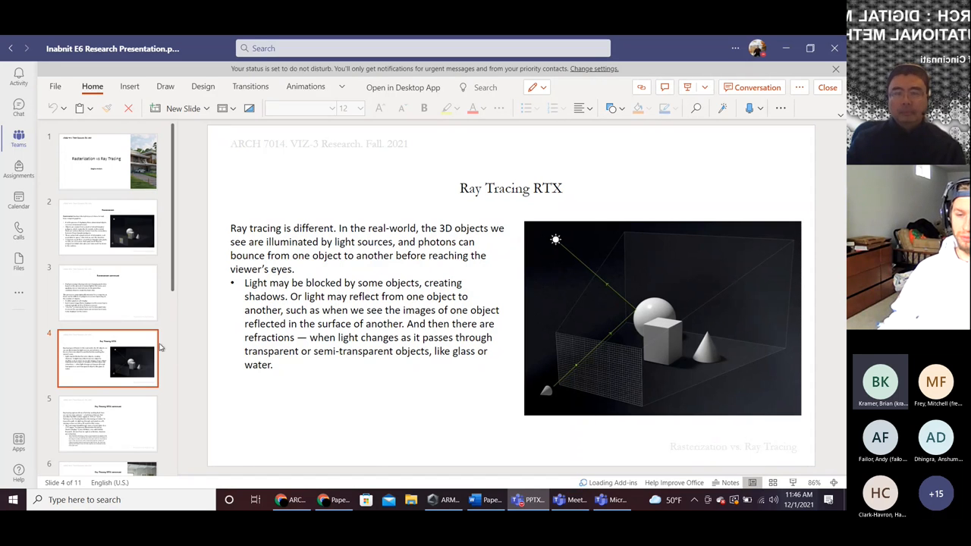
pyautogui.scroll(-3)
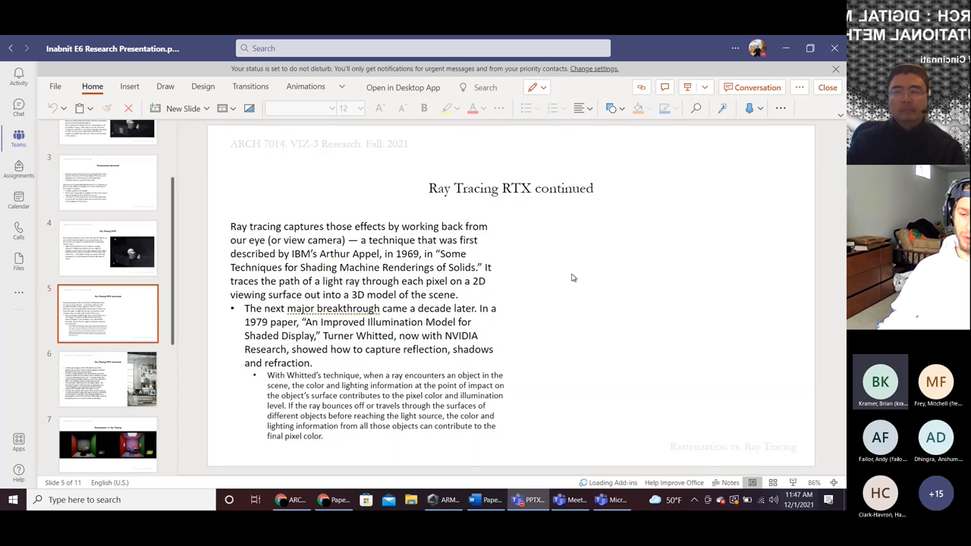
pyautogui.moveTo(563, 277)
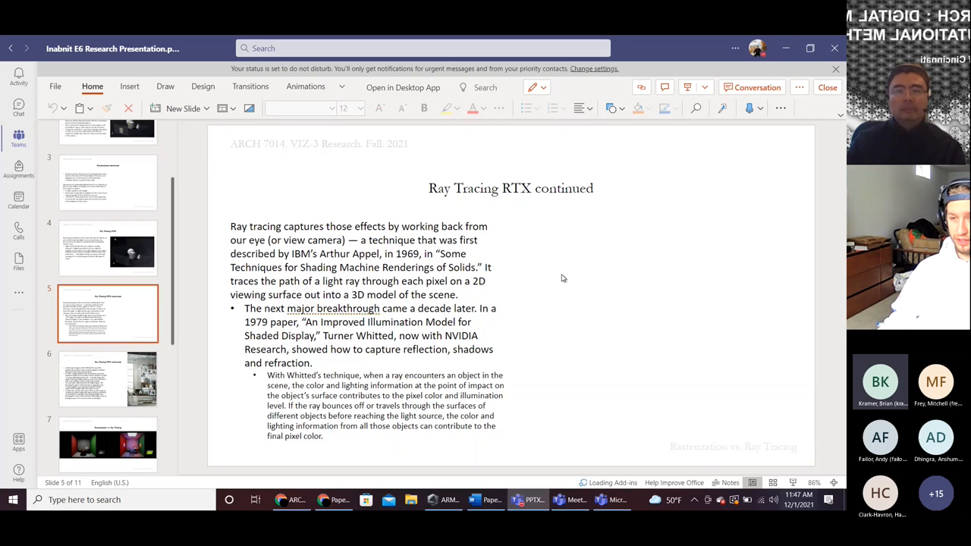
pyautogui.moveTo(296, 352)
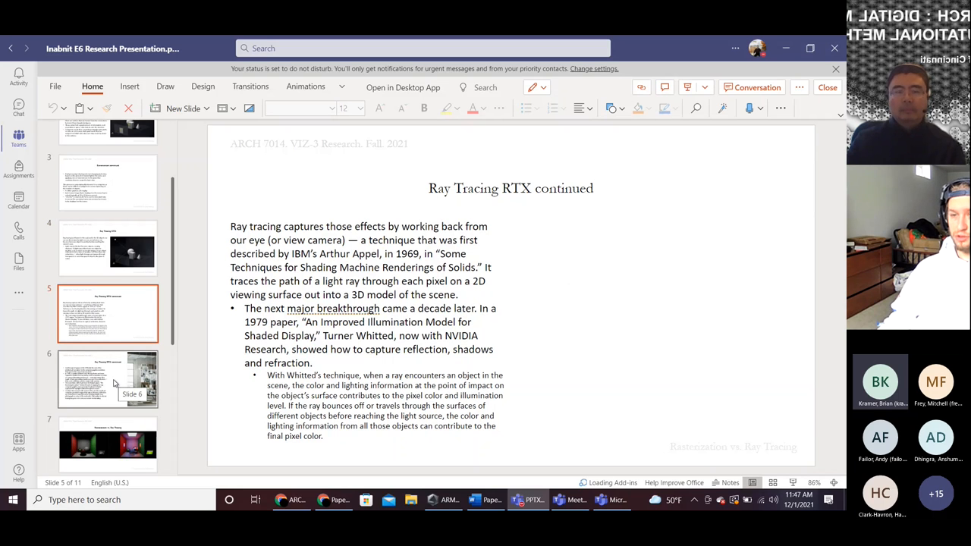
# Show slide 6 on the 1980s ray tracing papers with the interior render.
pyautogui.click(108, 380)
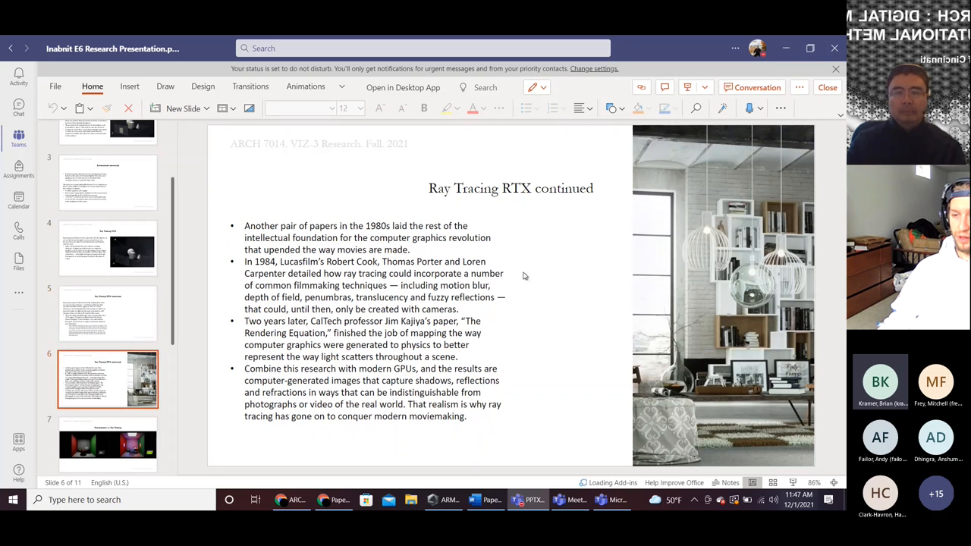
pyautogui.moveTo(557, 273)
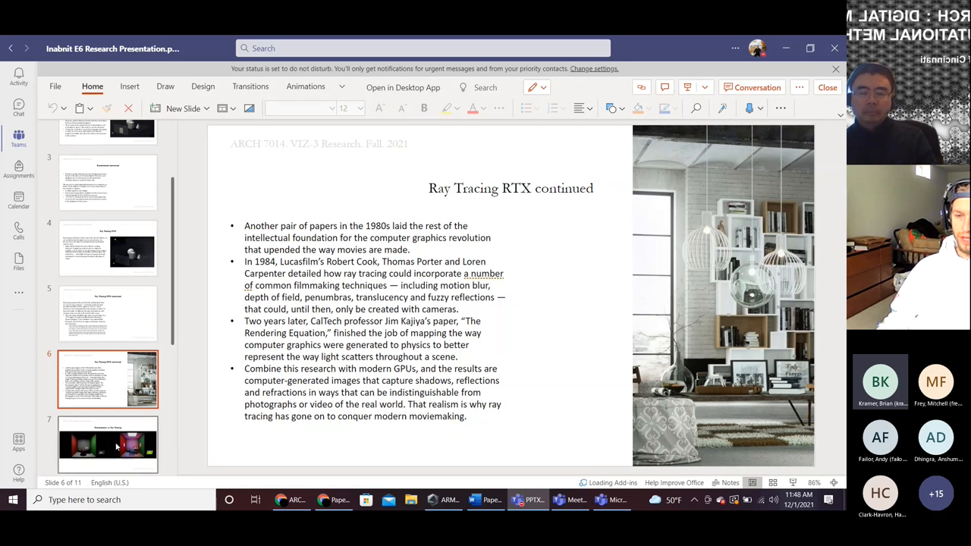
pyautogui.click(108, 443)
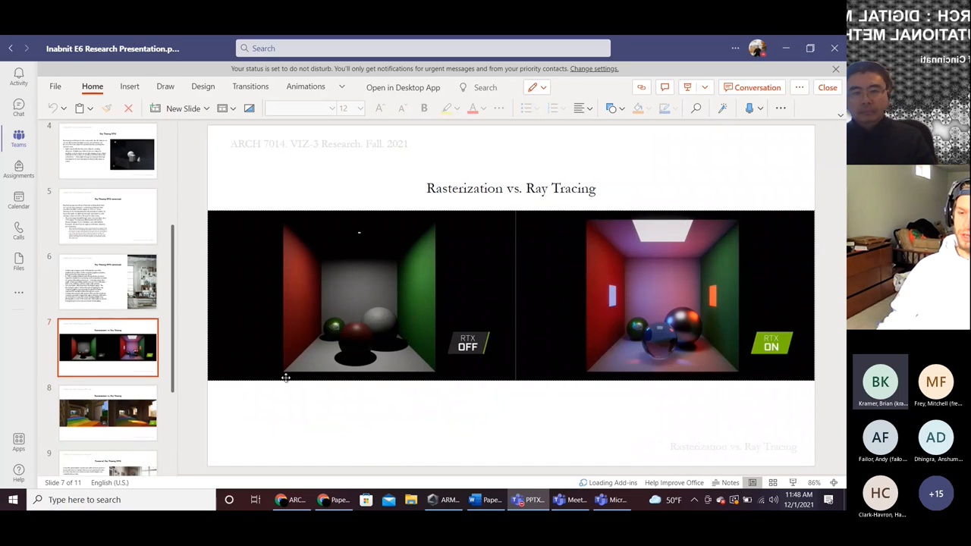
pyautogui.moveTo(507, 297)
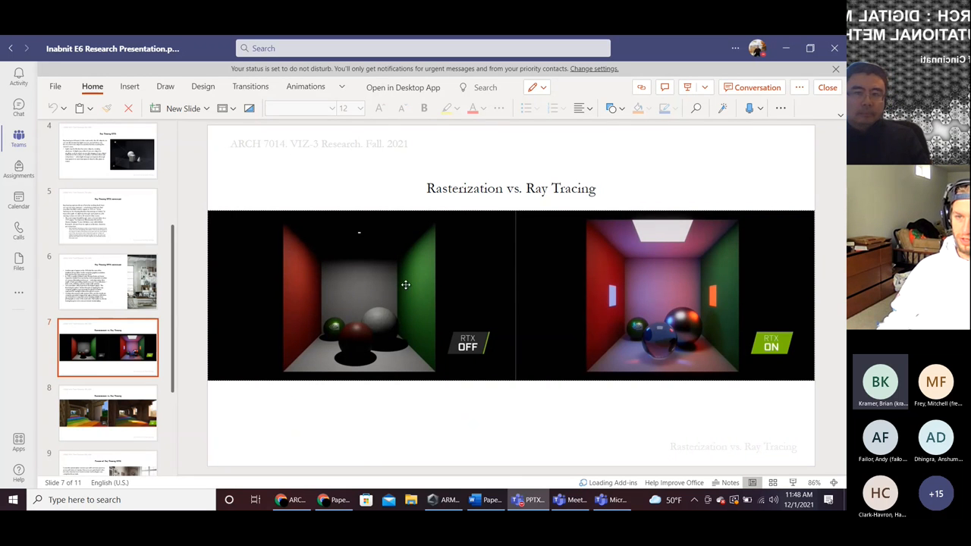
pyautogui.moveTo(443, 244)
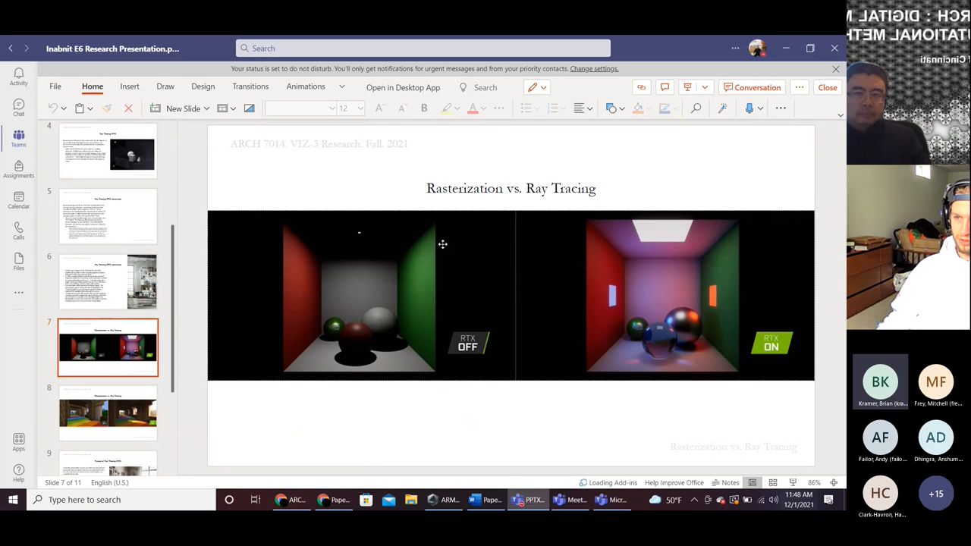
pyautogui.moveTo(372, 391)
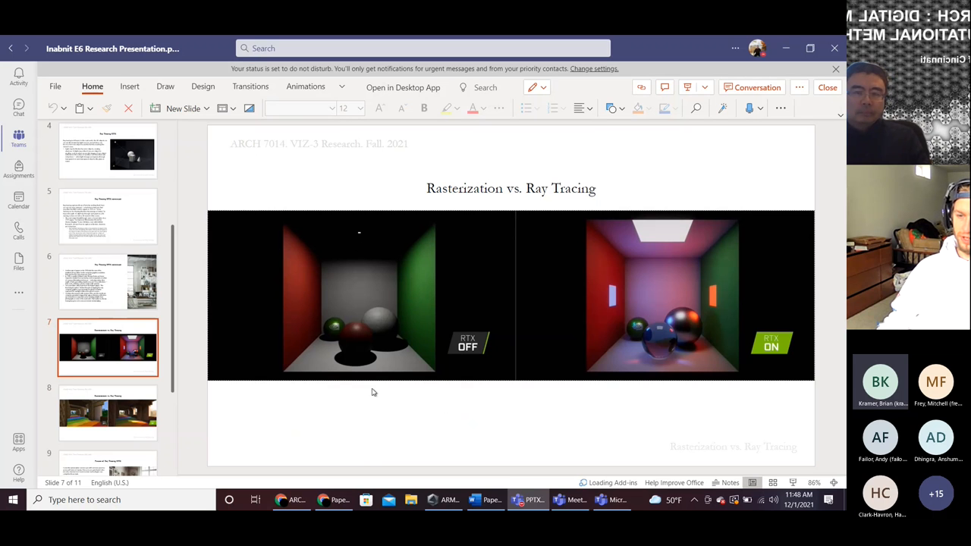
pyautogui.moveTo(422, 291)
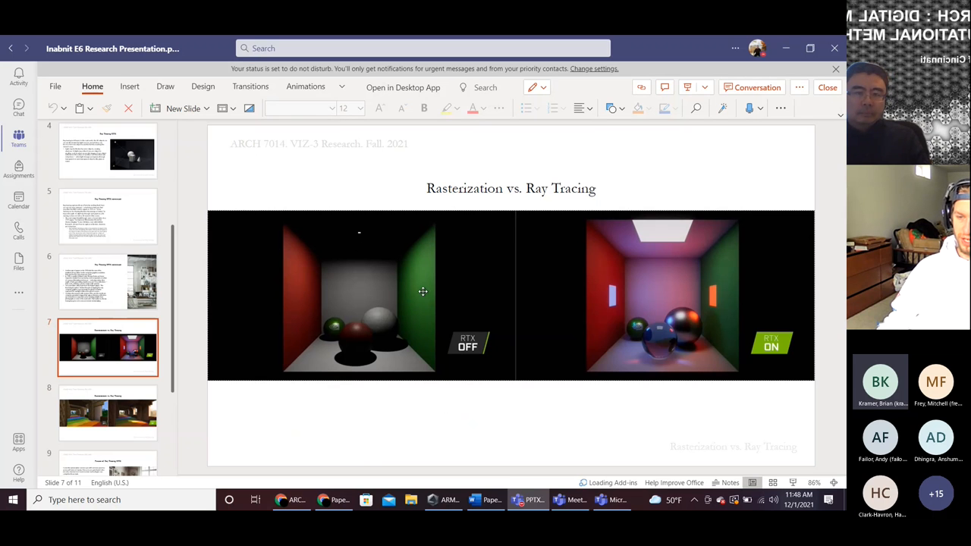
pyautogui.moveTo(413, 304)
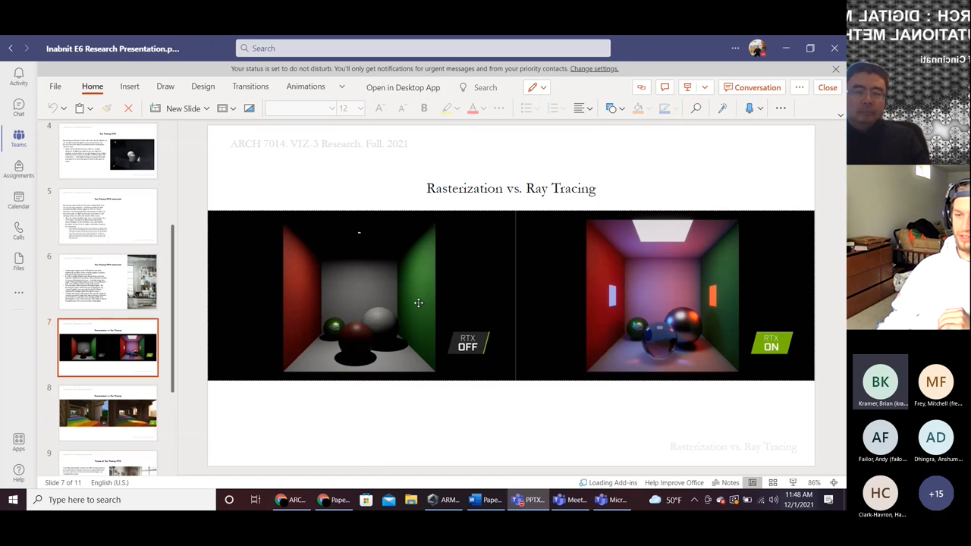
pyautogui.moveTo(394, 297)
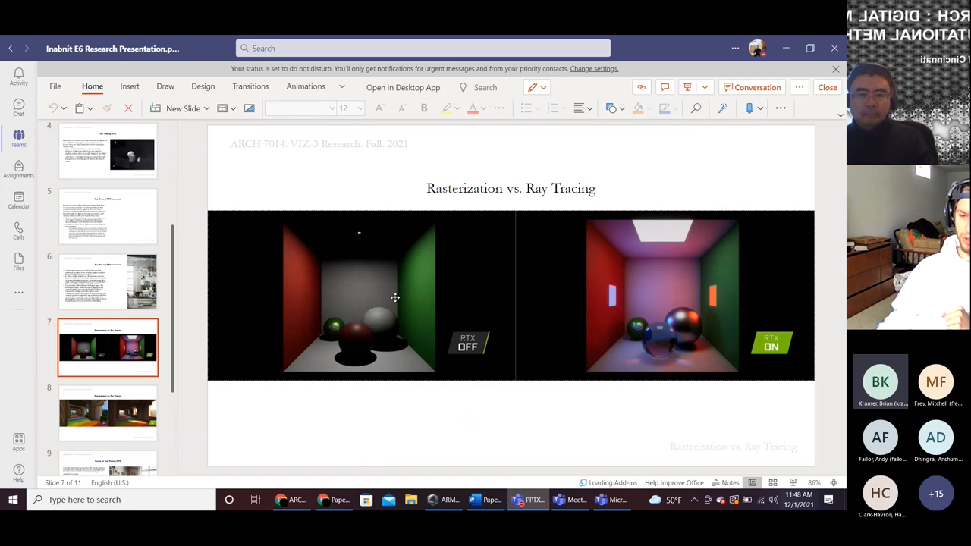
pyautogui.moveTo(439, 304)
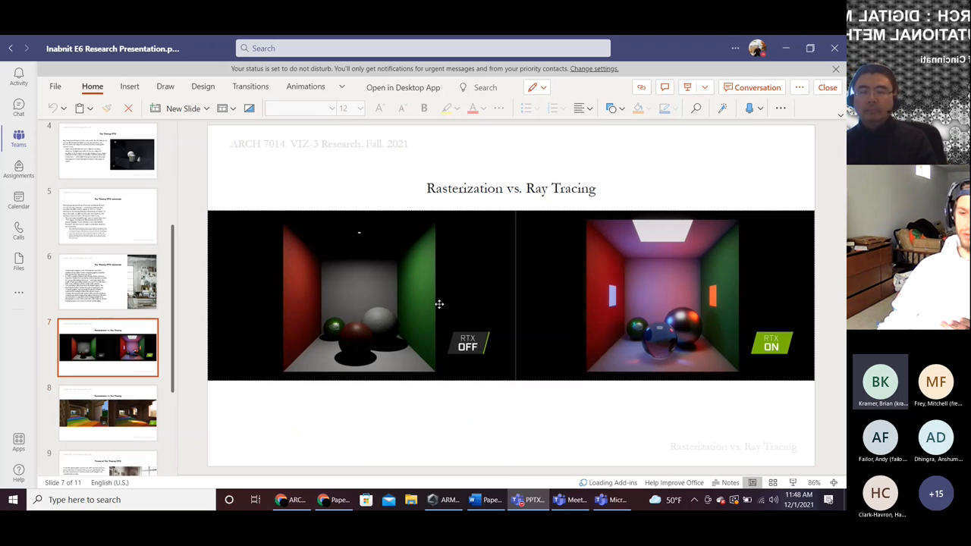
pyautogui.moveTo(361, 379)
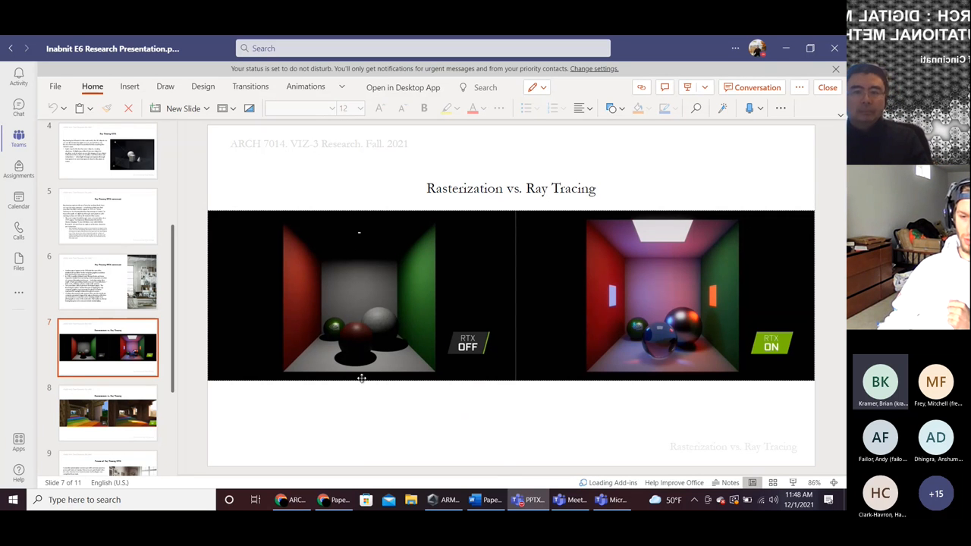
pyautogui.moveTo(339, 252)
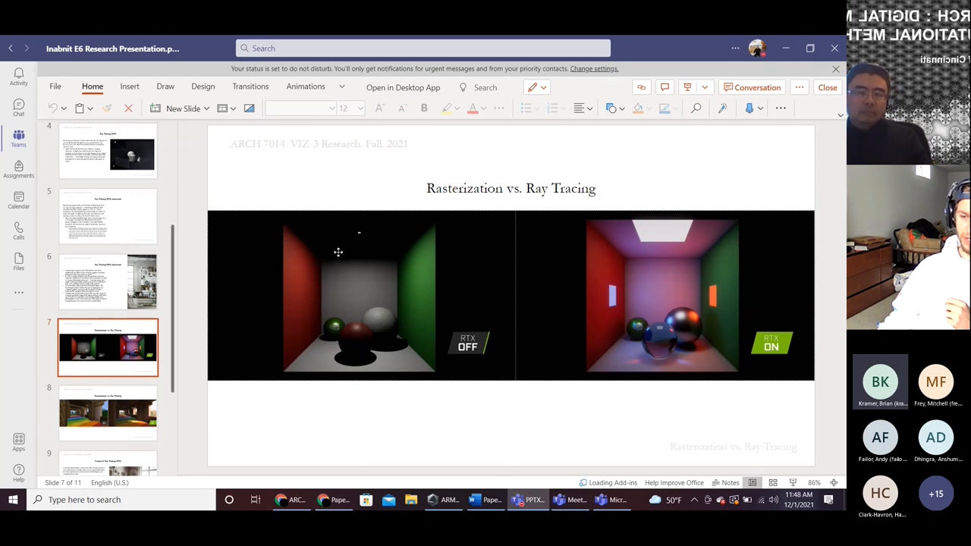
pyautogui.moveTo(349, 370)
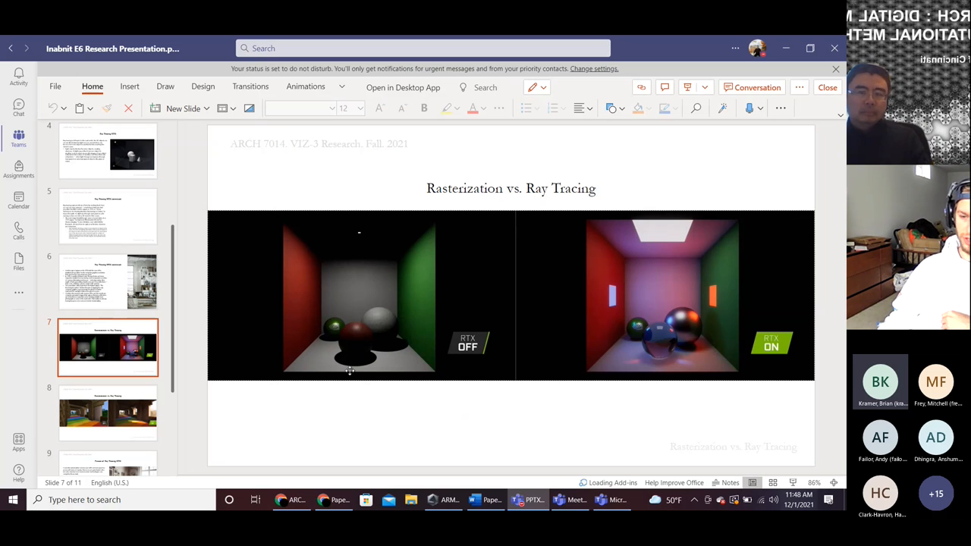
pyautogui.moveTo(340, 319)
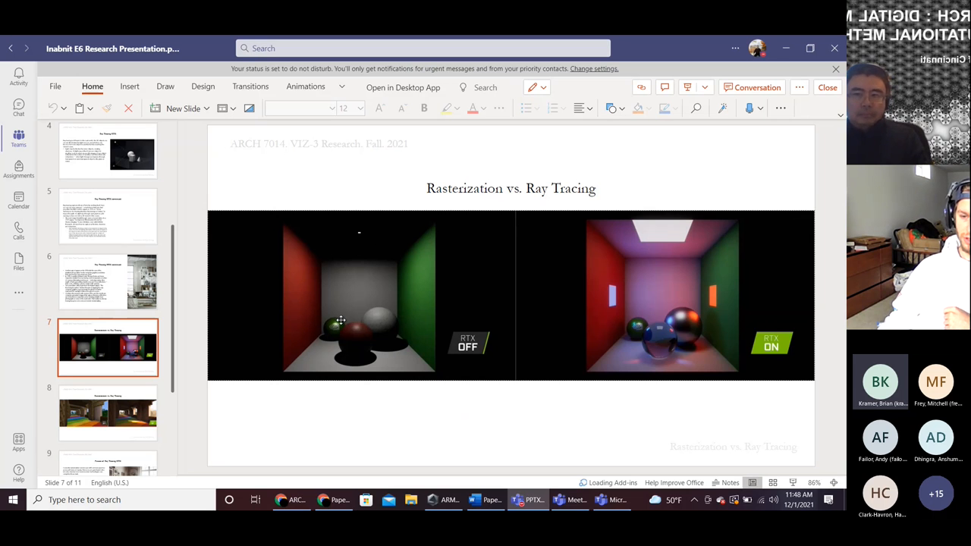
pyautogui.moveTo(400, 376)
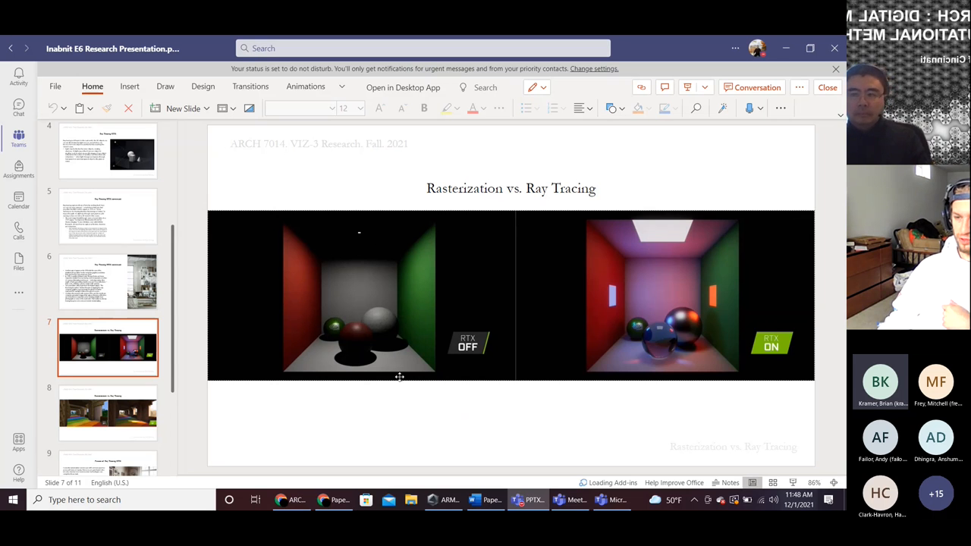
pyautogui.moveTo(507, 337)
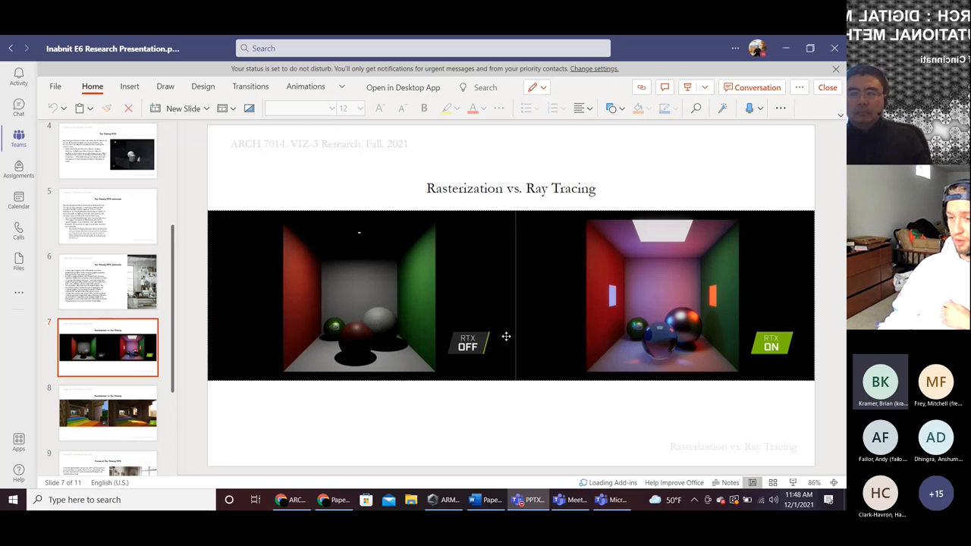
pyautogui.moveTo(736, 298)
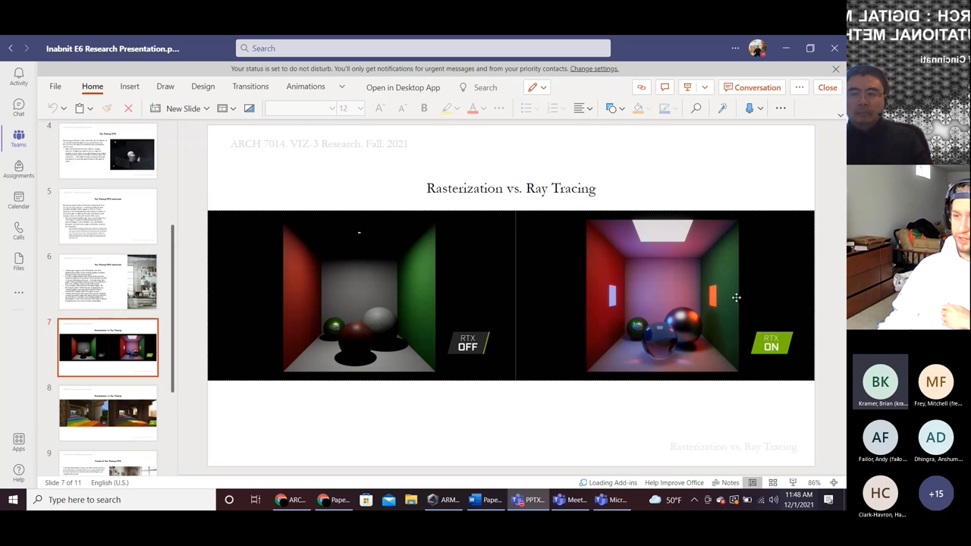
pyautogui.moveTo(659, 348)
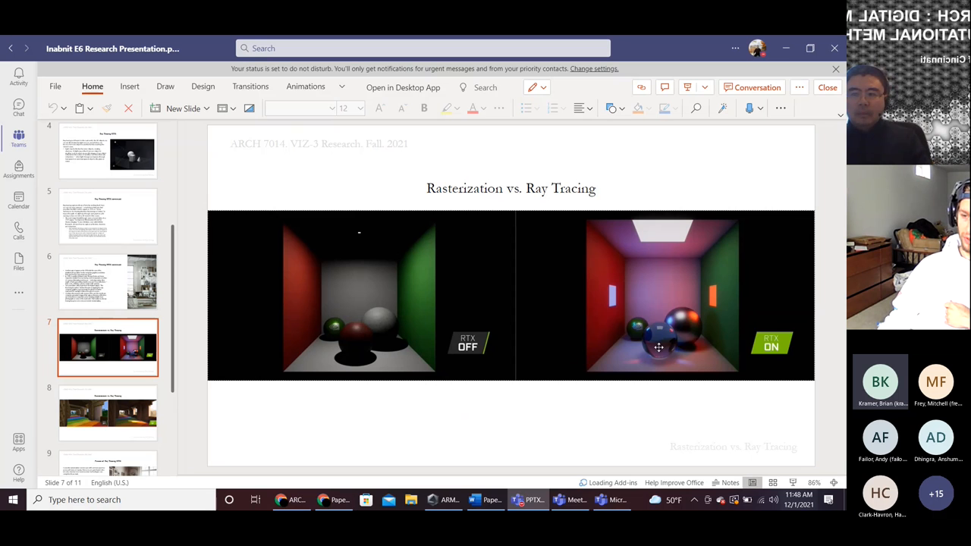
pyautogui.moveTo(665, 337)
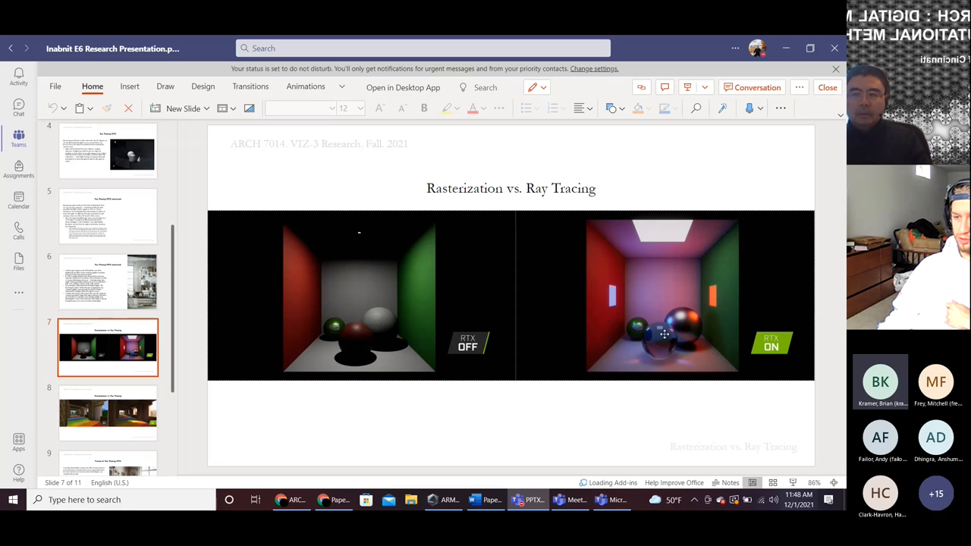
pyautogui.moveTo(656, 355)
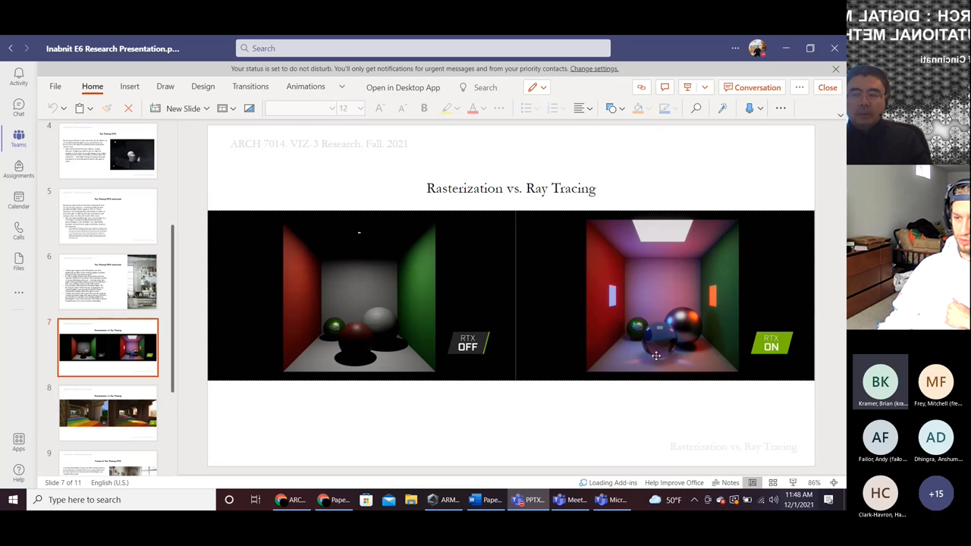
pyautogui.moveTo(686, 364)
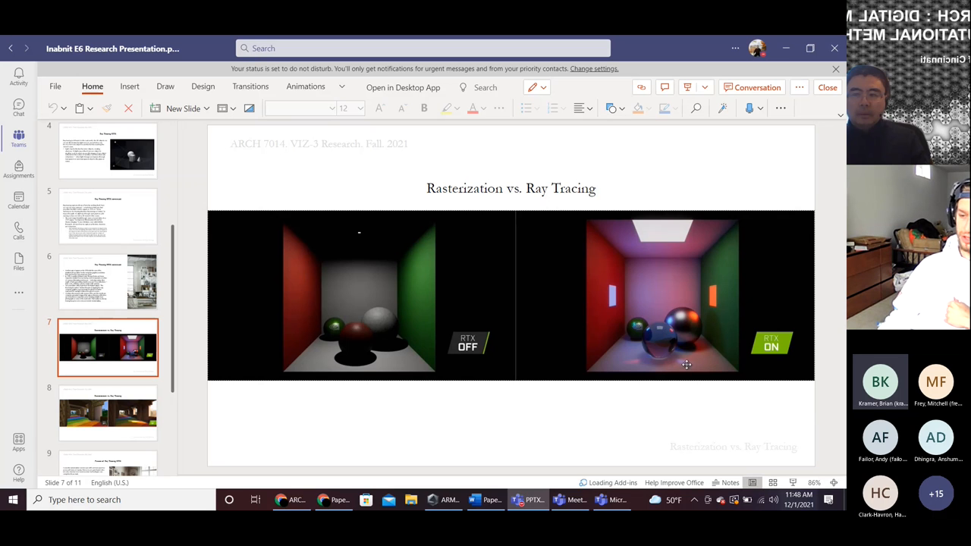
pyautogui.moveTo(707, 349)
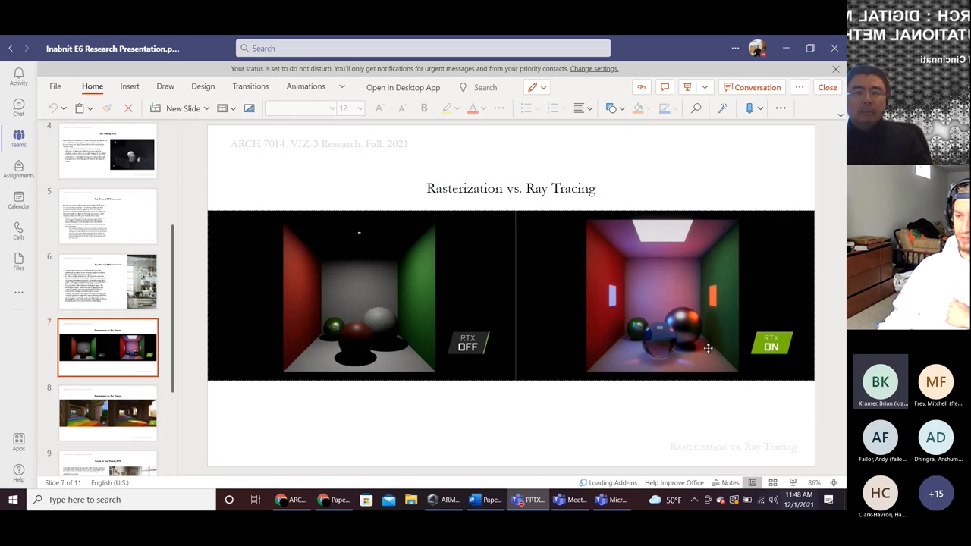
pyautogui.moveTo(689, 316)
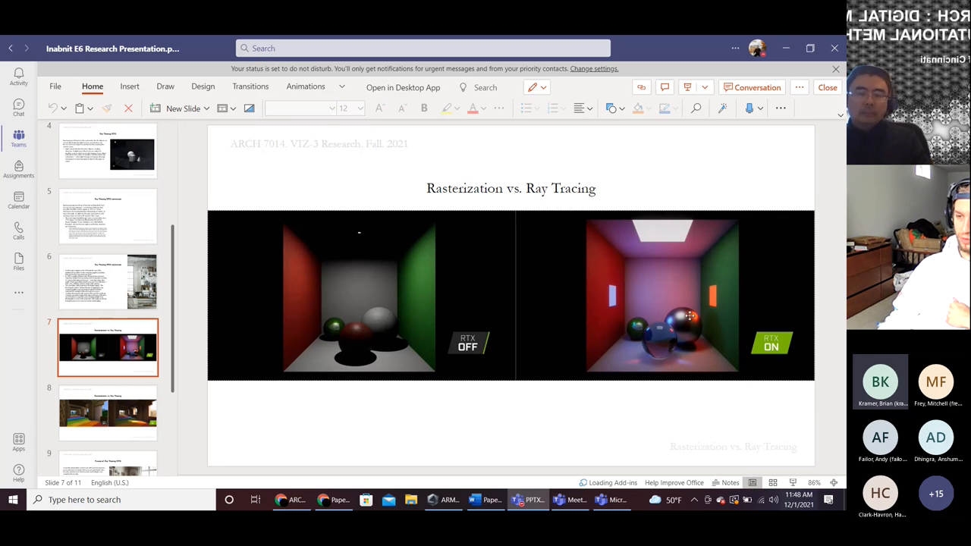
pyautogui.moveTo(656, 358)
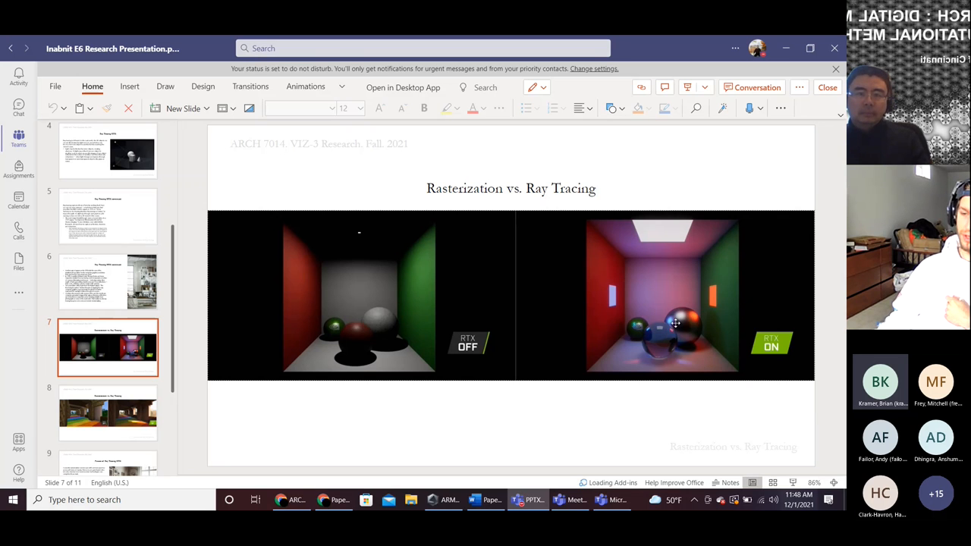
pyautogui.moveTo(701, 301)
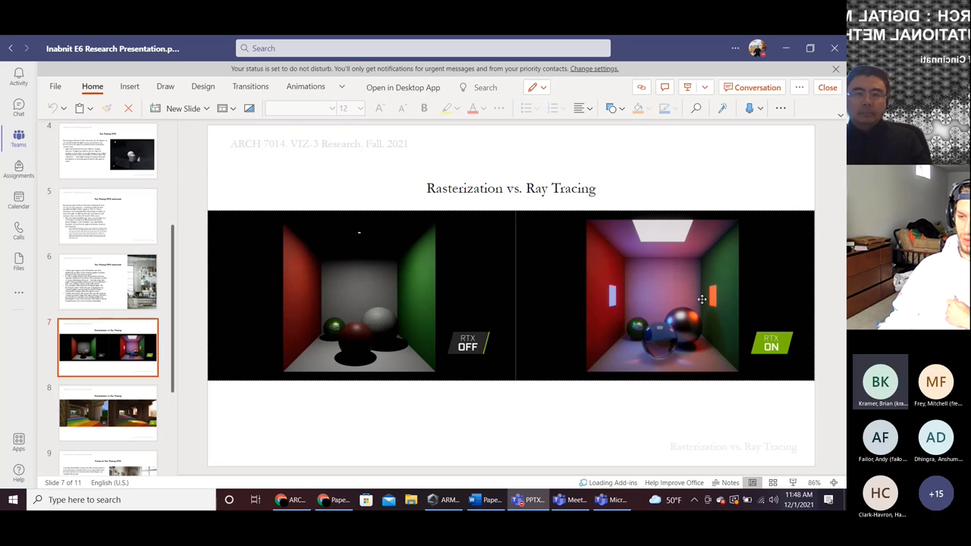
pyautogui.moveTo(696, 300)
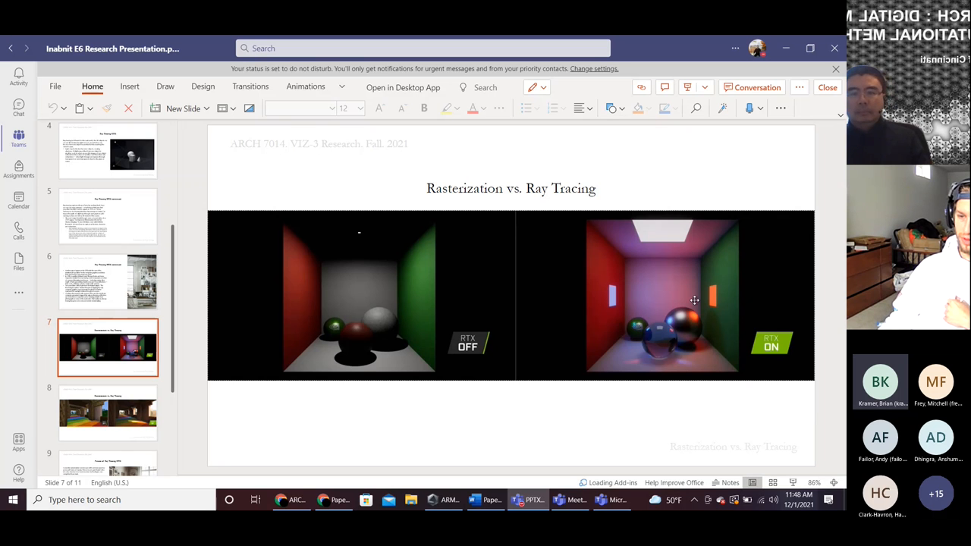
pyautogui.moveTo(701, 307)
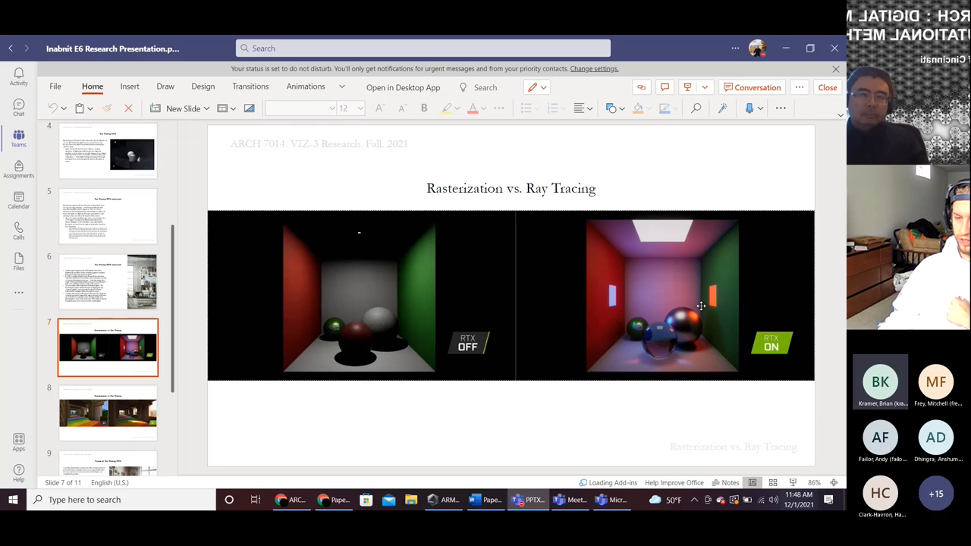
# Show the Rasterization vs. Ray Tracing comparison, then advance to slide 9, "Future of Ray Tracing RTX.".
pyautogui.click(108, 413)
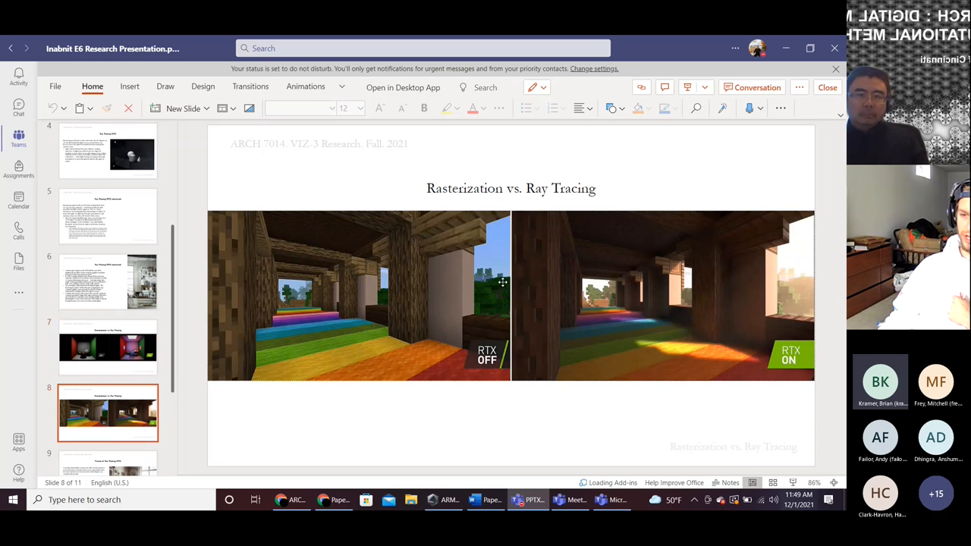
pyautogui.moveTo(415, 313)
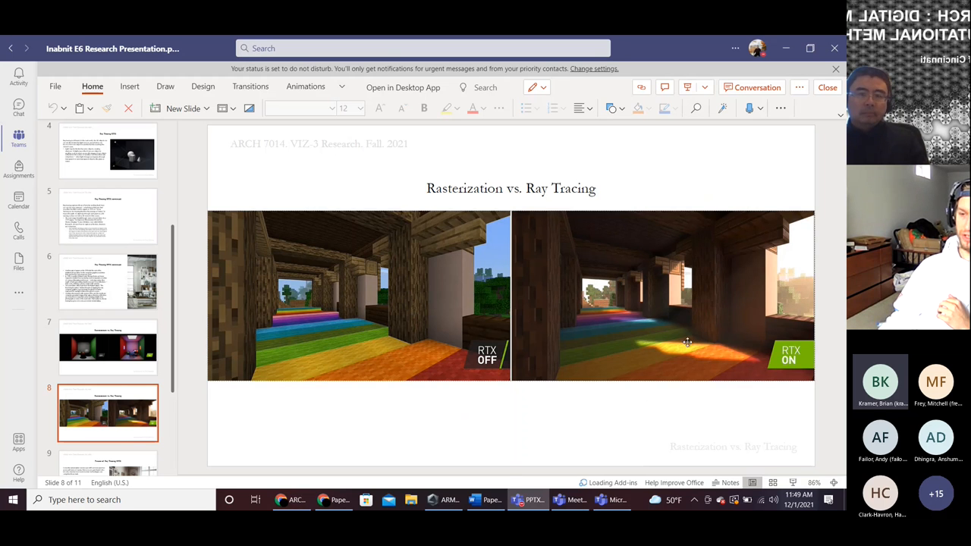
pyautogui.moveTo(771, 280)
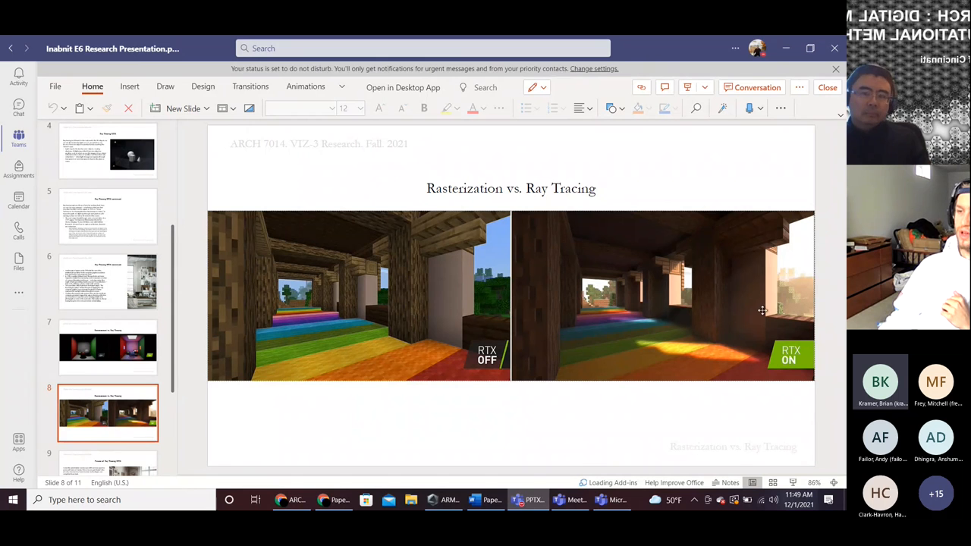
pyautogui.moveTo(683, 323)
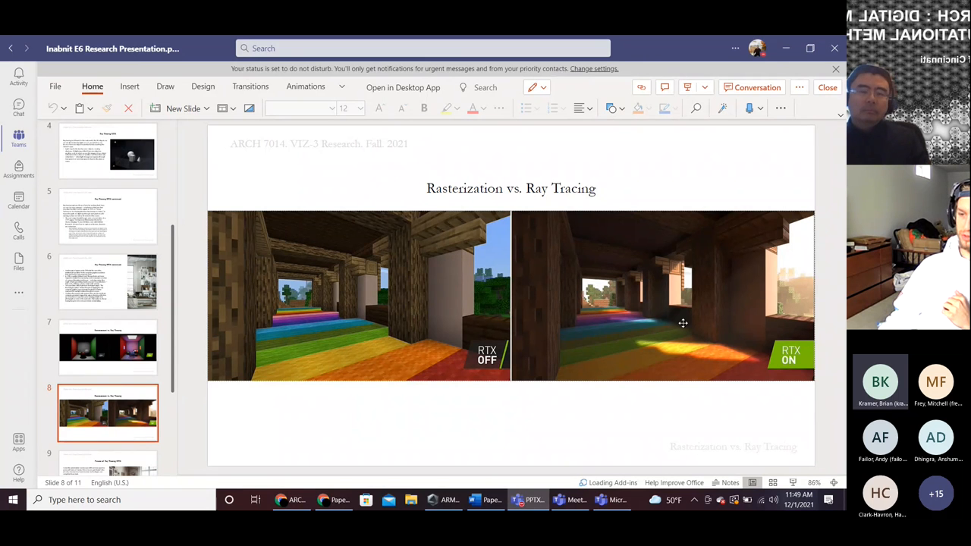
pyautogui.moveTo(637, 339)
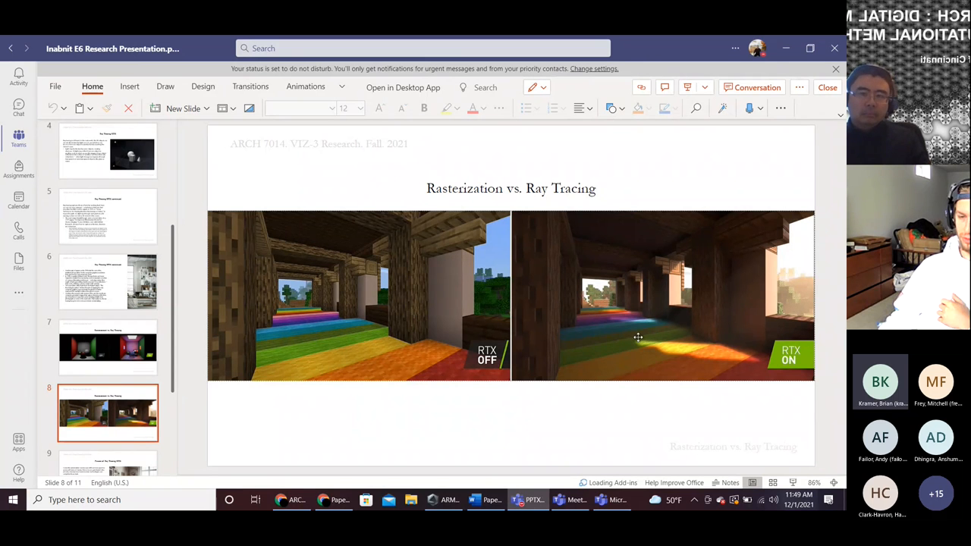
pyautogui.moveTo(560, 335)
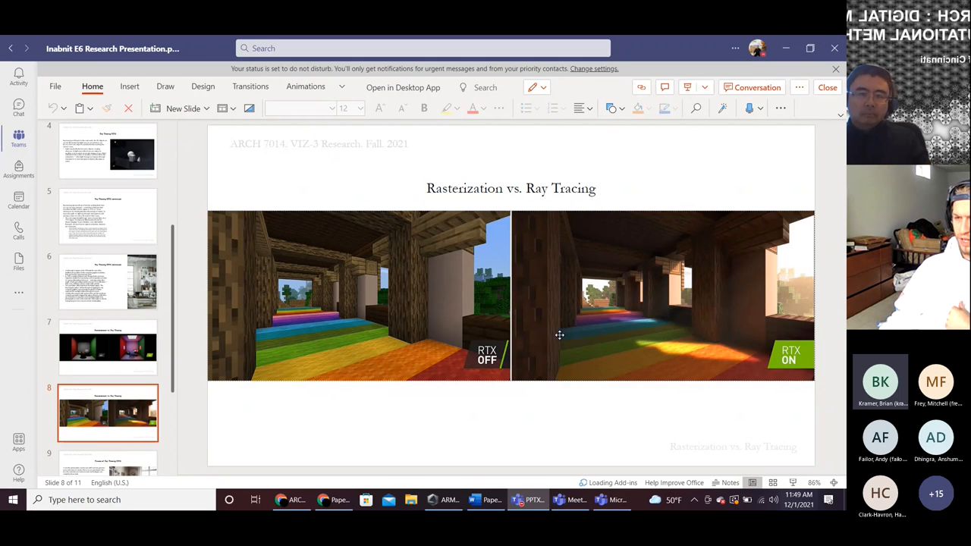
pyautogui.moveTo(337, 355)
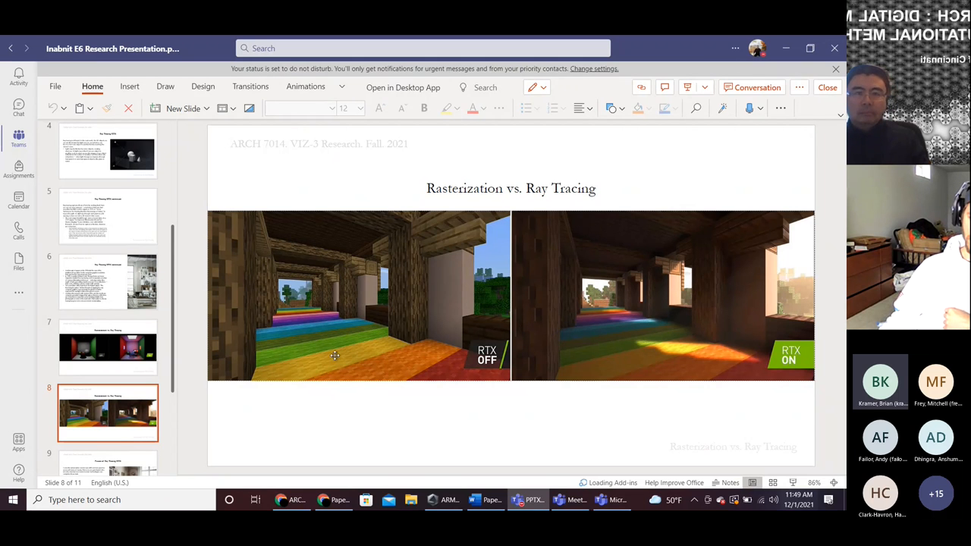
pyautogui.scroll(-3)
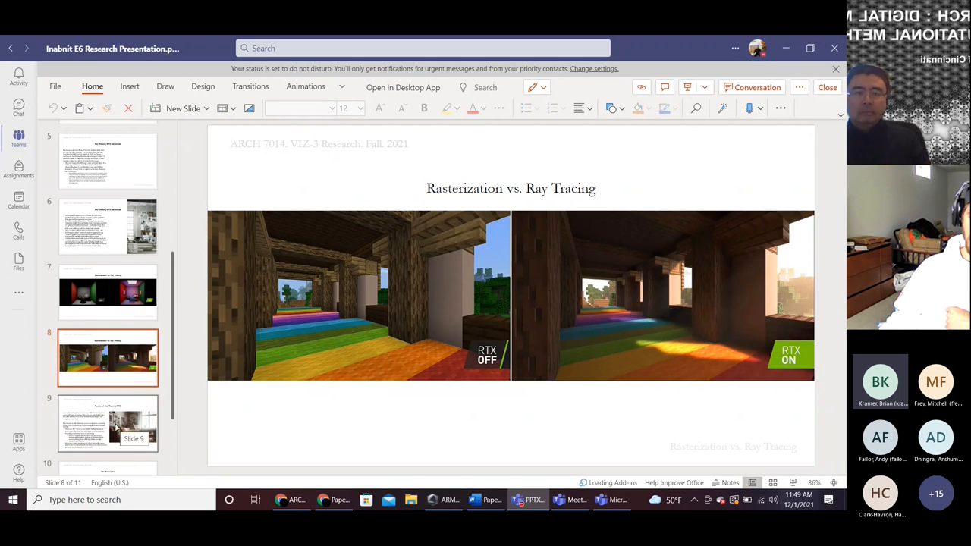
pyautogui.moveTo(574, 267)
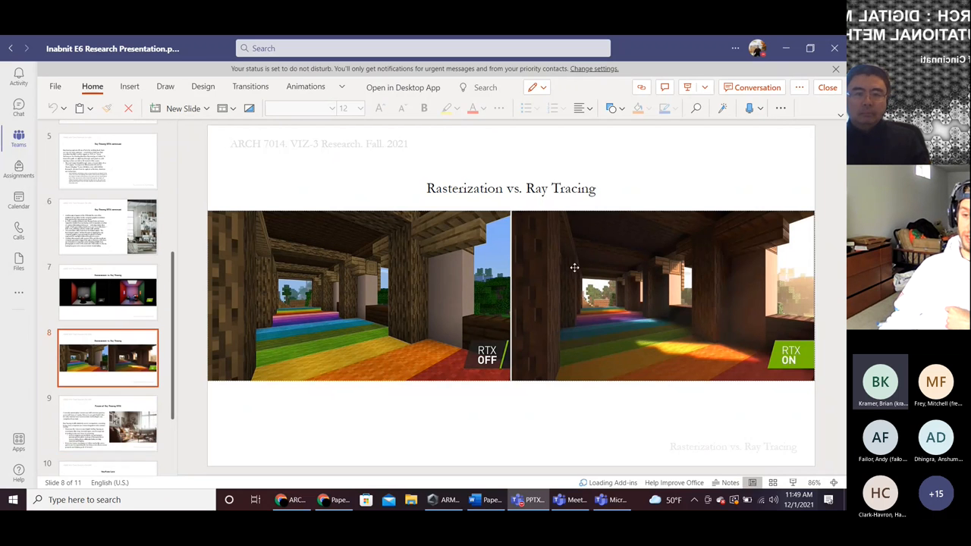
pyautogui.moveTo(431, 340)
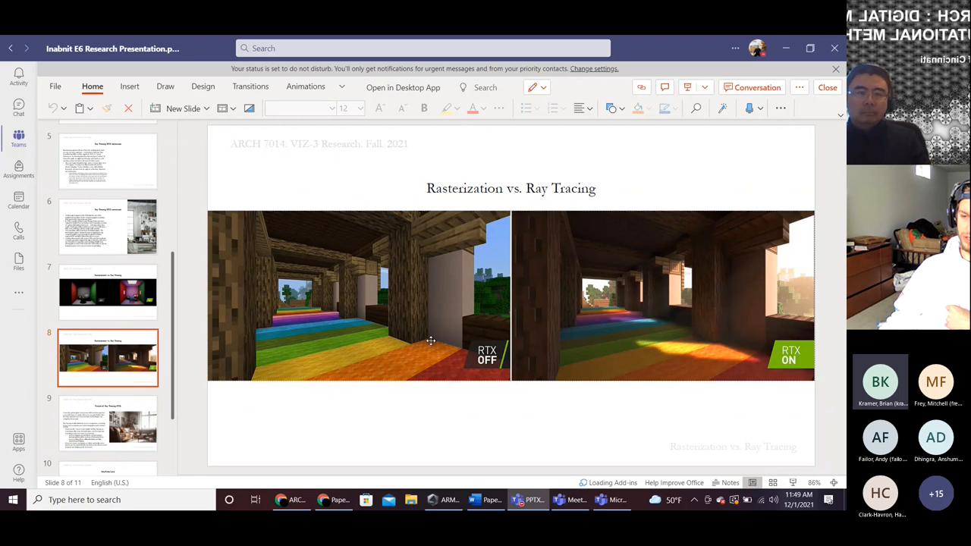
pyautogui.moveTo(432, 385)
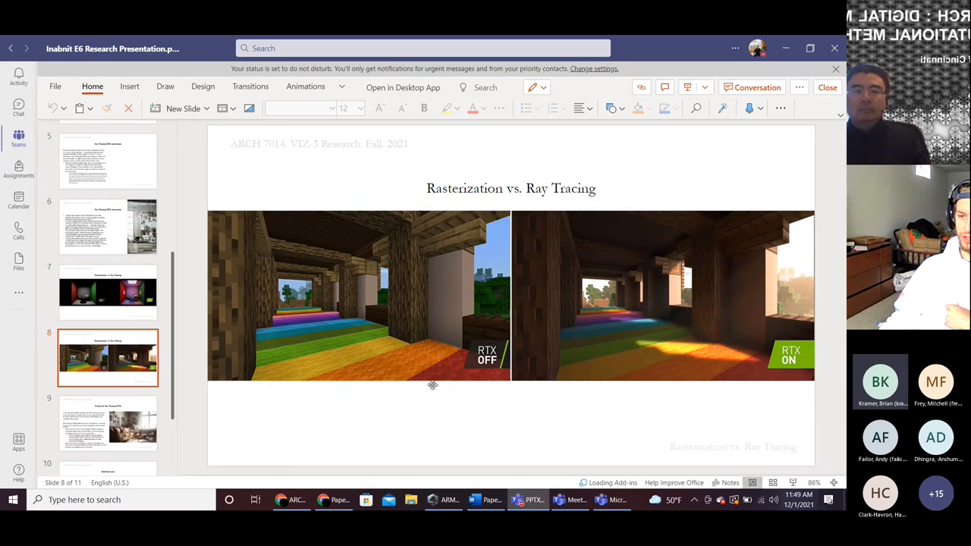
pyautogui.moveTo(393, 269)
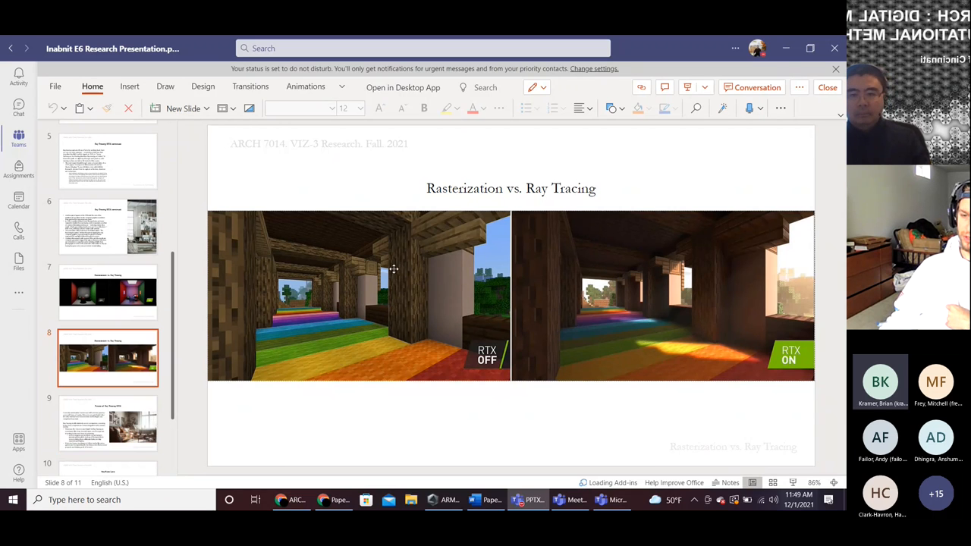
pyautogui.moveTo(637, 348)
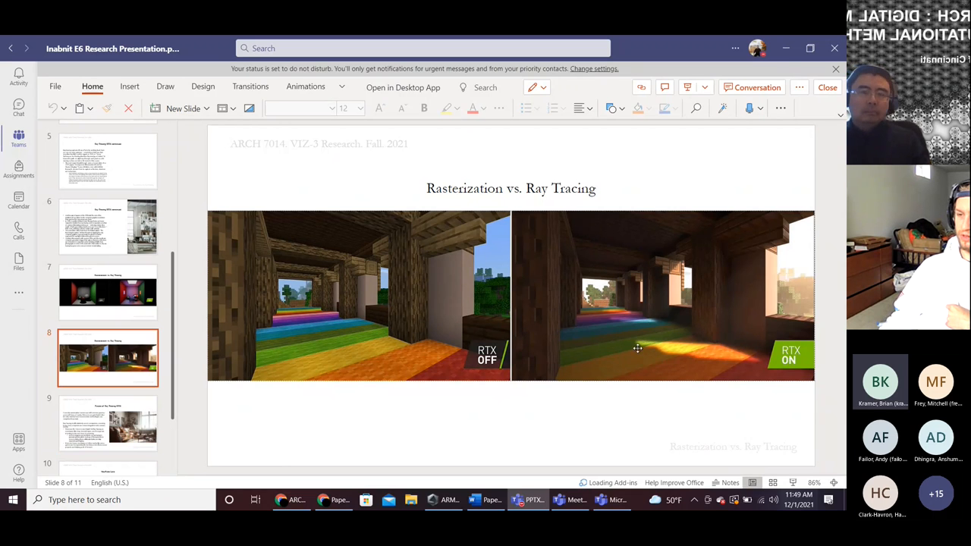
pyautogui.moveTo(691, 358)
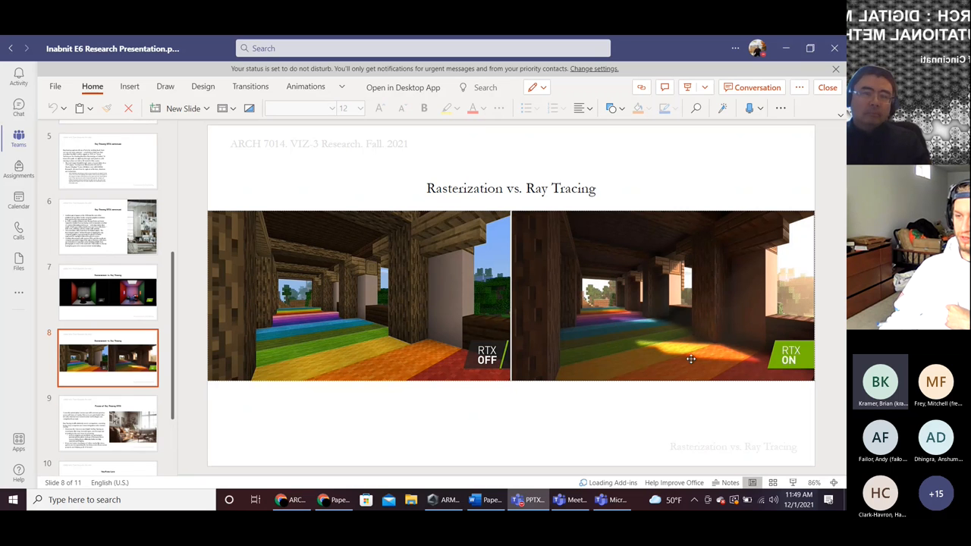
pyautogui.moveTo(782, 289)
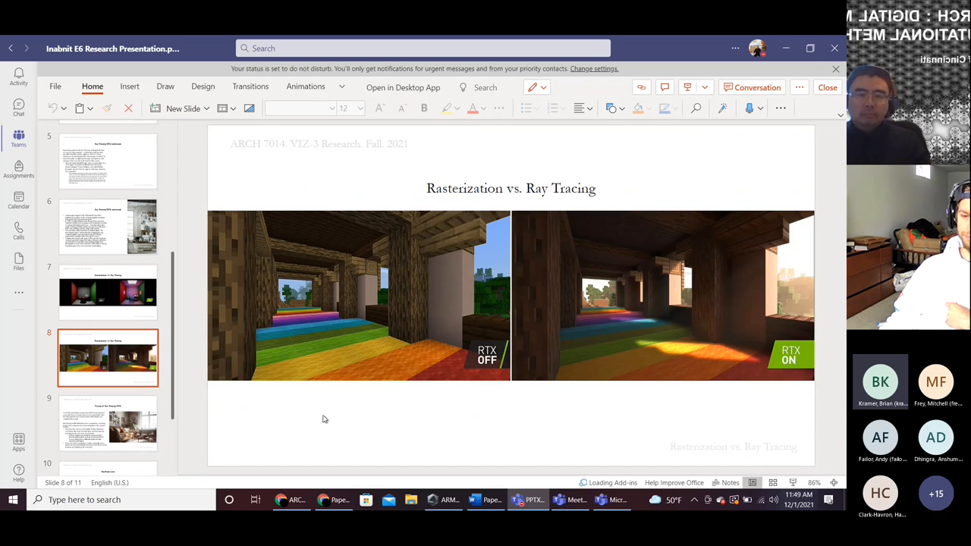
pyautogui.moveTo(298, 419)
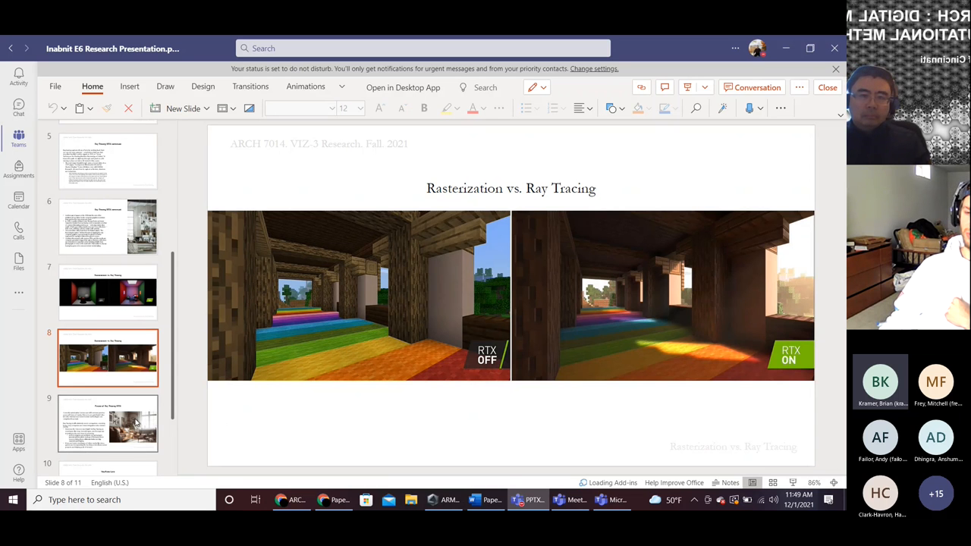
pyautogui.click(108, 422)
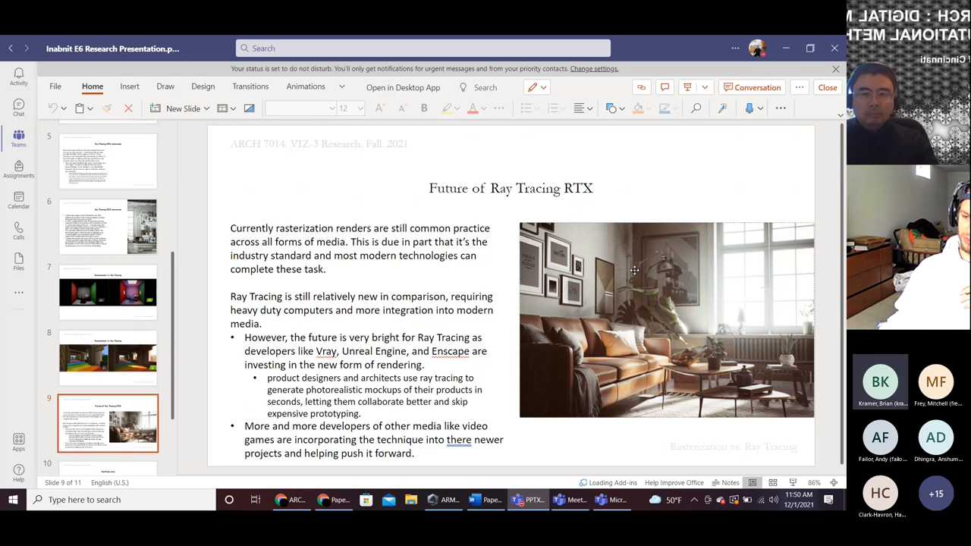
pyautogui.moveTo(719, 303)
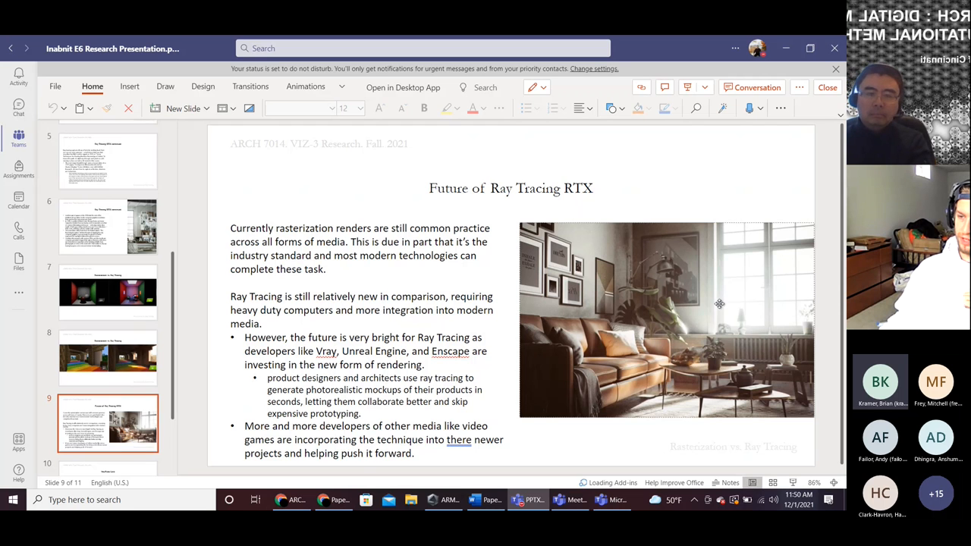
pyautogui.moveTo(762, 346)
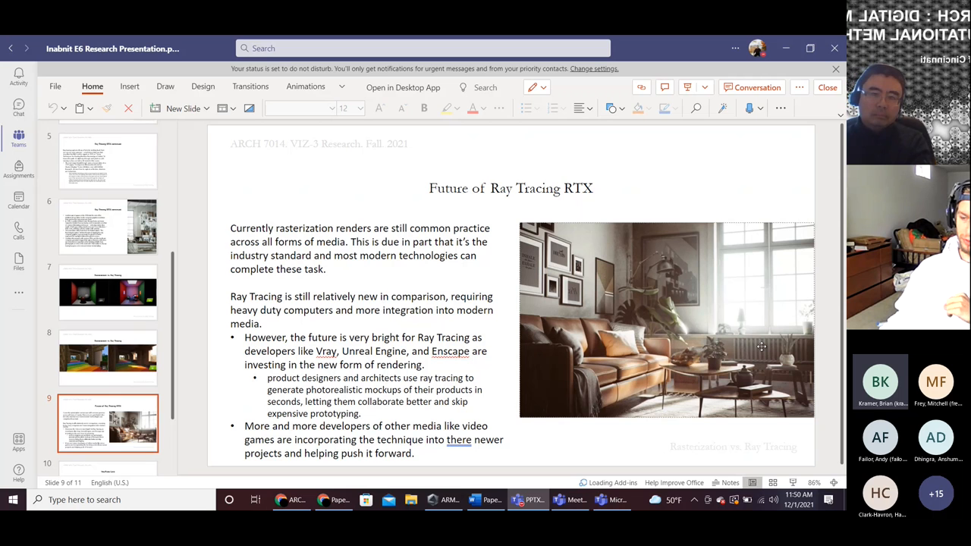
pyautogui.moveTo(704, 325)
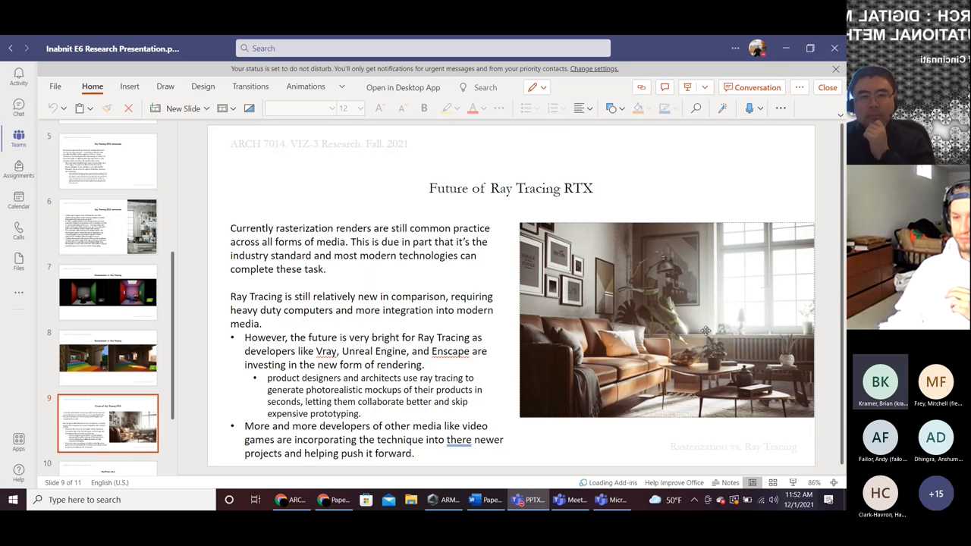
# Flip through the YouTube Link and Work Cited slides, then return to slide 9, "Future of Ray Tracing RTX.".
pyautogui.click(108, 380)
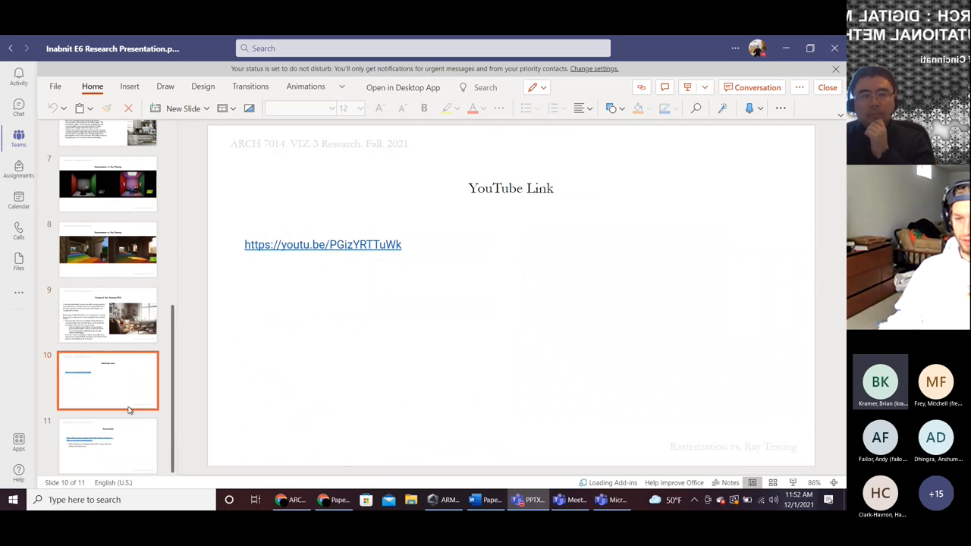
pyautogui.click(107, 446)
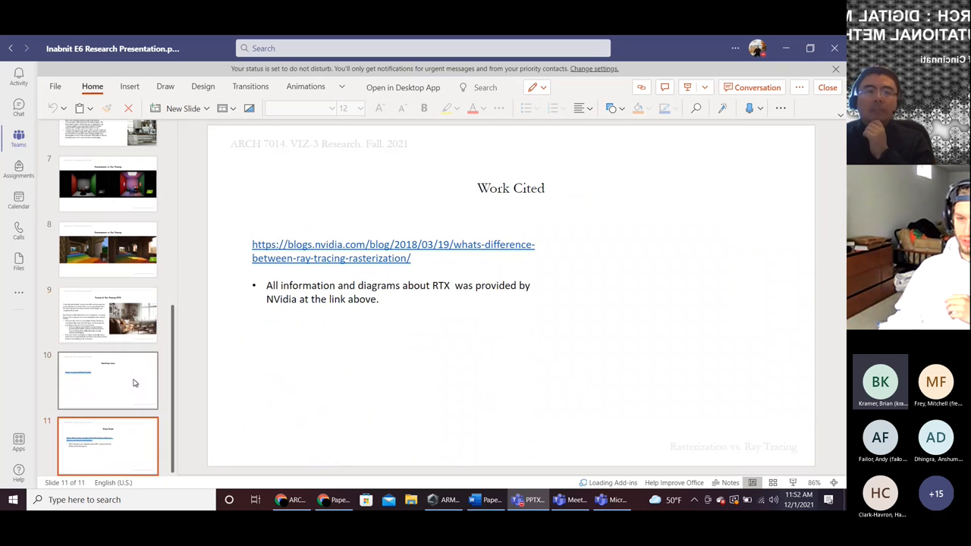
pyautogui.click(107, 314)
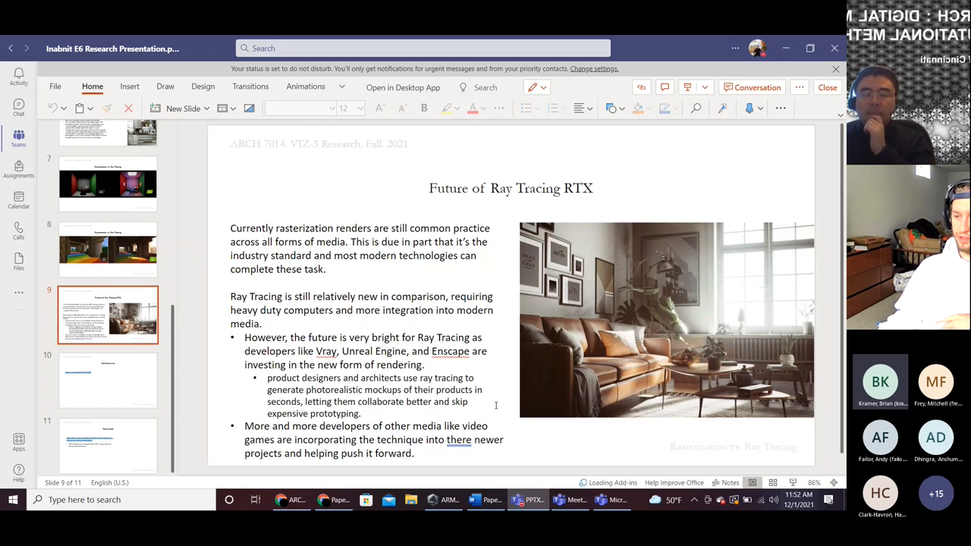
pyautogui.moveTo(736, 454)
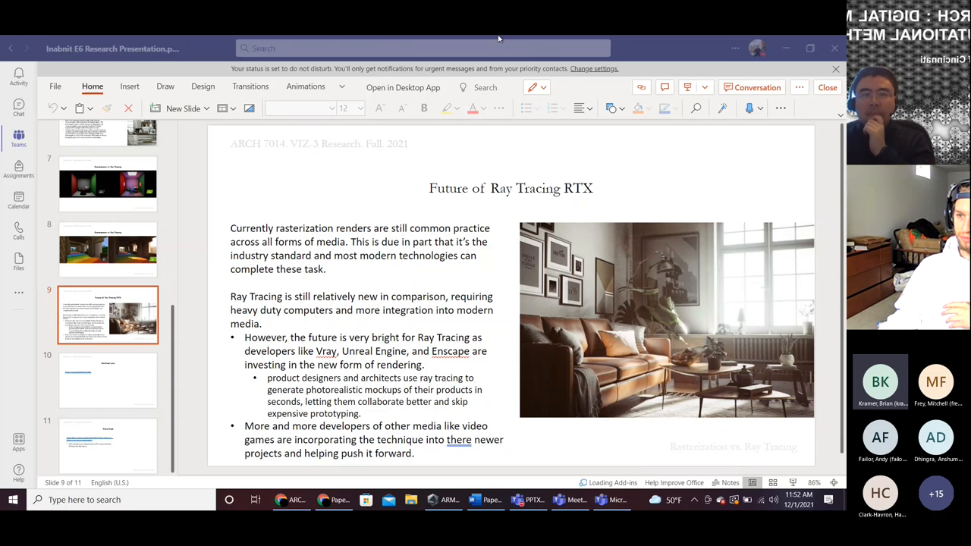
pyautogui.moveTo(539, 51)
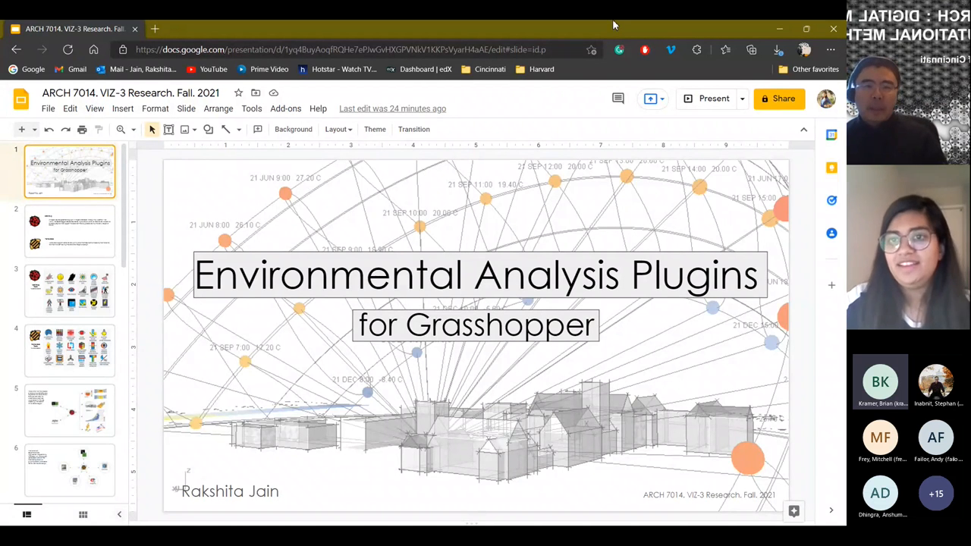
# Switch to the Google Slides tab with the ARCH 7014 Environmental Analysis Plugins deck.
pyautogui.click(714, 99)
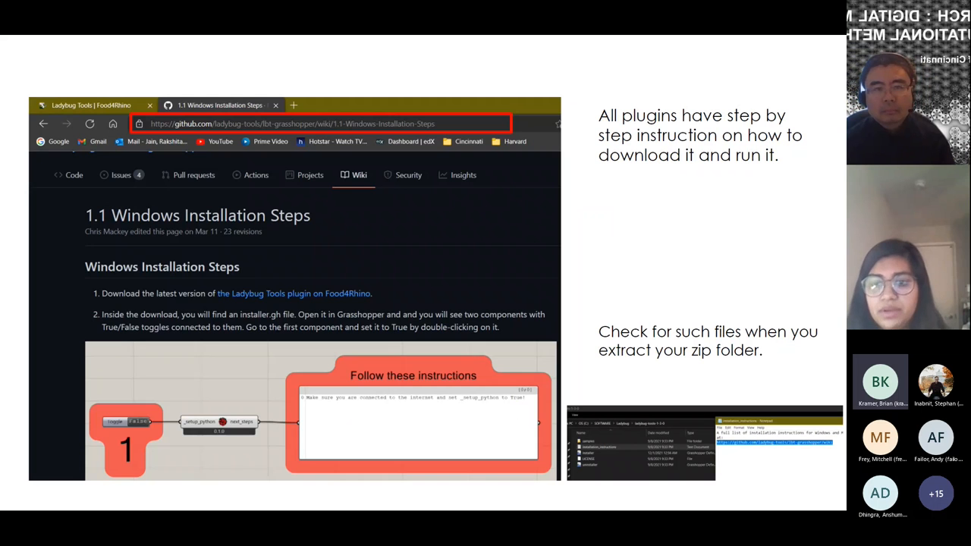
pyautogui.moveTo(689, 419)
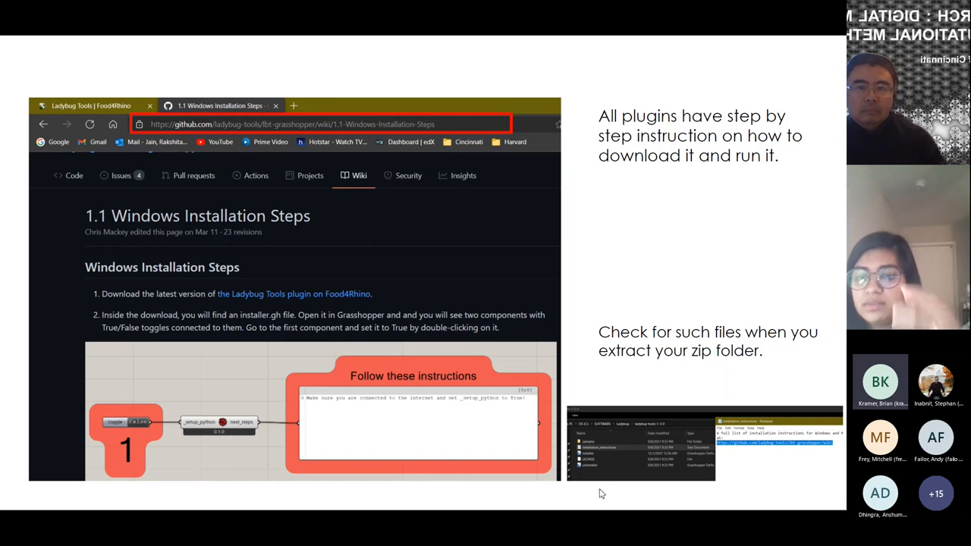
pyautogui.moveTo(625, 455)
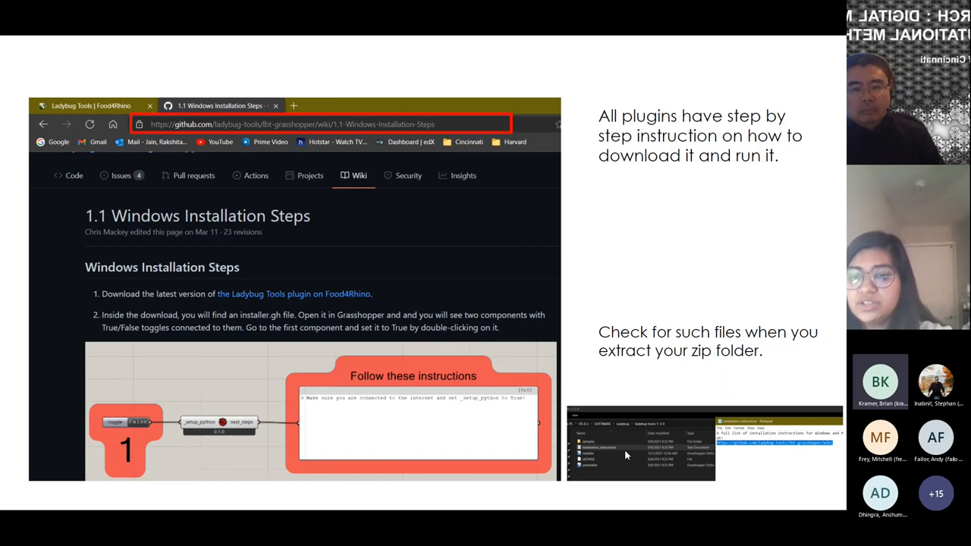
pyautogui.moveTo(634, 449)
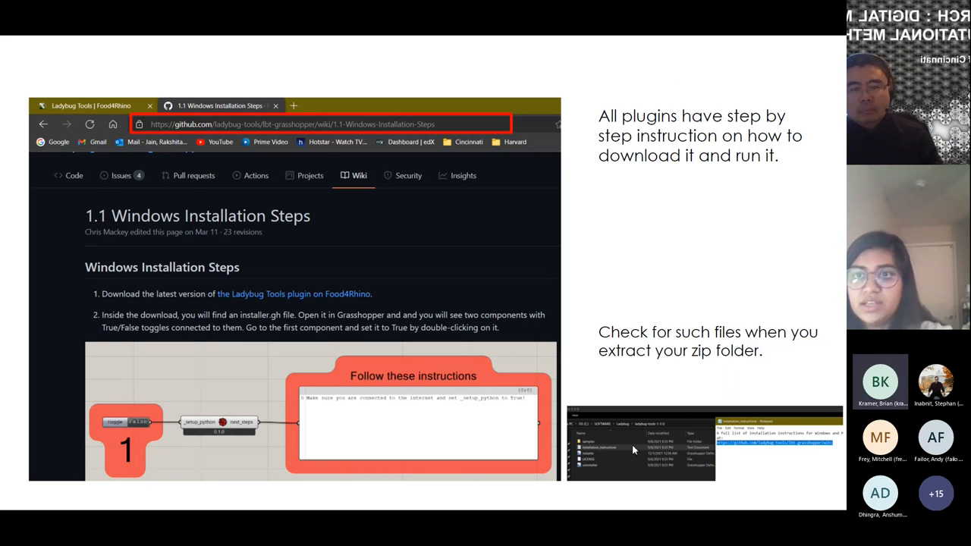
pyautogui.moveTo(455, 317)
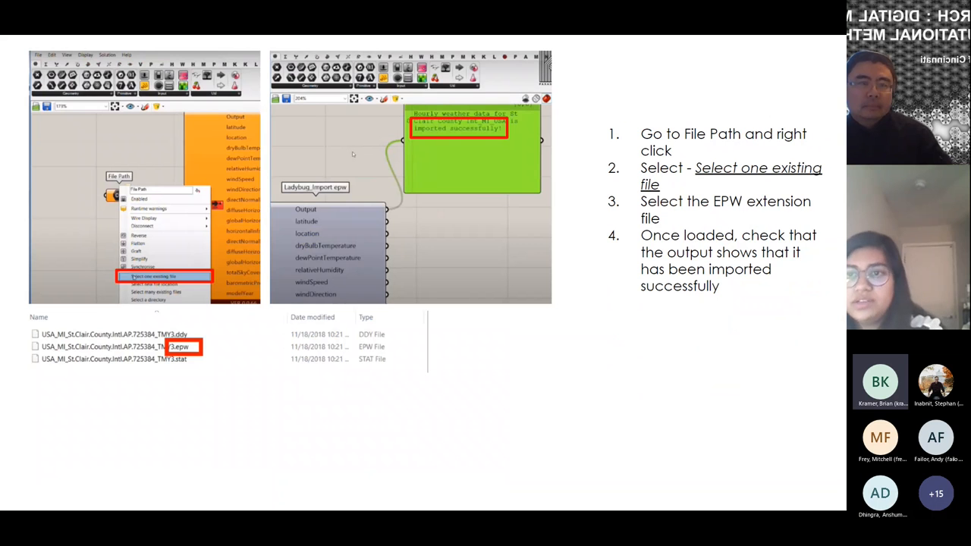
# Advance to the Syntax slide on underscore codes for sunlightHoursAnalysis inputs.
pyautogui.press('Right')
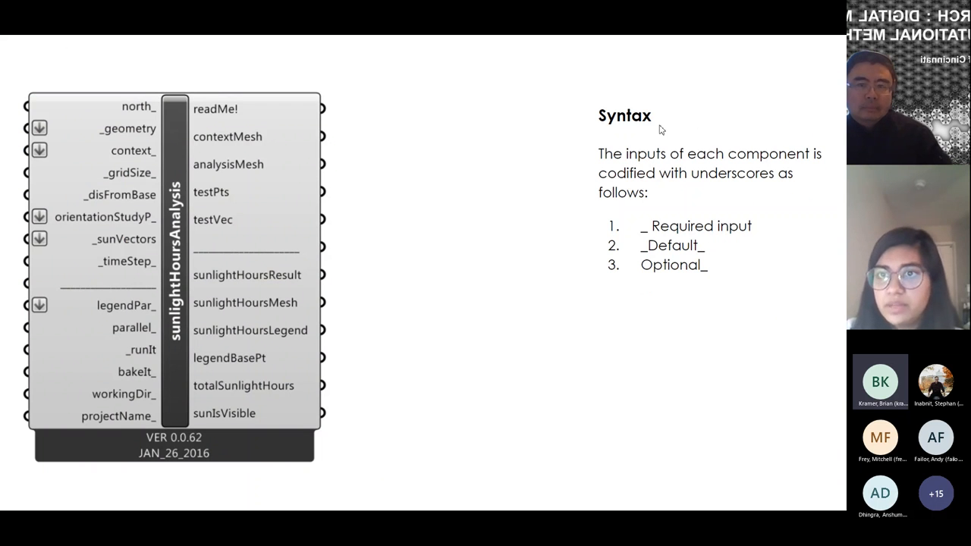
pyautogui.moveTo(455, 83)
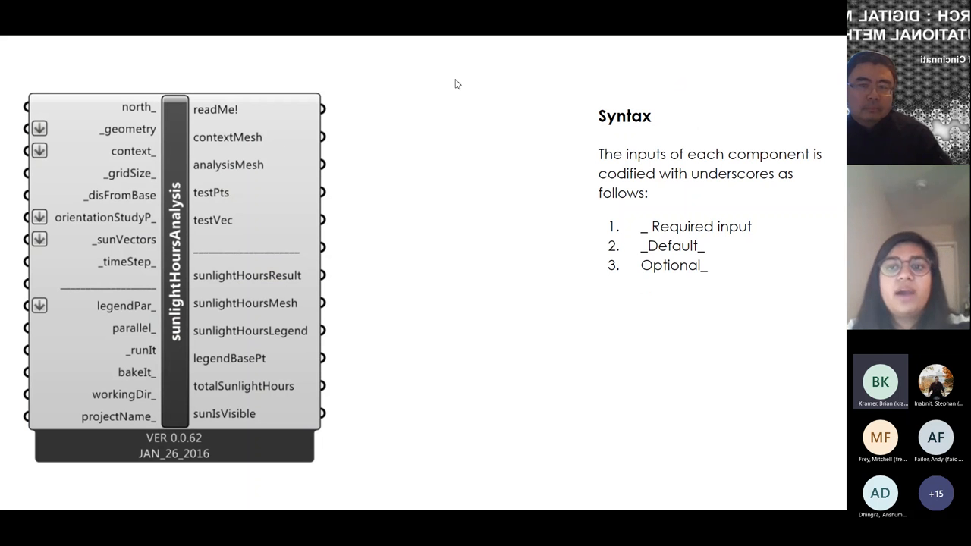
pyautogui.moveTo(604, 139)
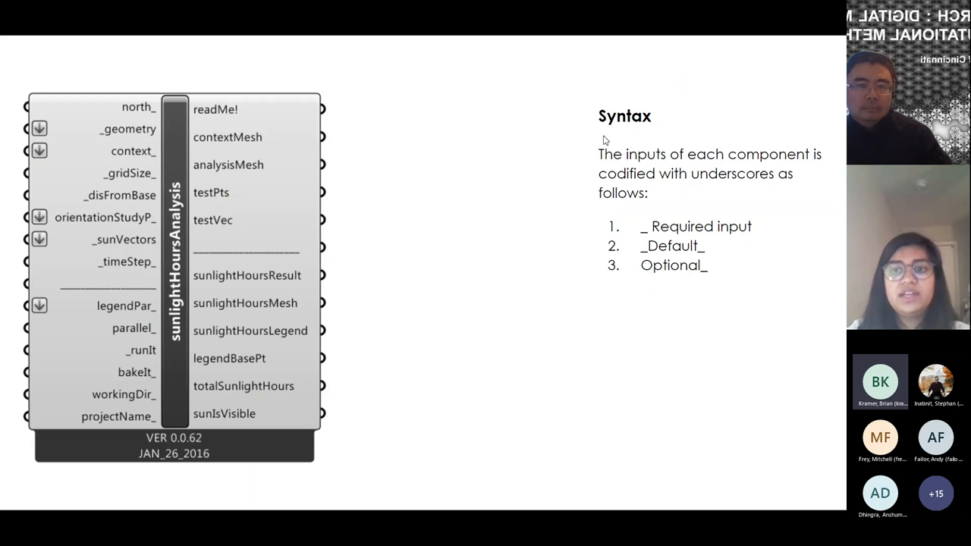
pyautogui.moveTo(231, 251)
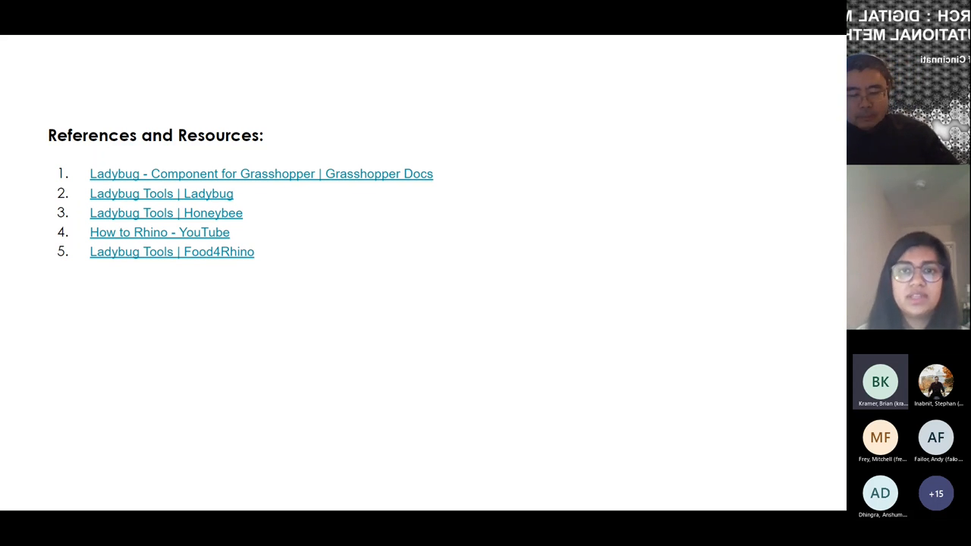
pyautogui.moveTo(527, 346)
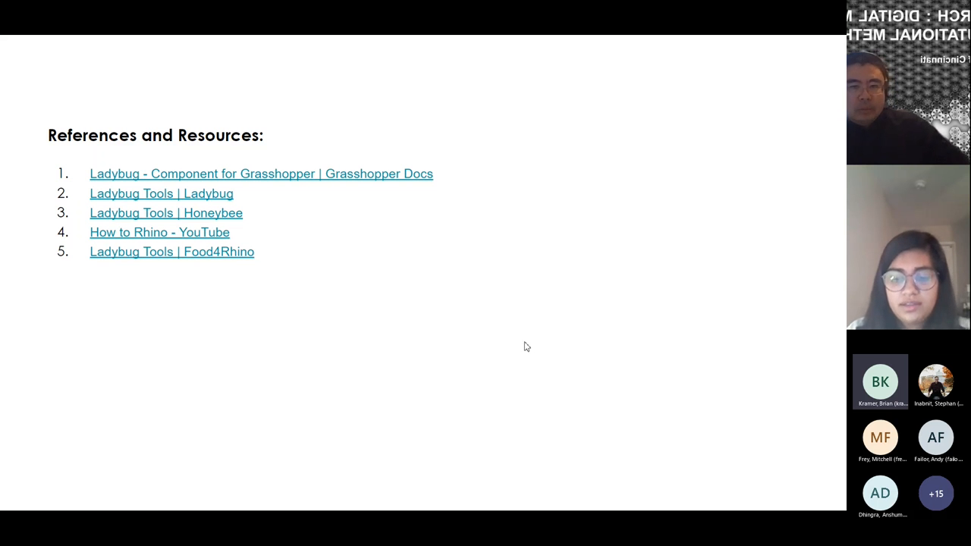
pyautogui.moveTo(756, 143)
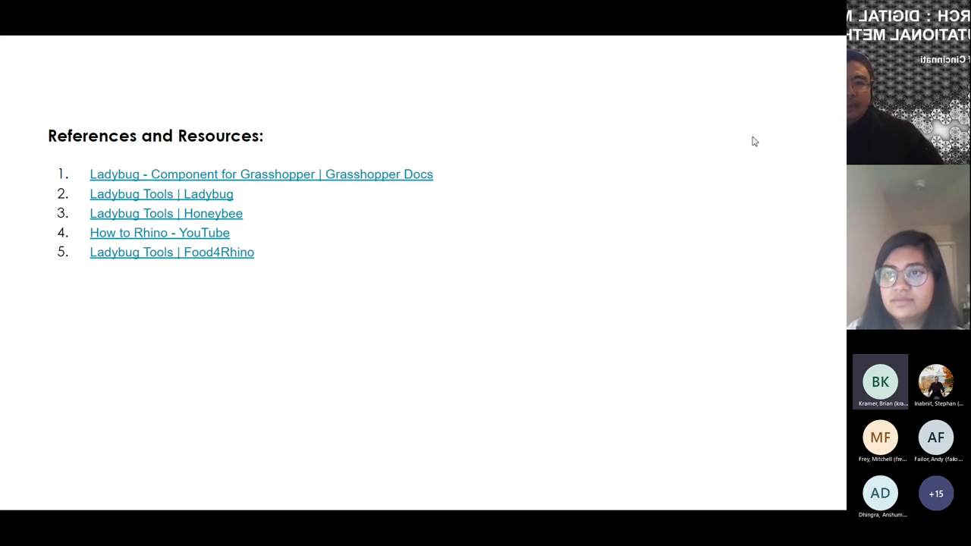
pyautogui.moveTo(629, 109)
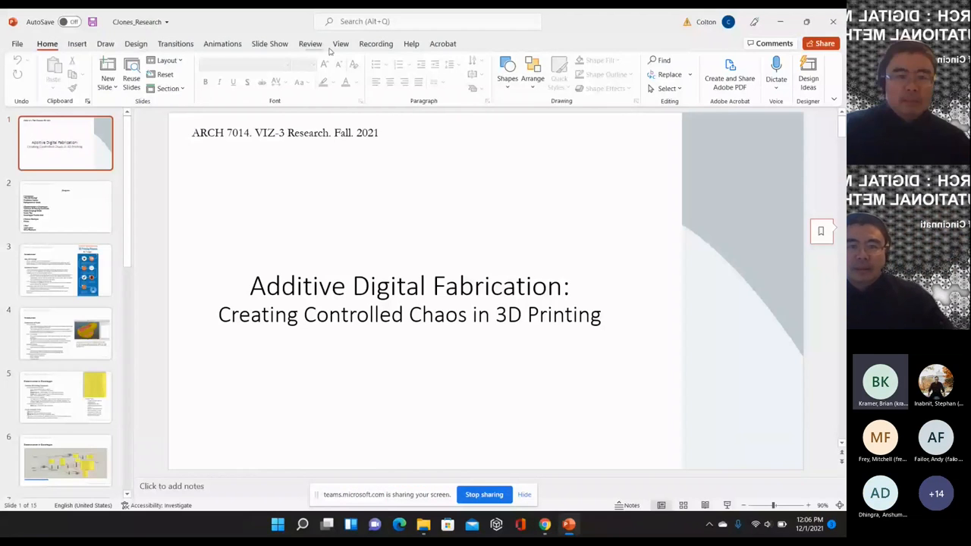
# Start the Additive Digital Fabrication deck in slideshow mode from the beginning.
pyautogui.click(270, 42)
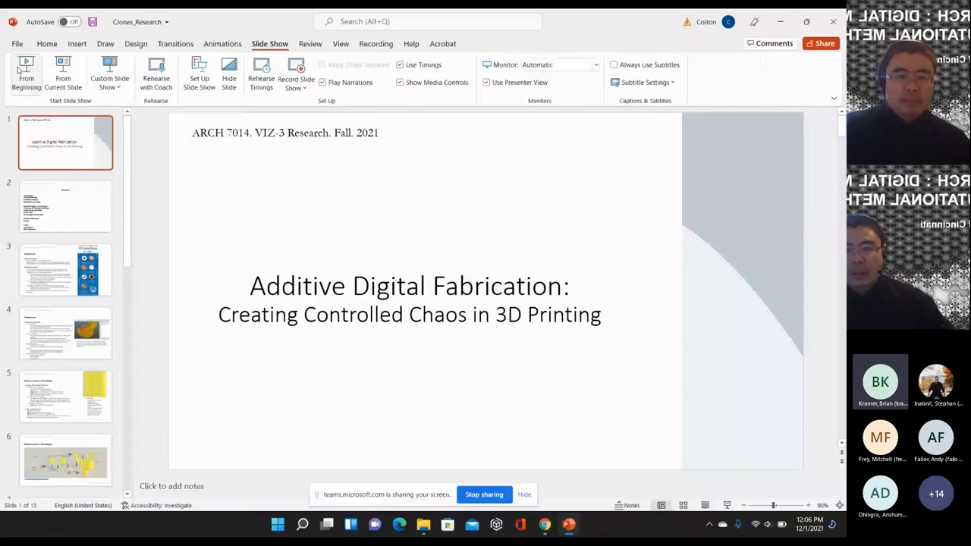
pyautogui.click(28, 76)
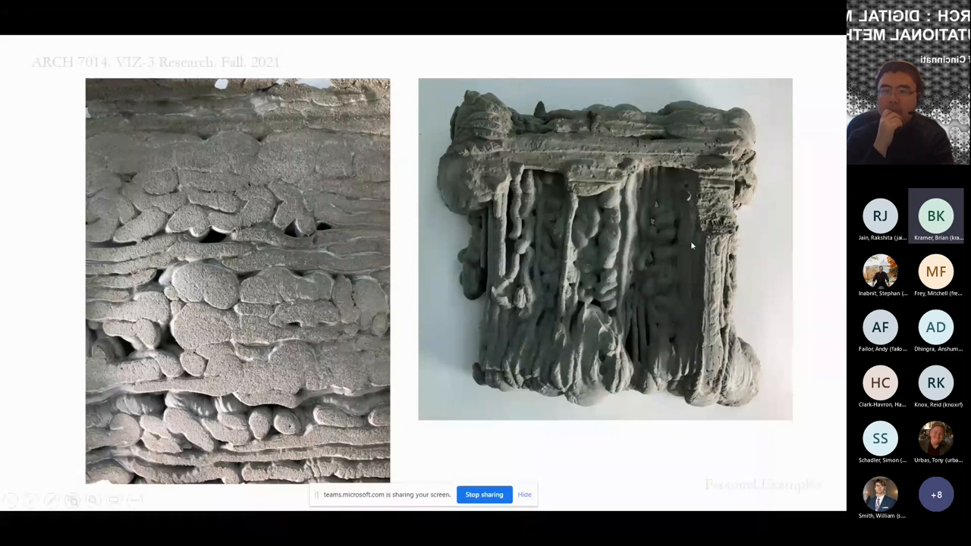
pyautogui.moveTo(716, 408)
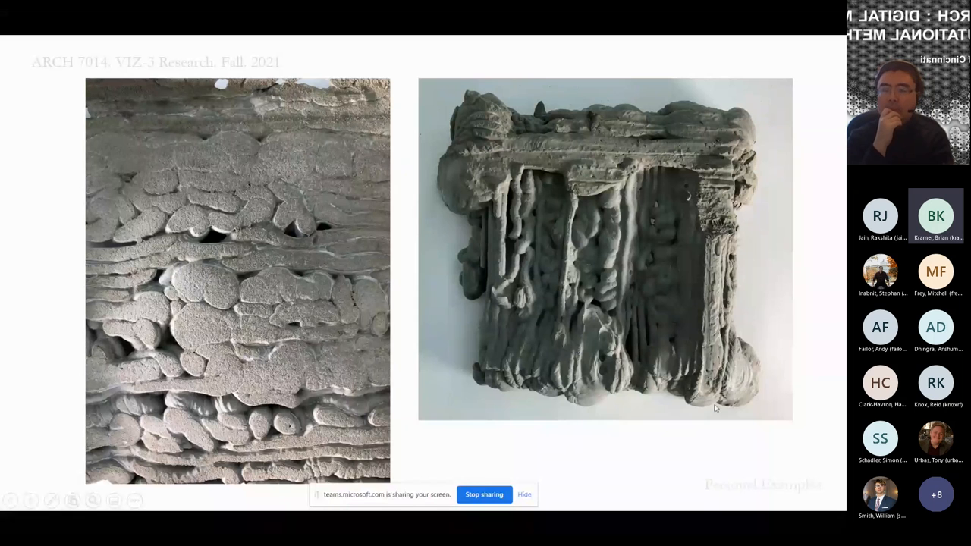
pyautogui.moveTo(725, 137)
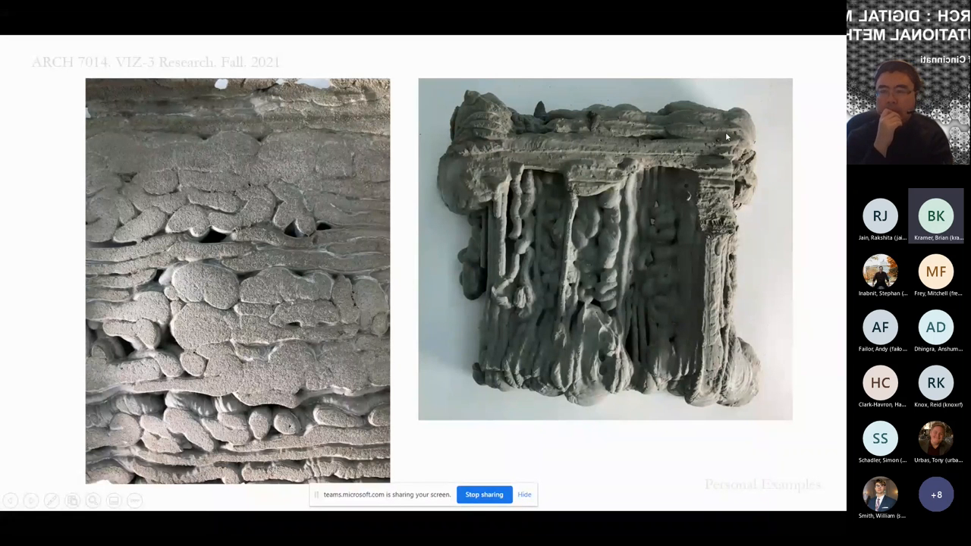
pyautogui.moveTo(698, 309)
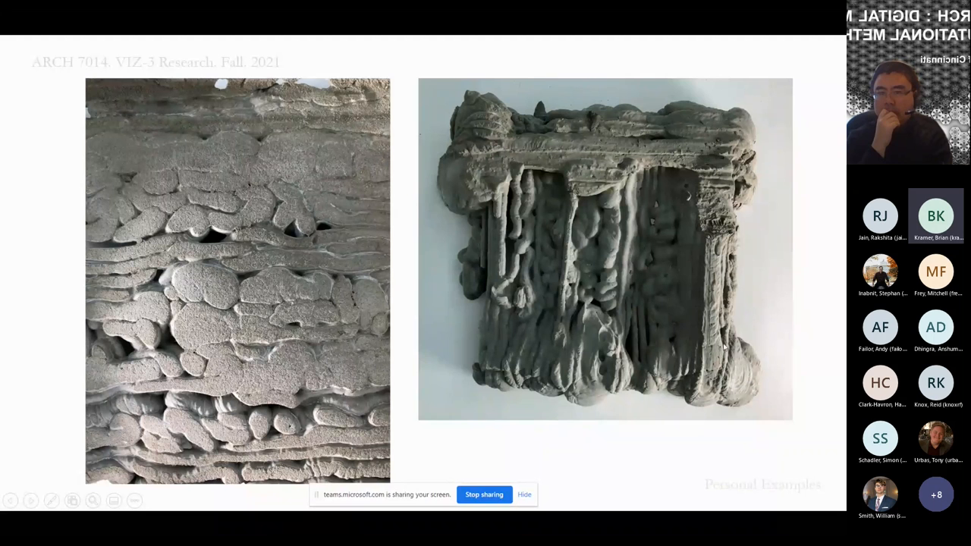
pyautogui.moveTo(723, 408)
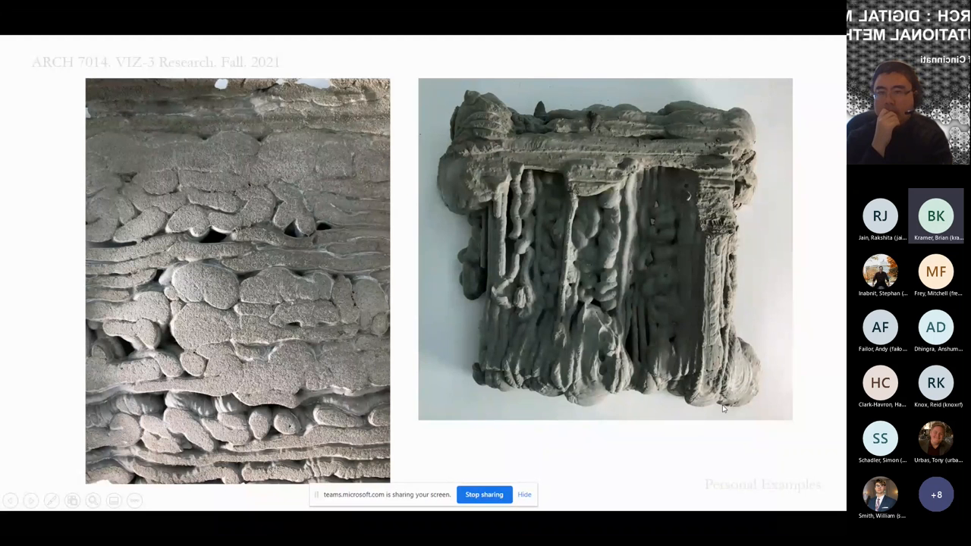
pyautogui.moveTo(504, 152)
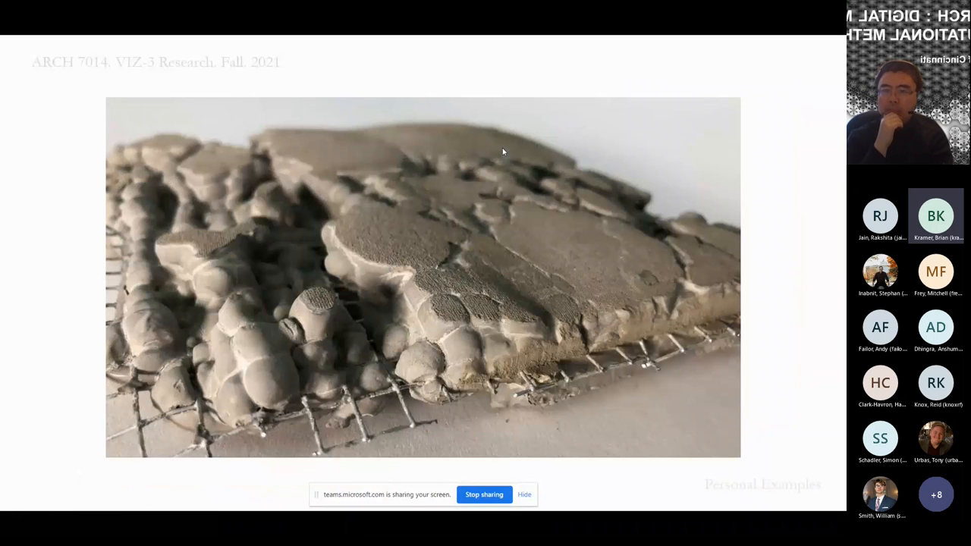
pyautogui.moveTo(668, 291)
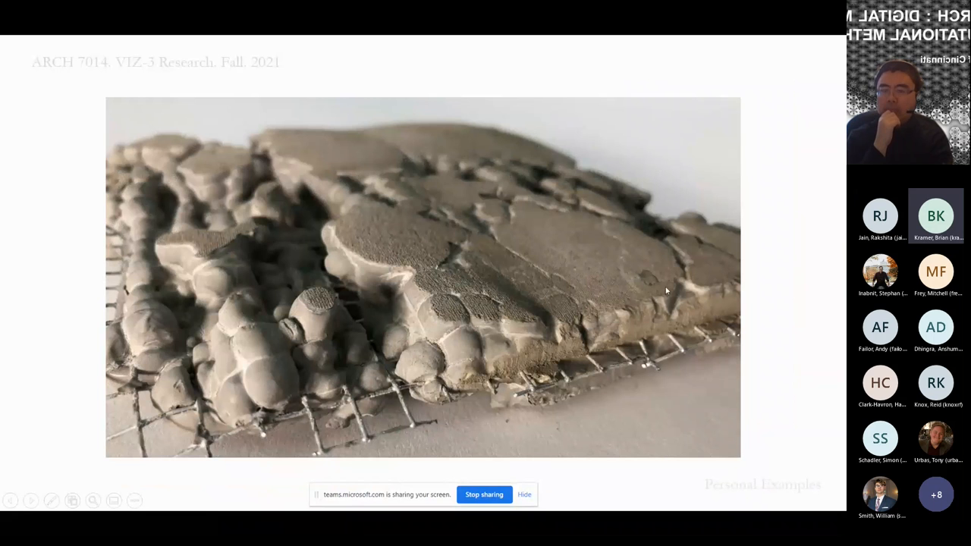
pyautogui.moveTo(560, 328)
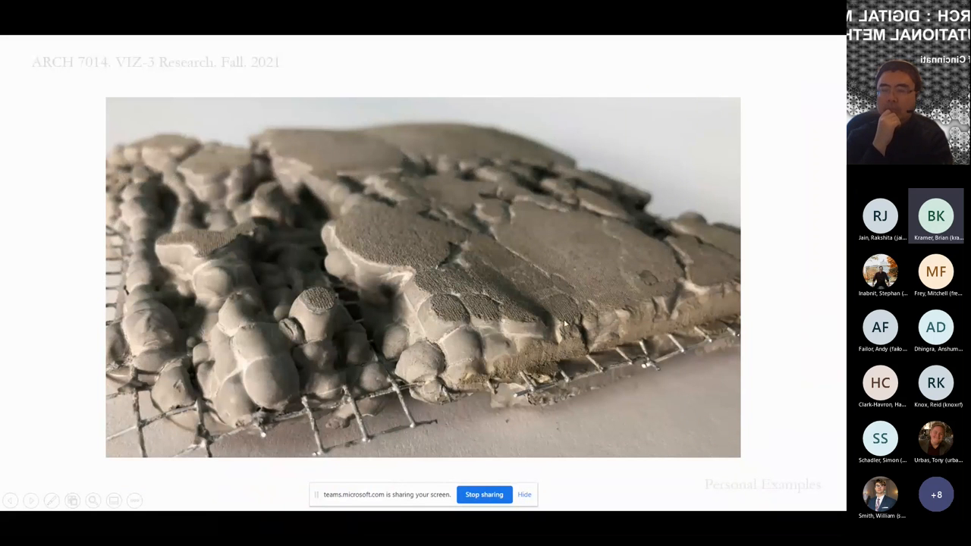
pyautogui.moveTo(605, 333)
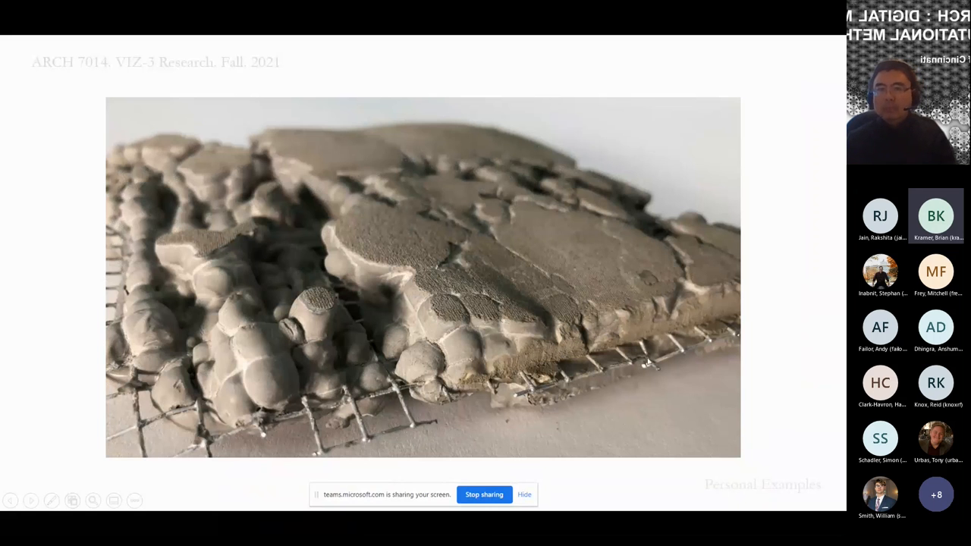
pyautogui.moveTo(742, 329)
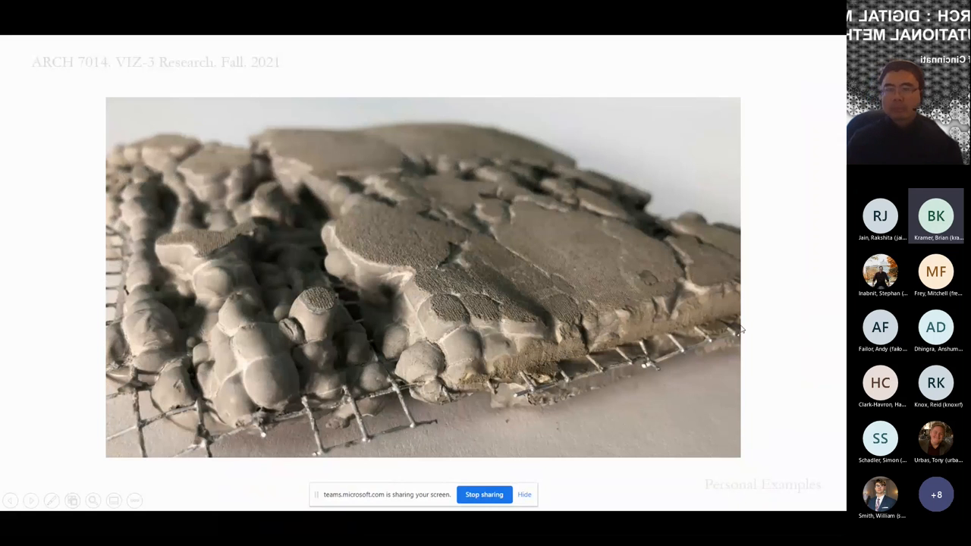
pyautogui.moveTo(554, 352)
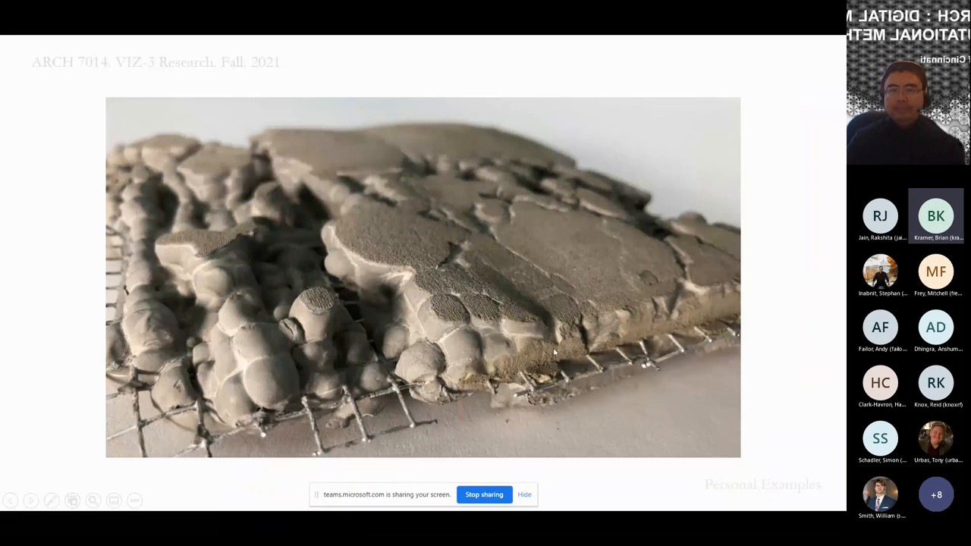
pyautogui.moveTo(393, 409)
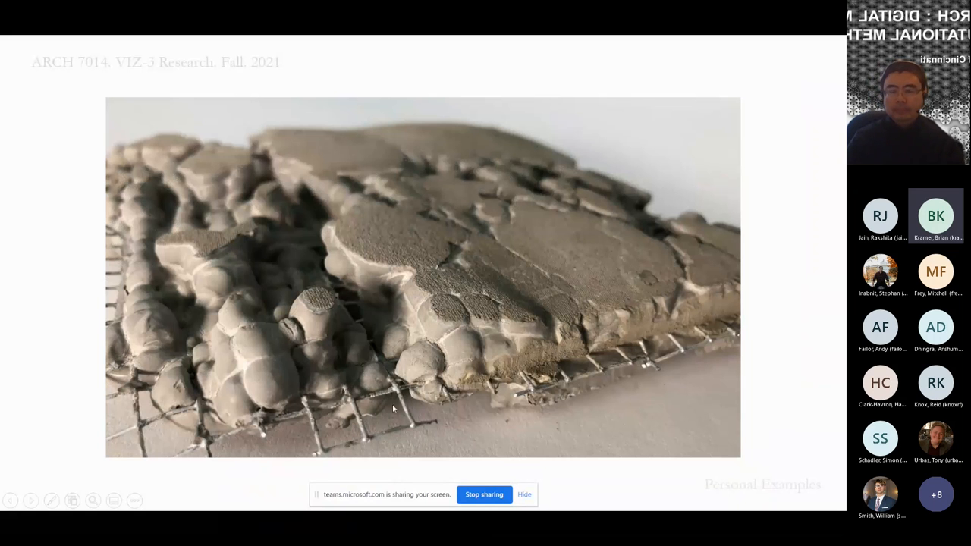
pyautogui.moveTo(369, 359)
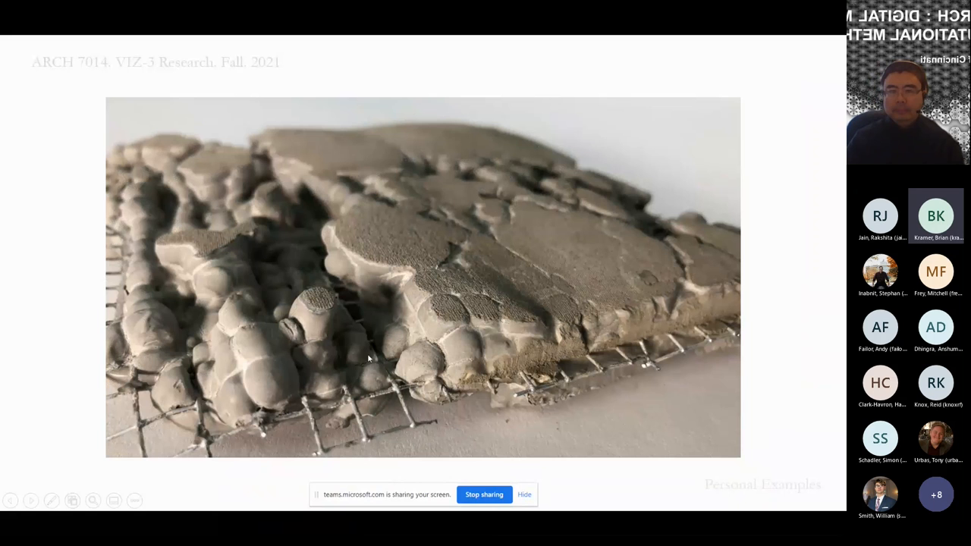
pyautogui.moveTo(282, 280)
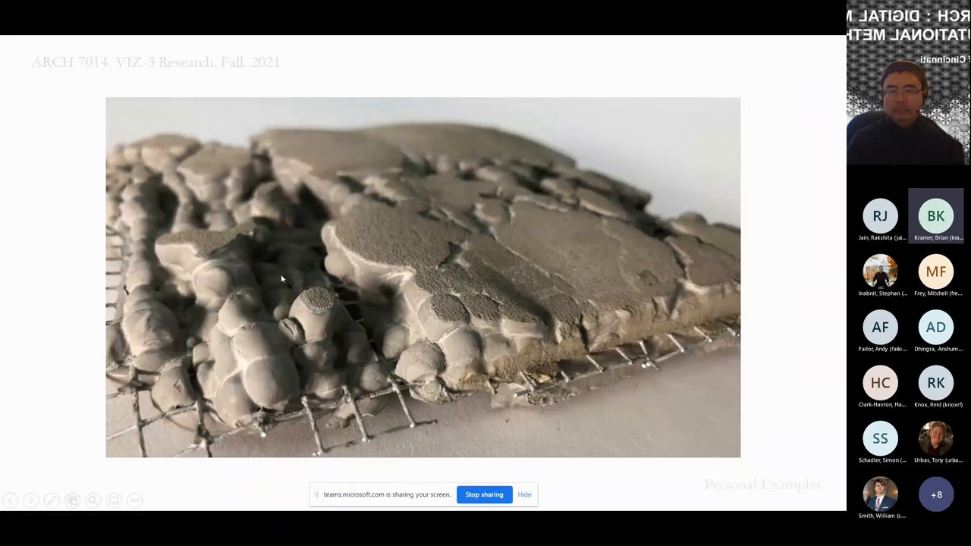
pyautogui.moveTo(402, 326)
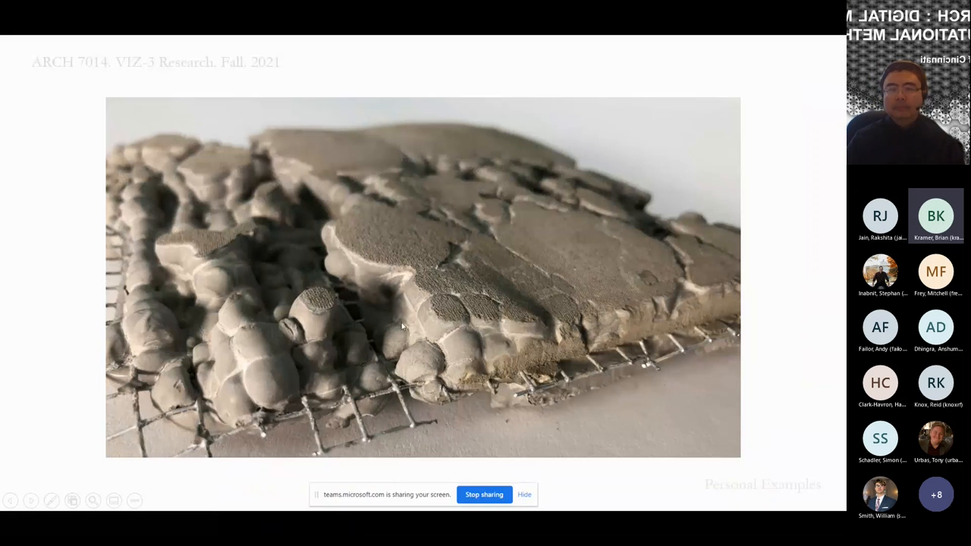
pyautogui.moveTo(337, 346)
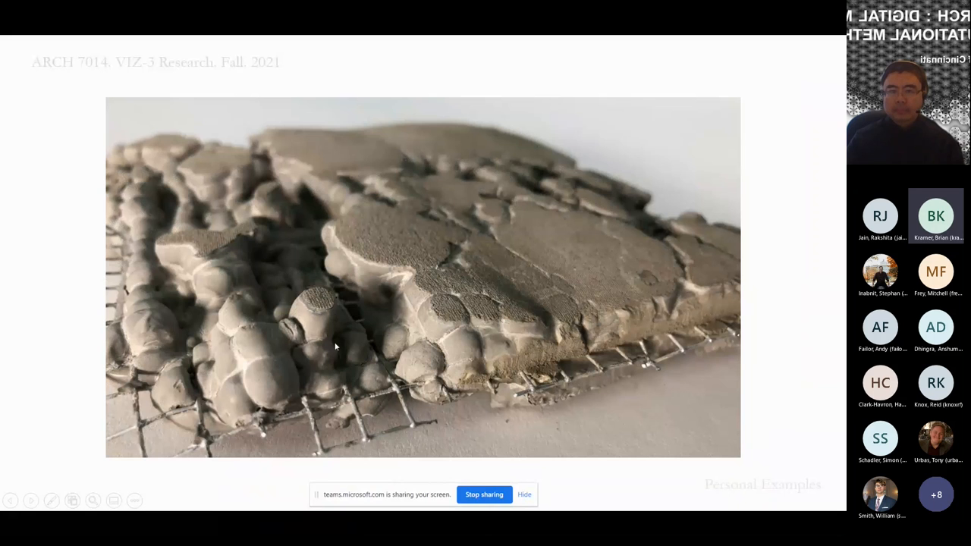
pyautogui.moveTo(306, 349)
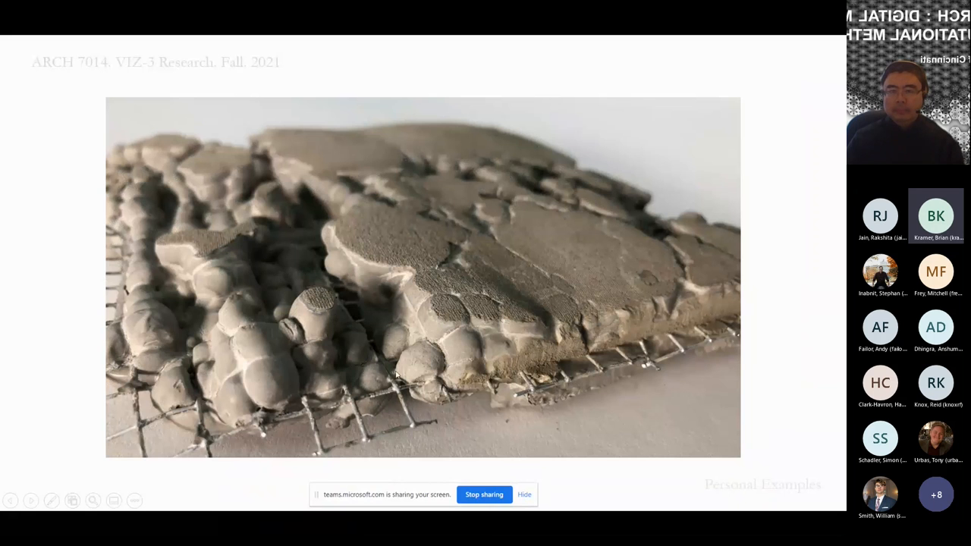
pyautogui.moveTo(358, 326)
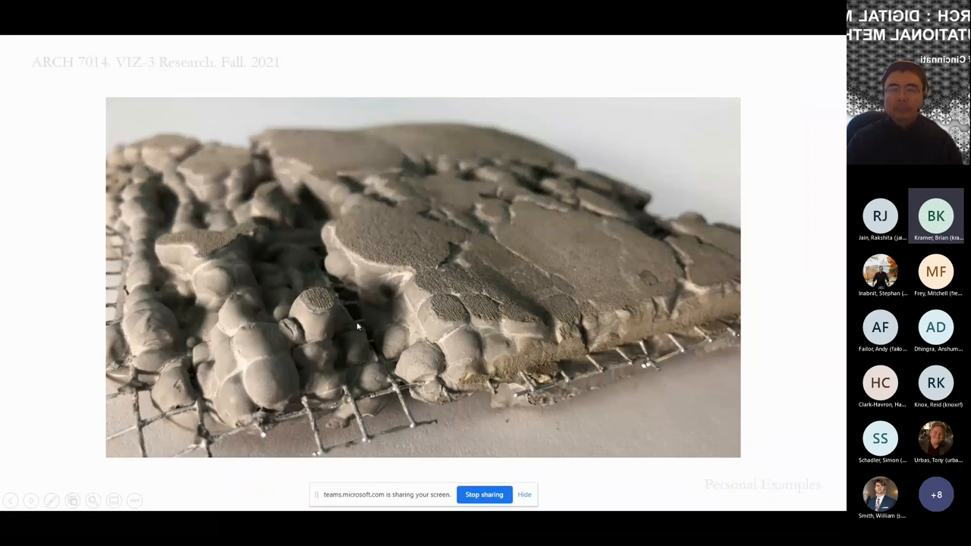
pyautogui.moveTo(407, 299)
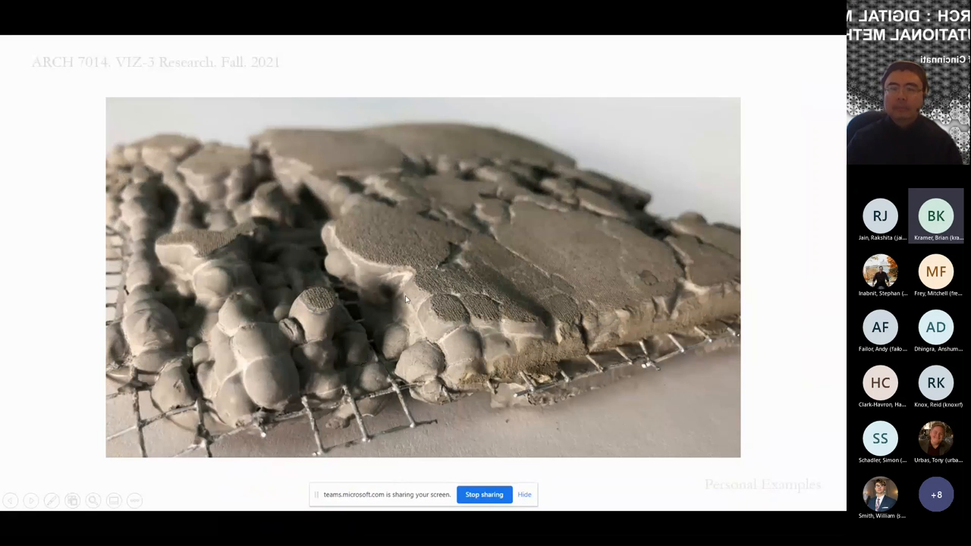
pyautogui.moveTo(272, 393)
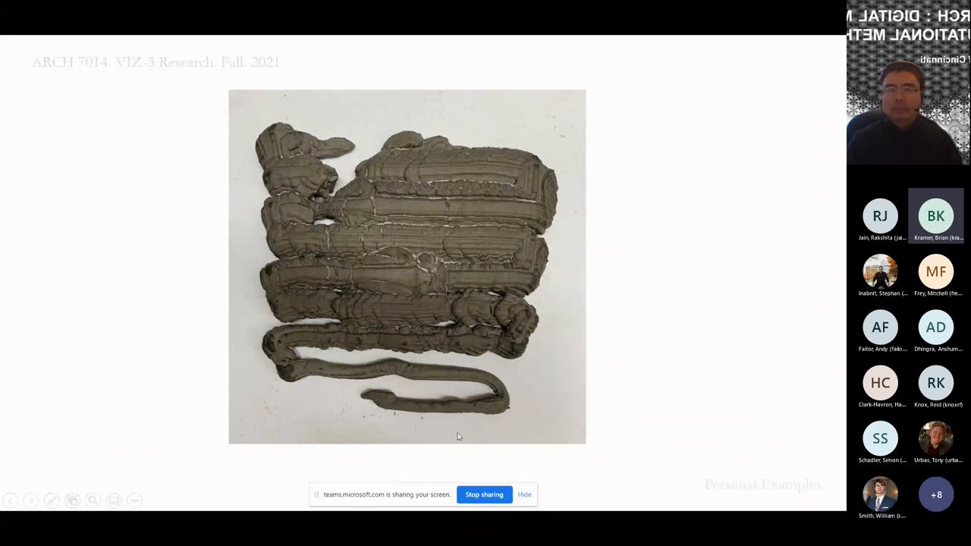
pyautogui.moveTo(371, 399)
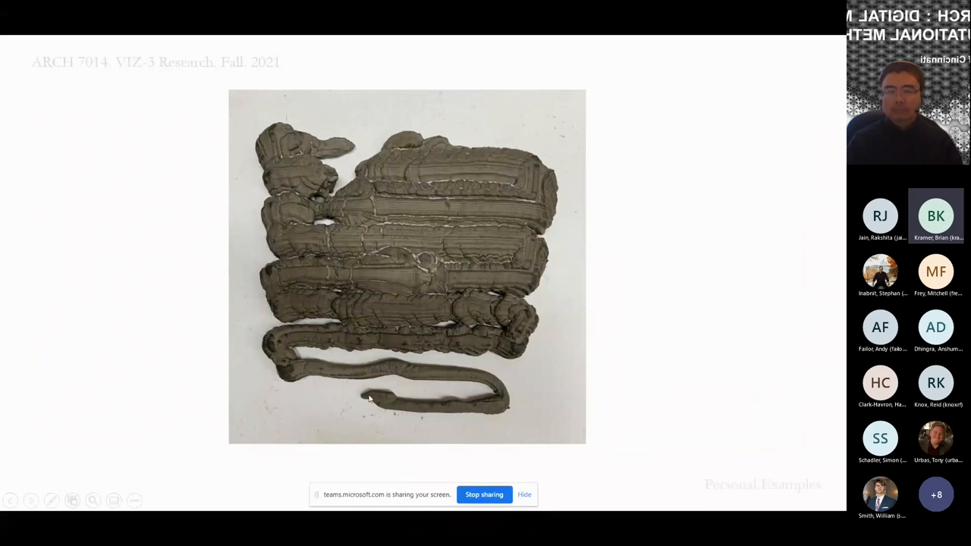